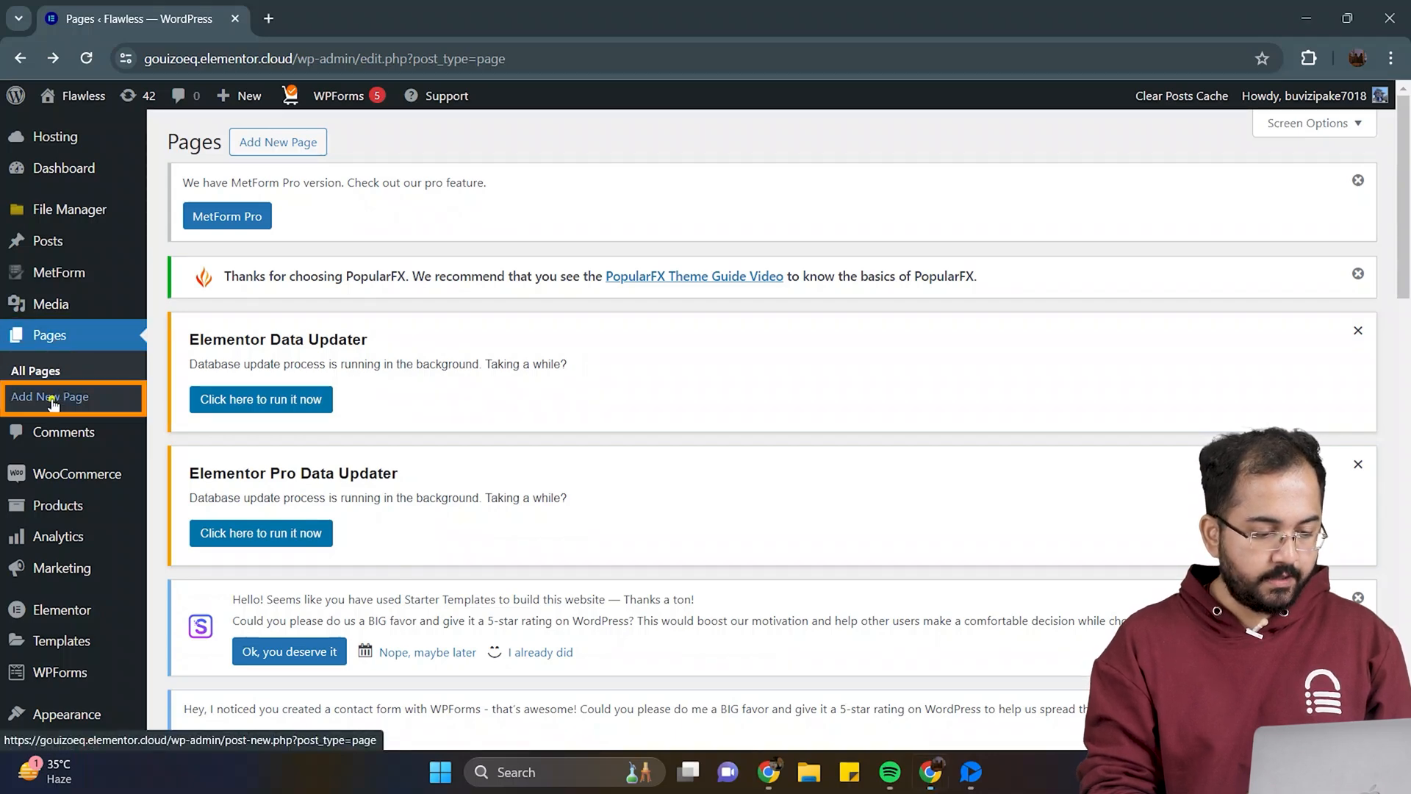
Step: Create a new blank WordPress page and open it in Elementor
left_click(48, 397)
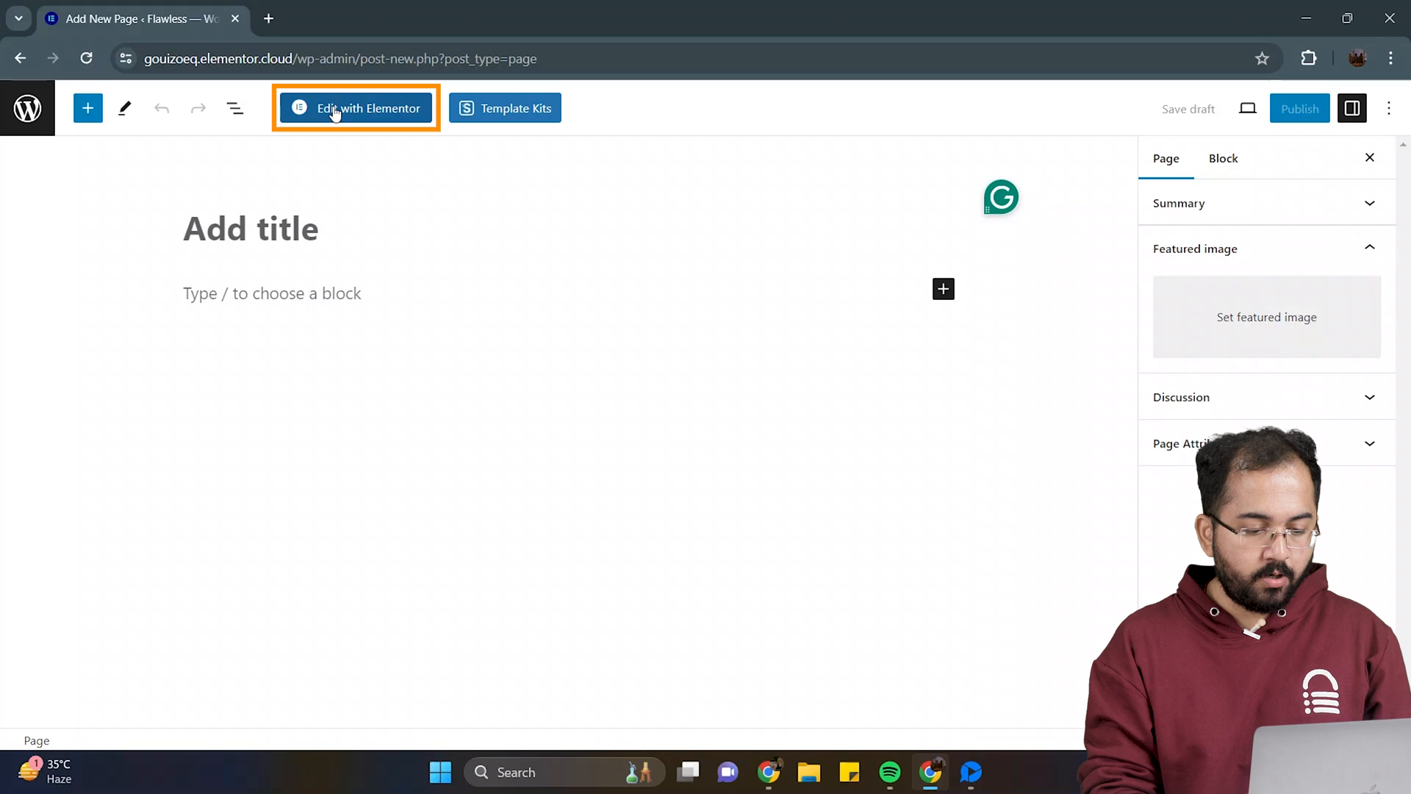
left_click(354, 108)
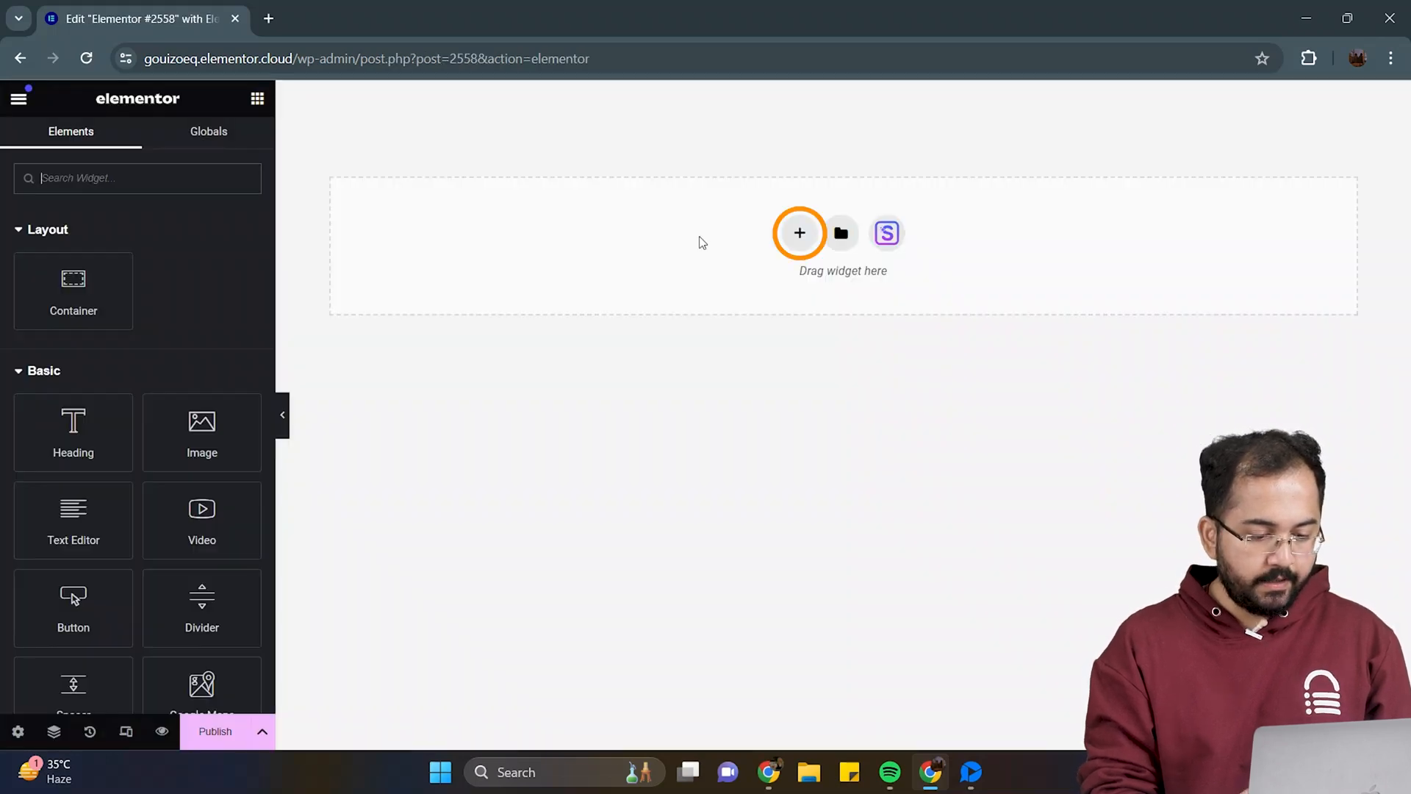
Step: Add a two-column section with 100vh minimum height, centred content and a duplicated third column
left_click(798, 233)
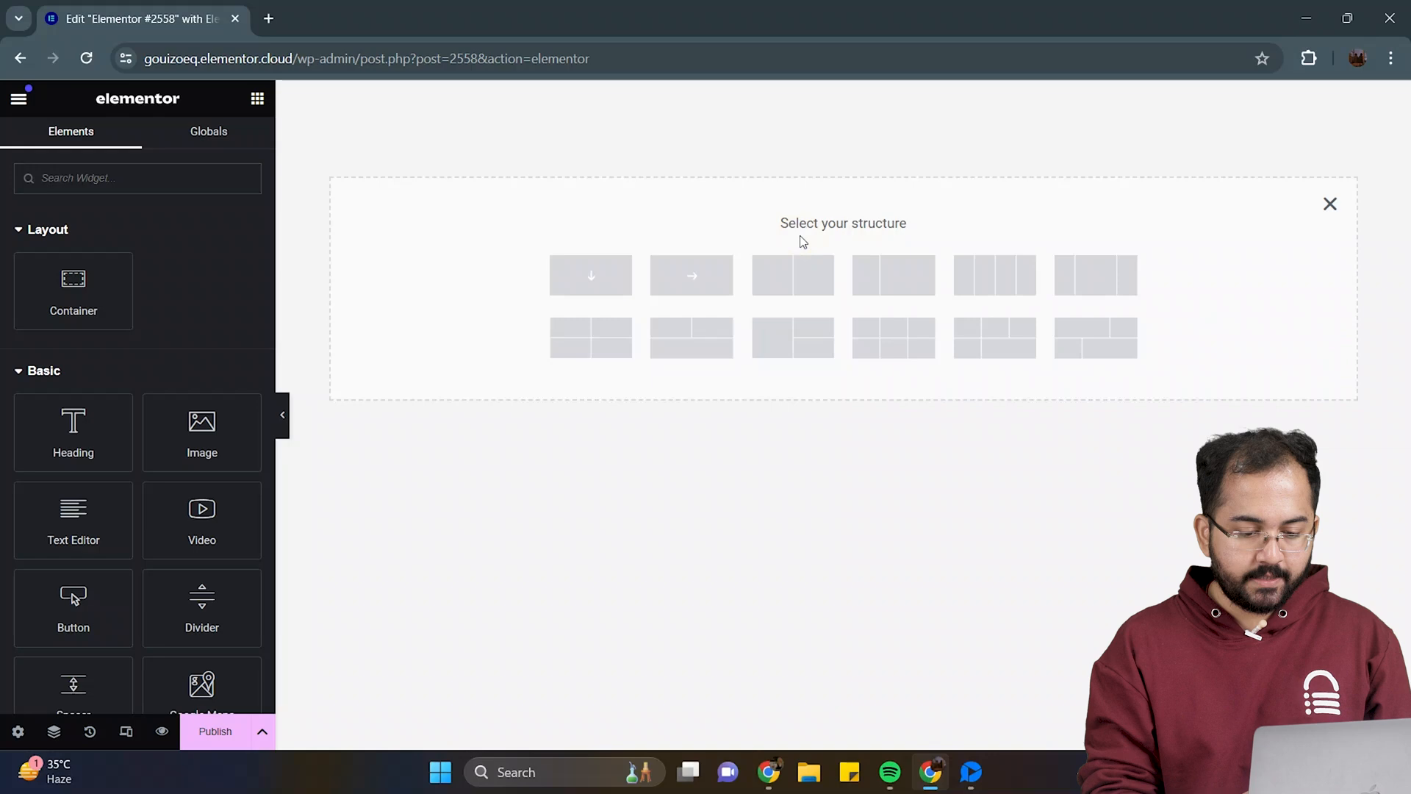
left_click(793, 274)
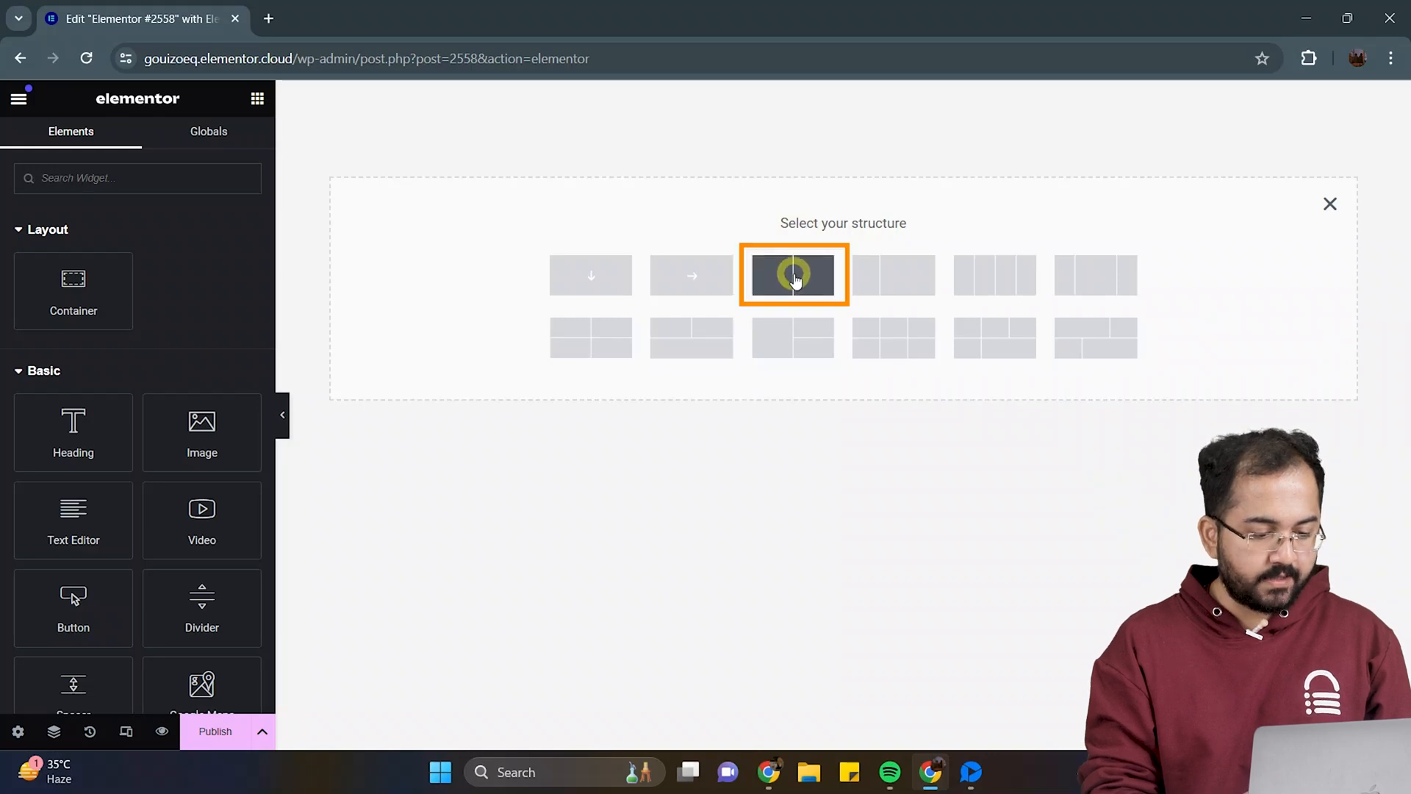
left_click(793, 274)
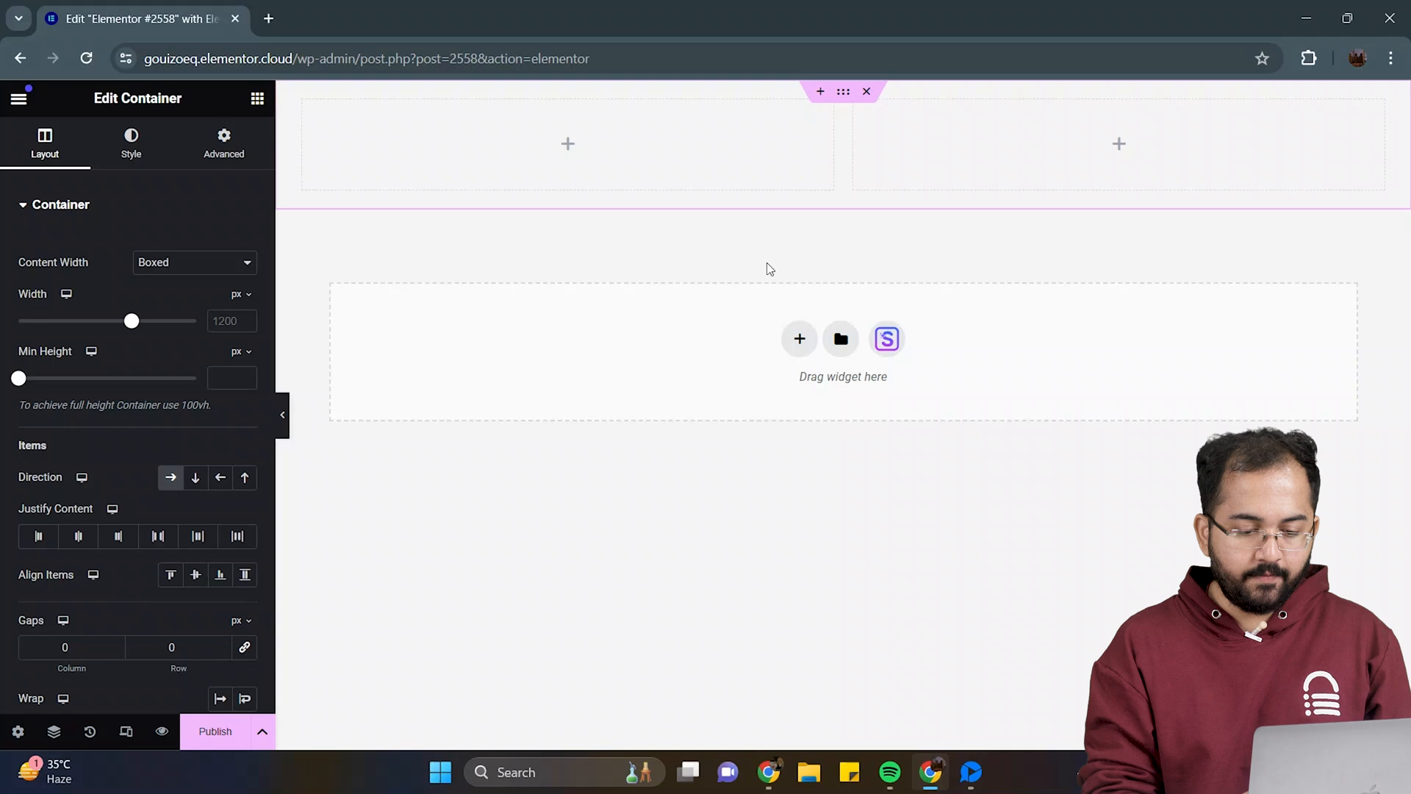
left_click(239, 352)
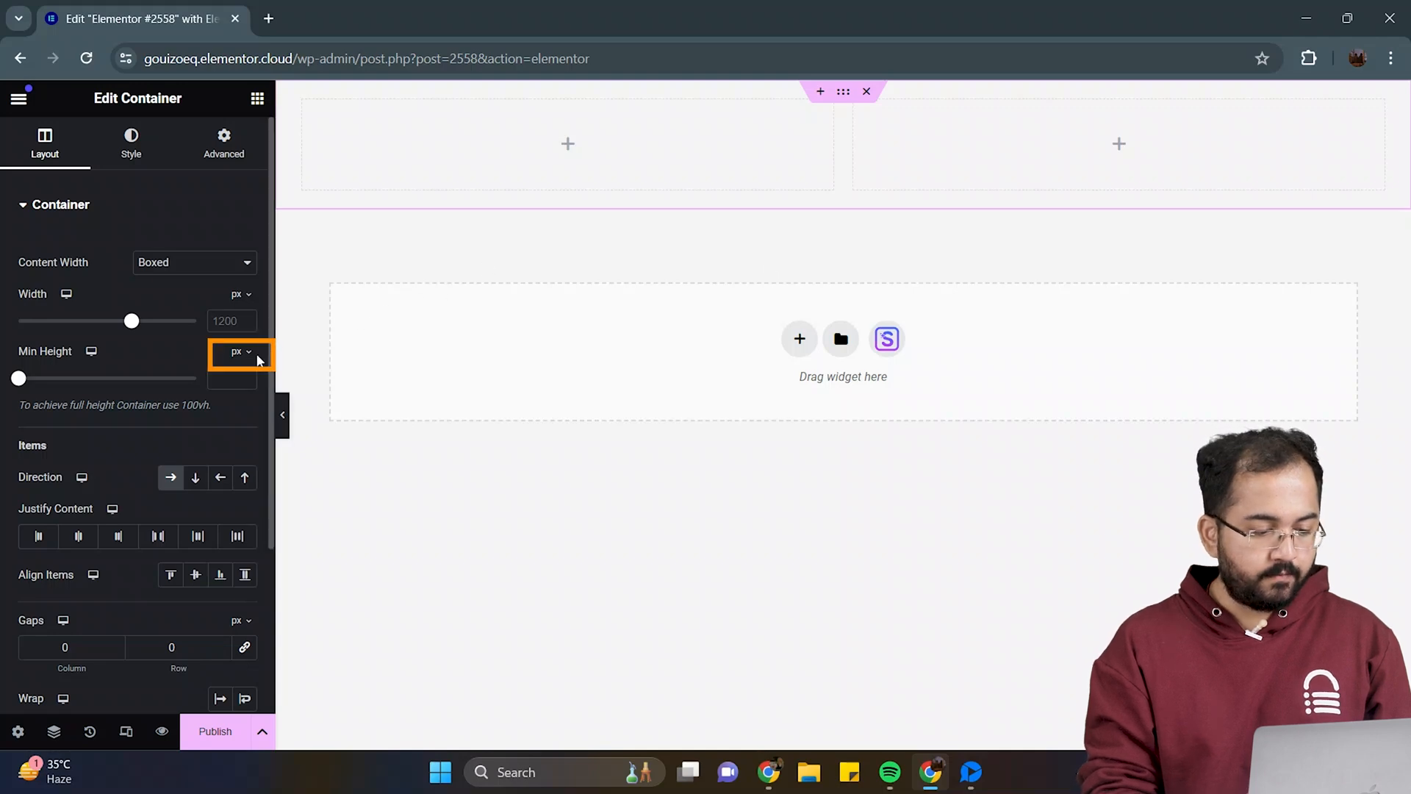
left_click(238, 352)
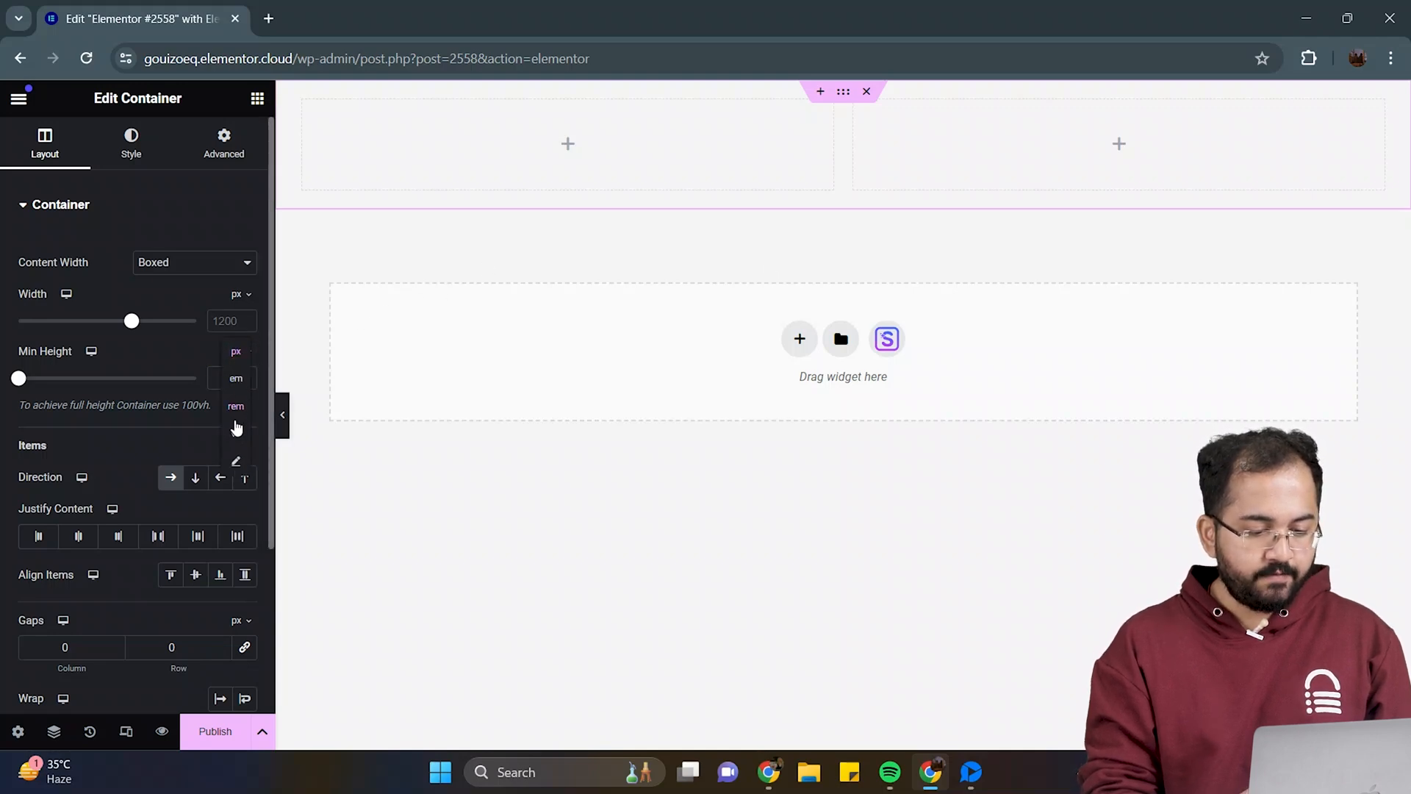
left_click(235, 428)
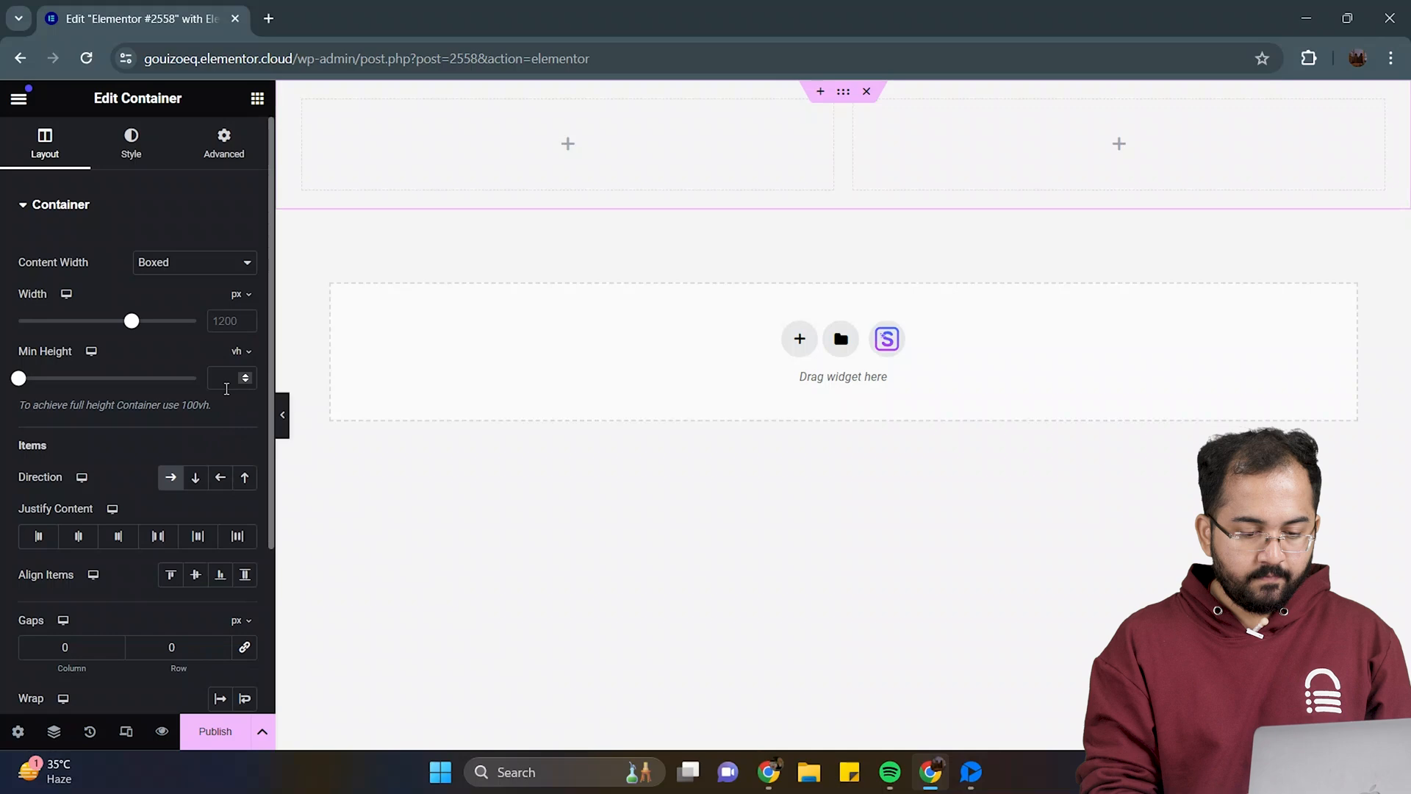
type("100")
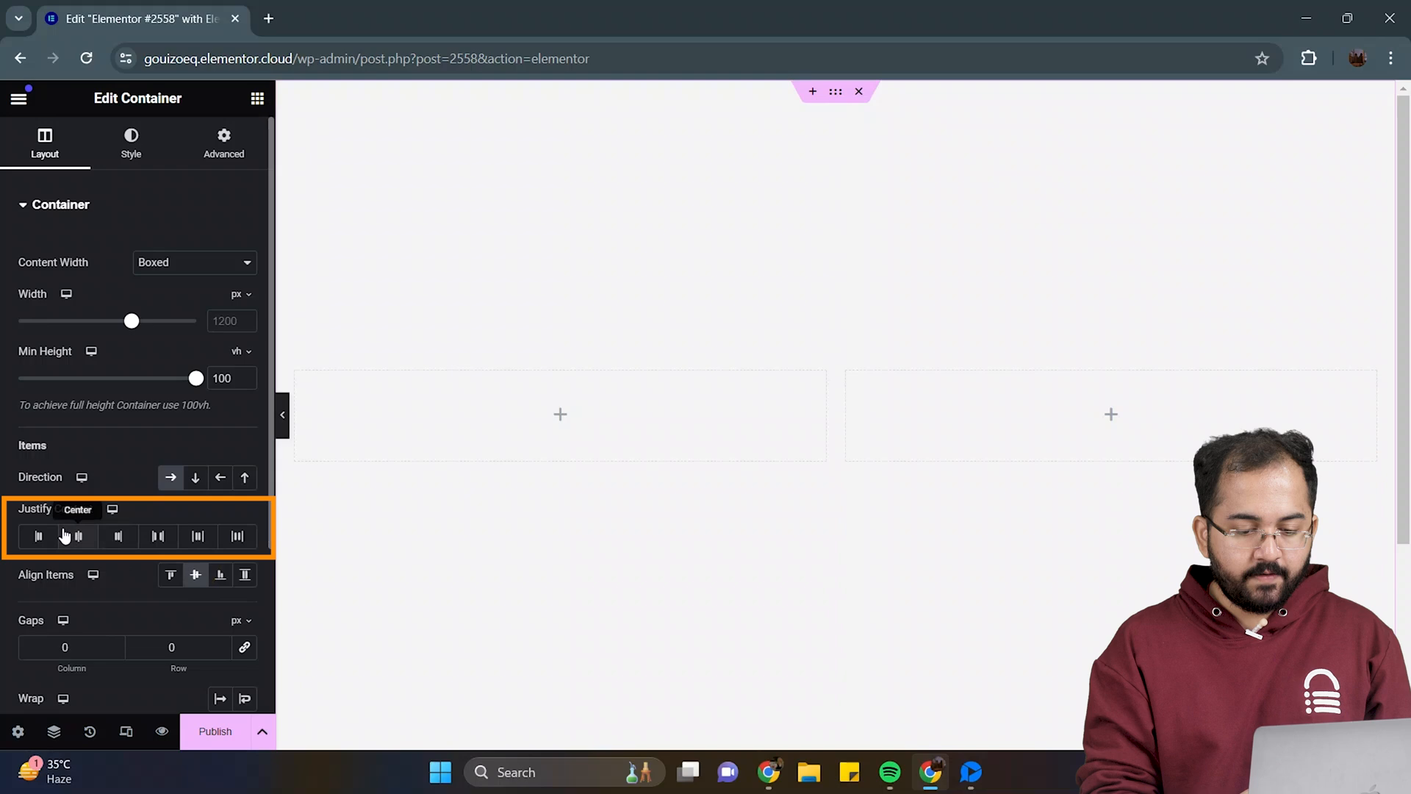
left_click(77, 535)
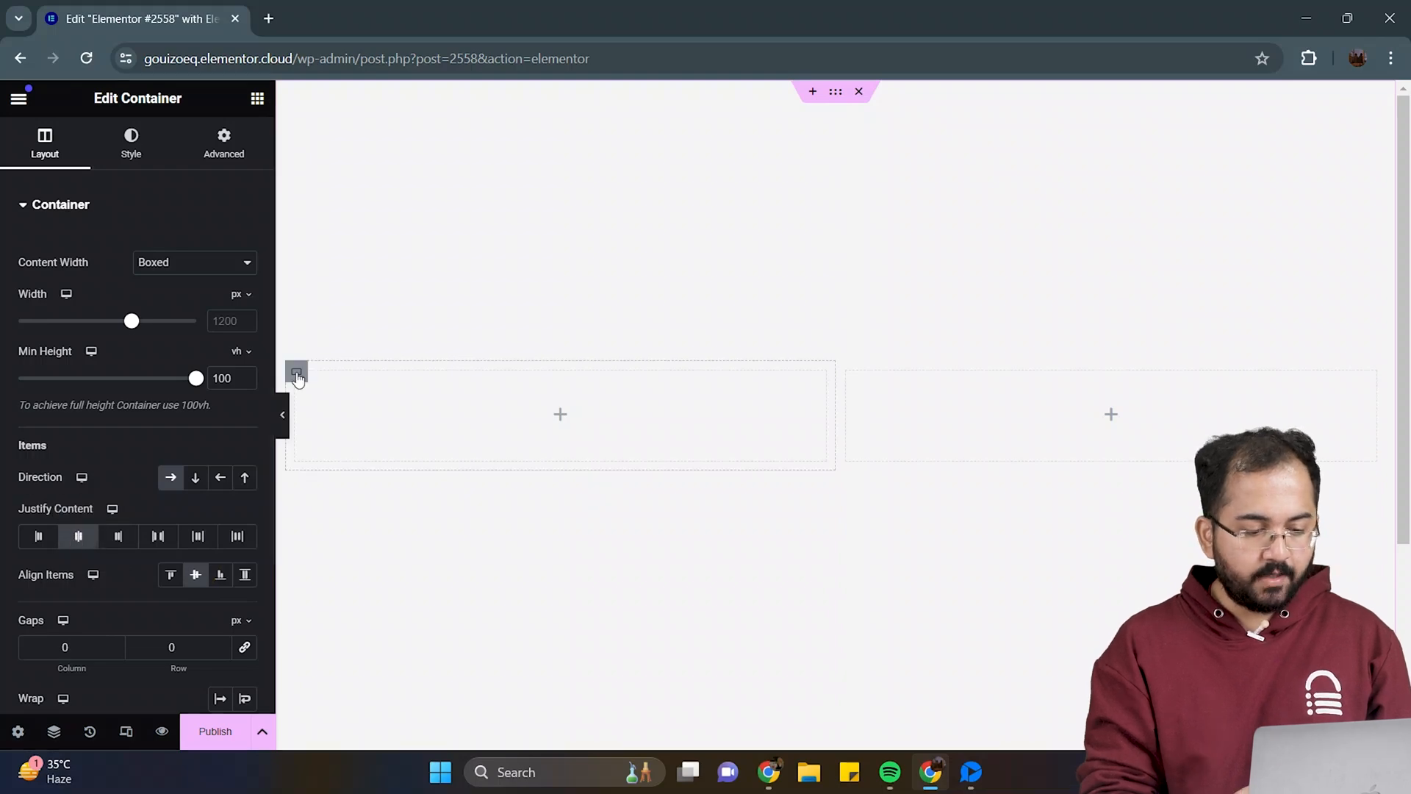
mouse_move(297, 376)
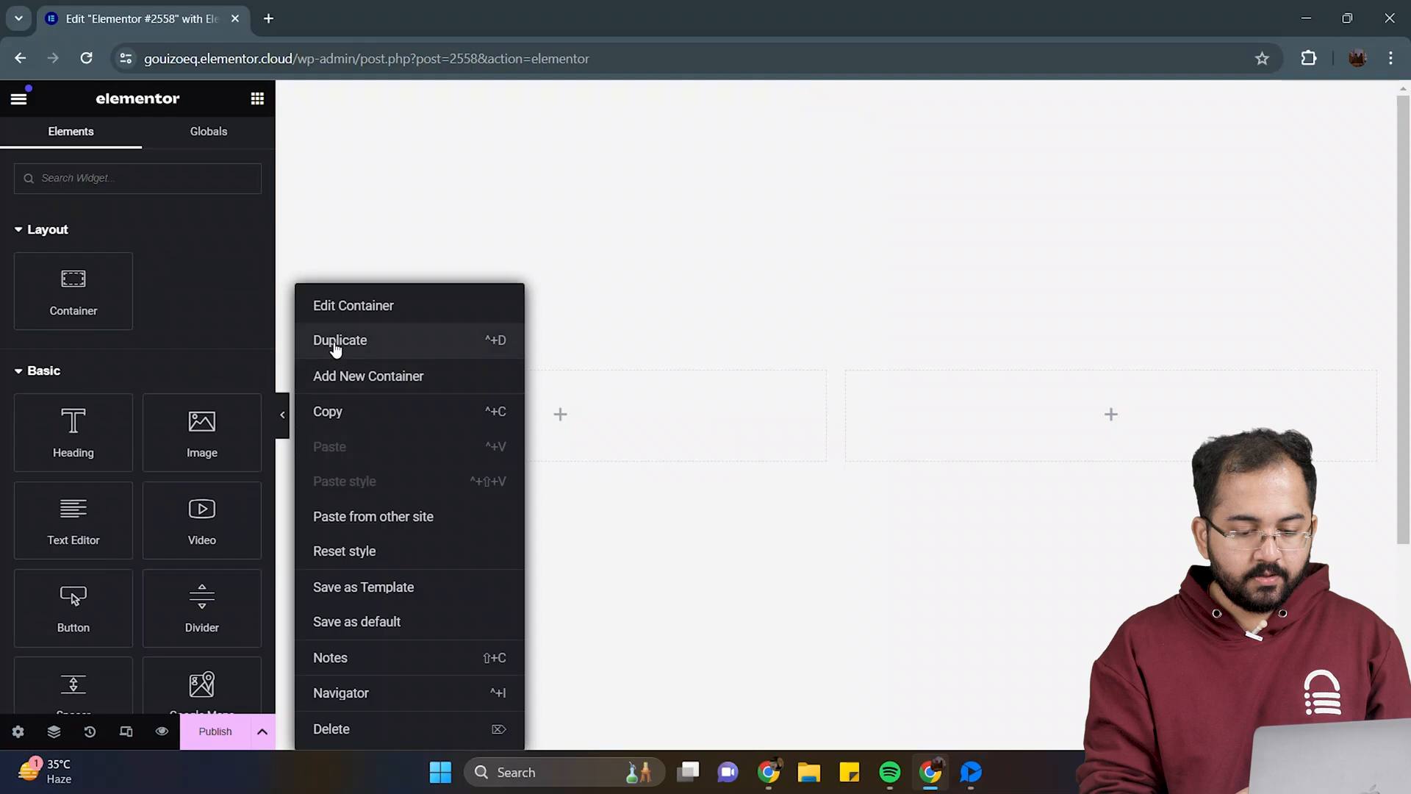
left_click(353, 304)
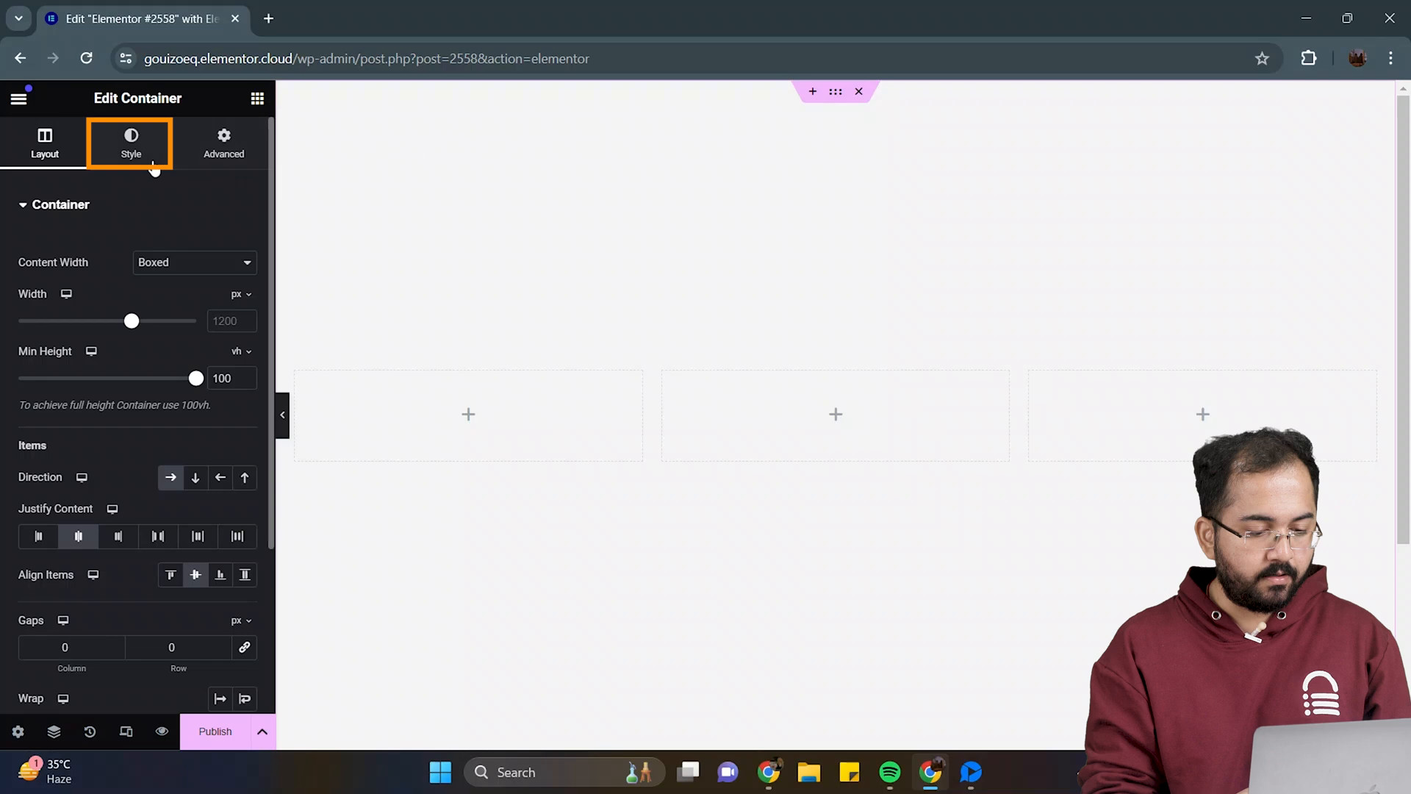
Step: Give the section a classic dark navy background colour
left_click(131, 142)
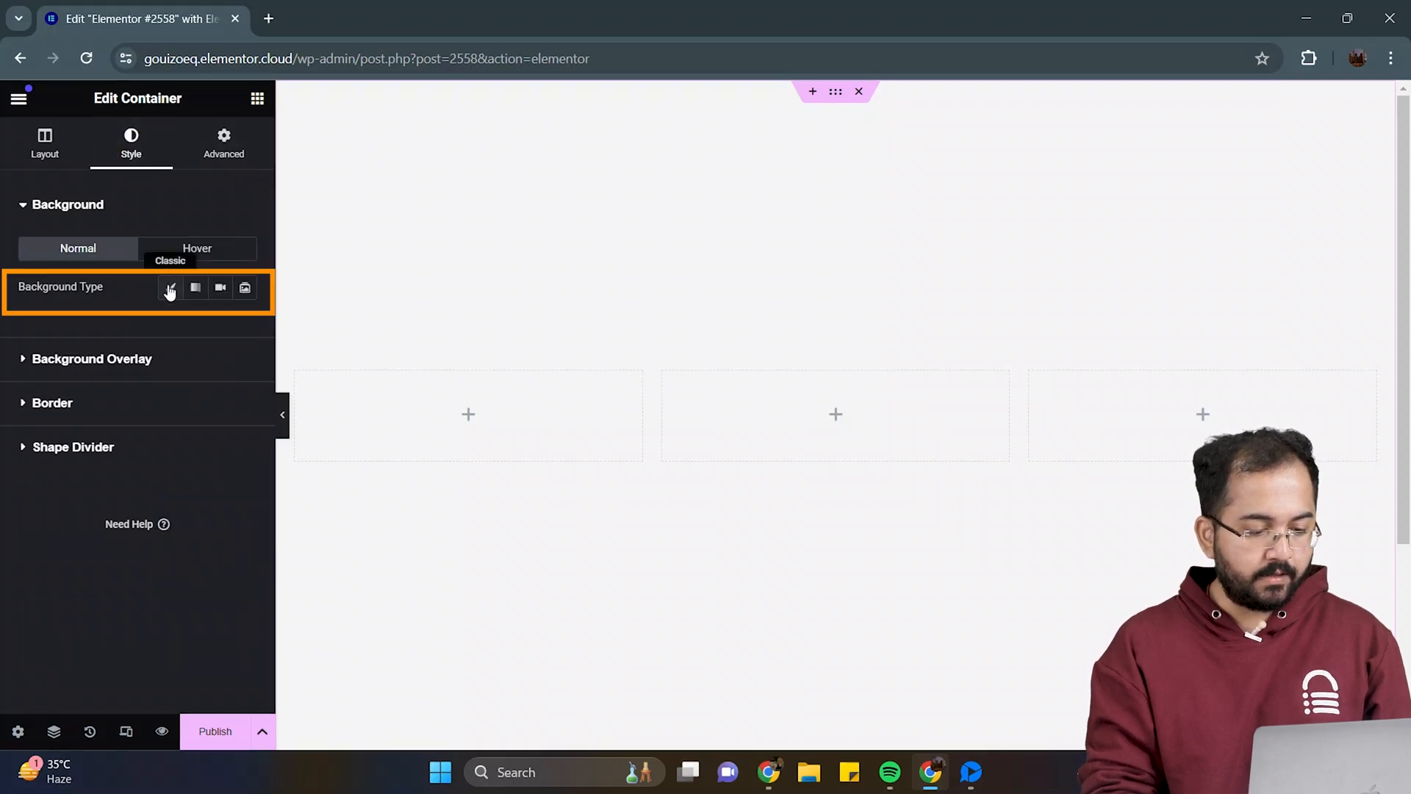
left_click(169, 287)
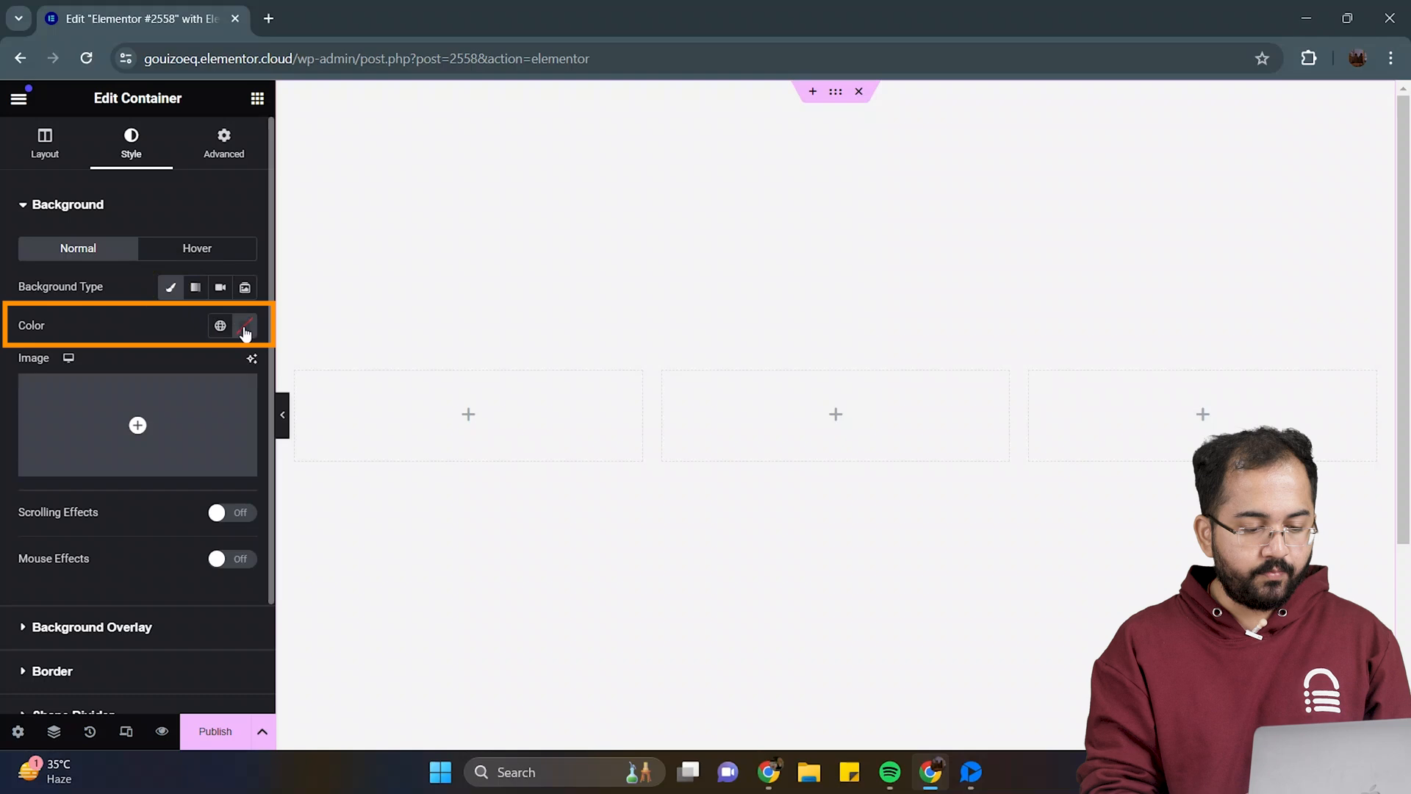
left_click(244, 325)
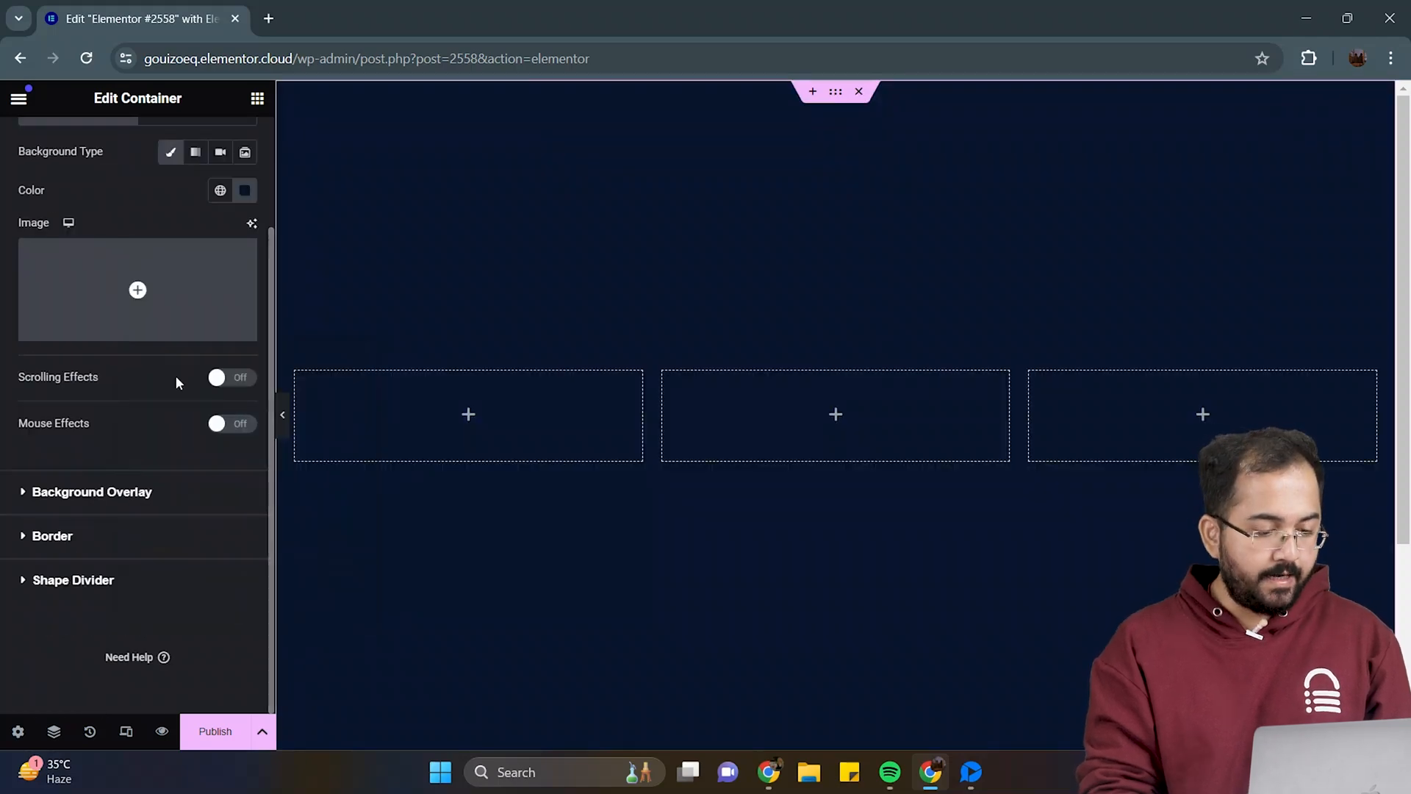
left_click(834, 414)
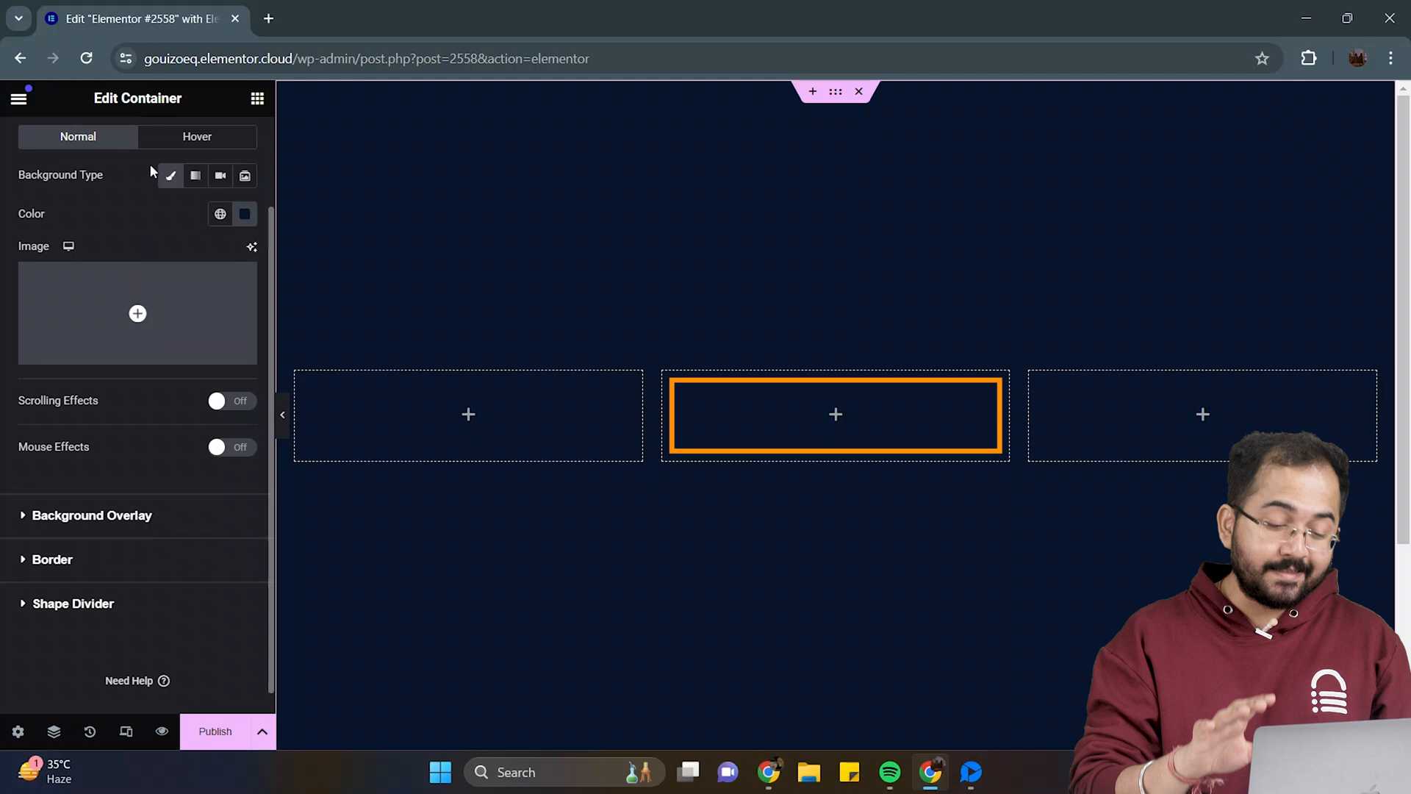
left_click(257, 98)
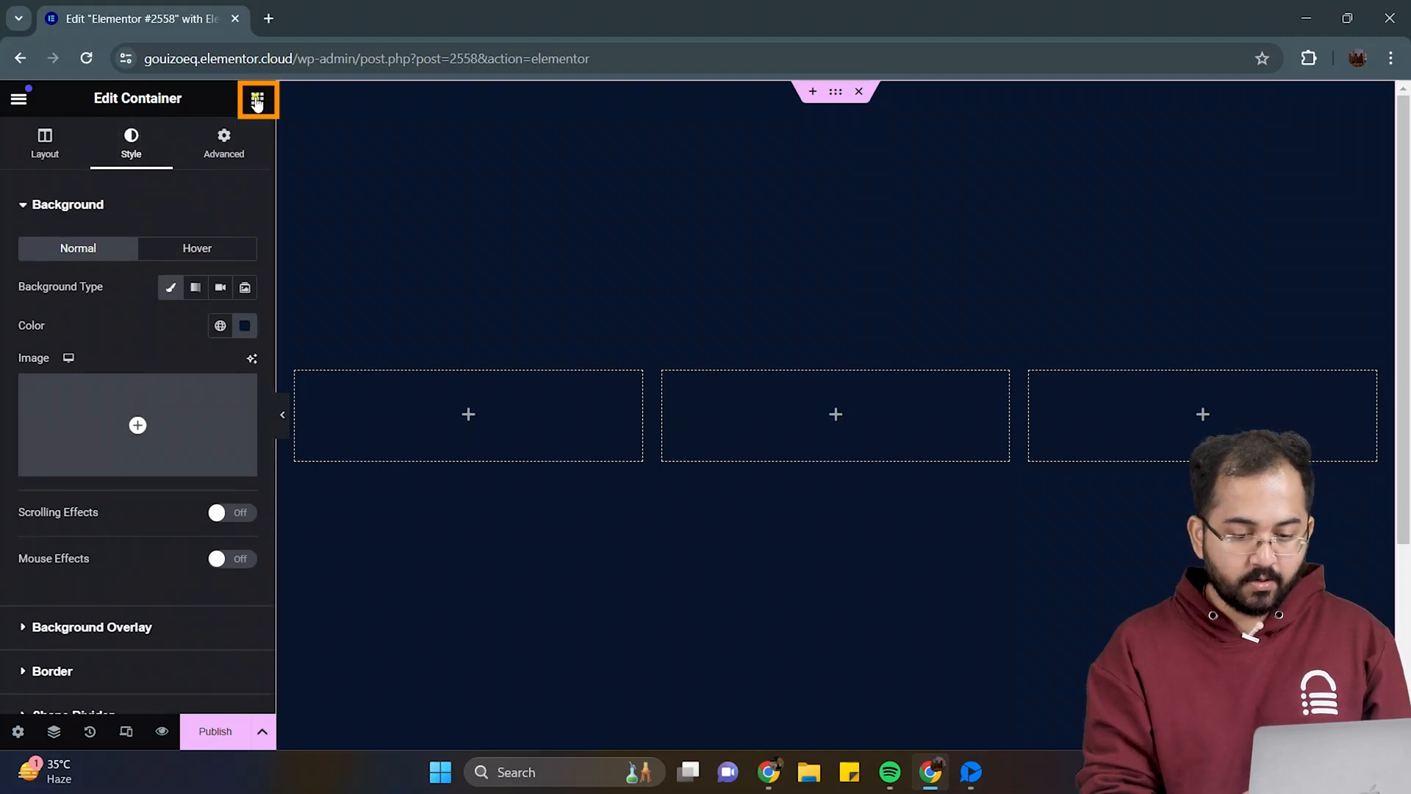
Step: Drop a new container into the middle column and narrow its width
left_click(257, 99)
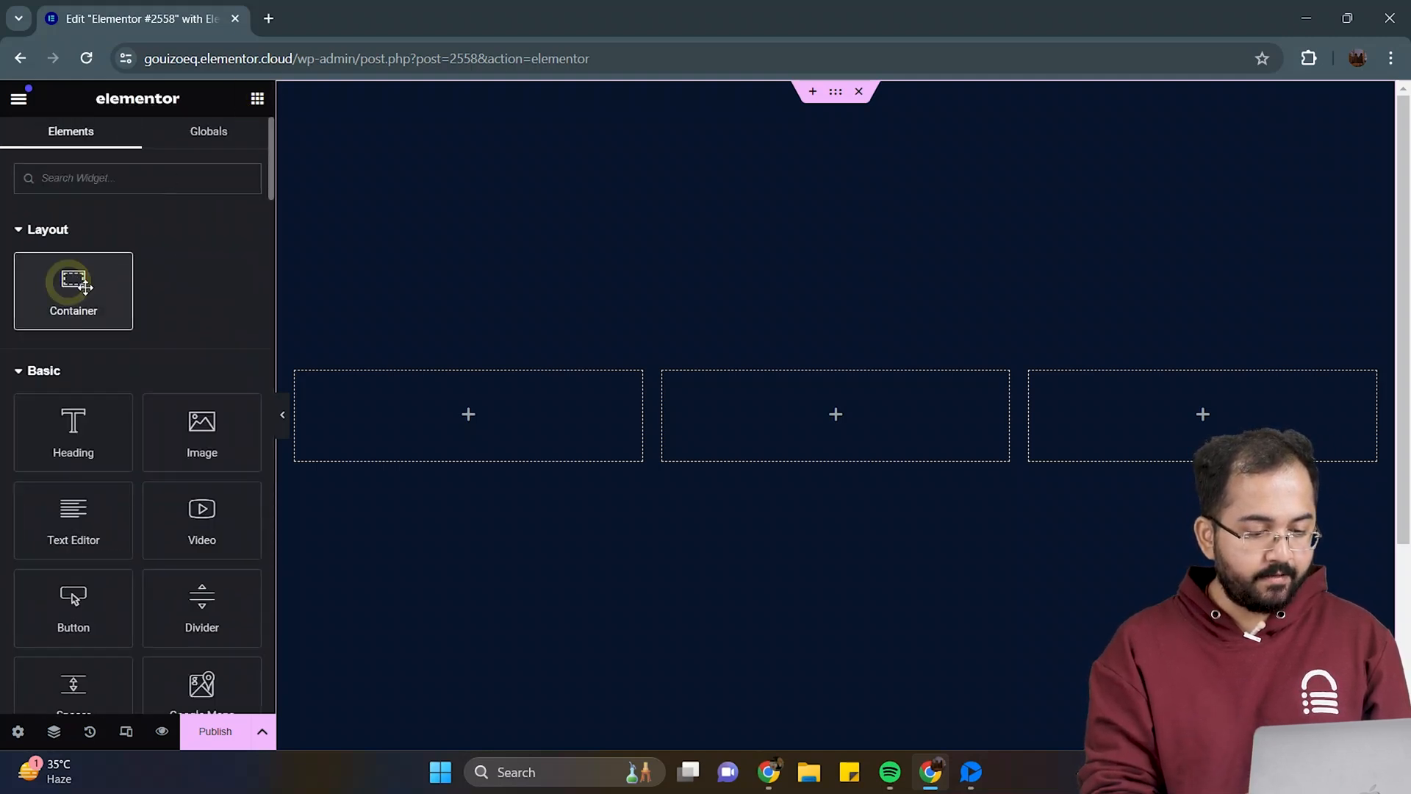
left_click_drag(73, 288, 720, 387)
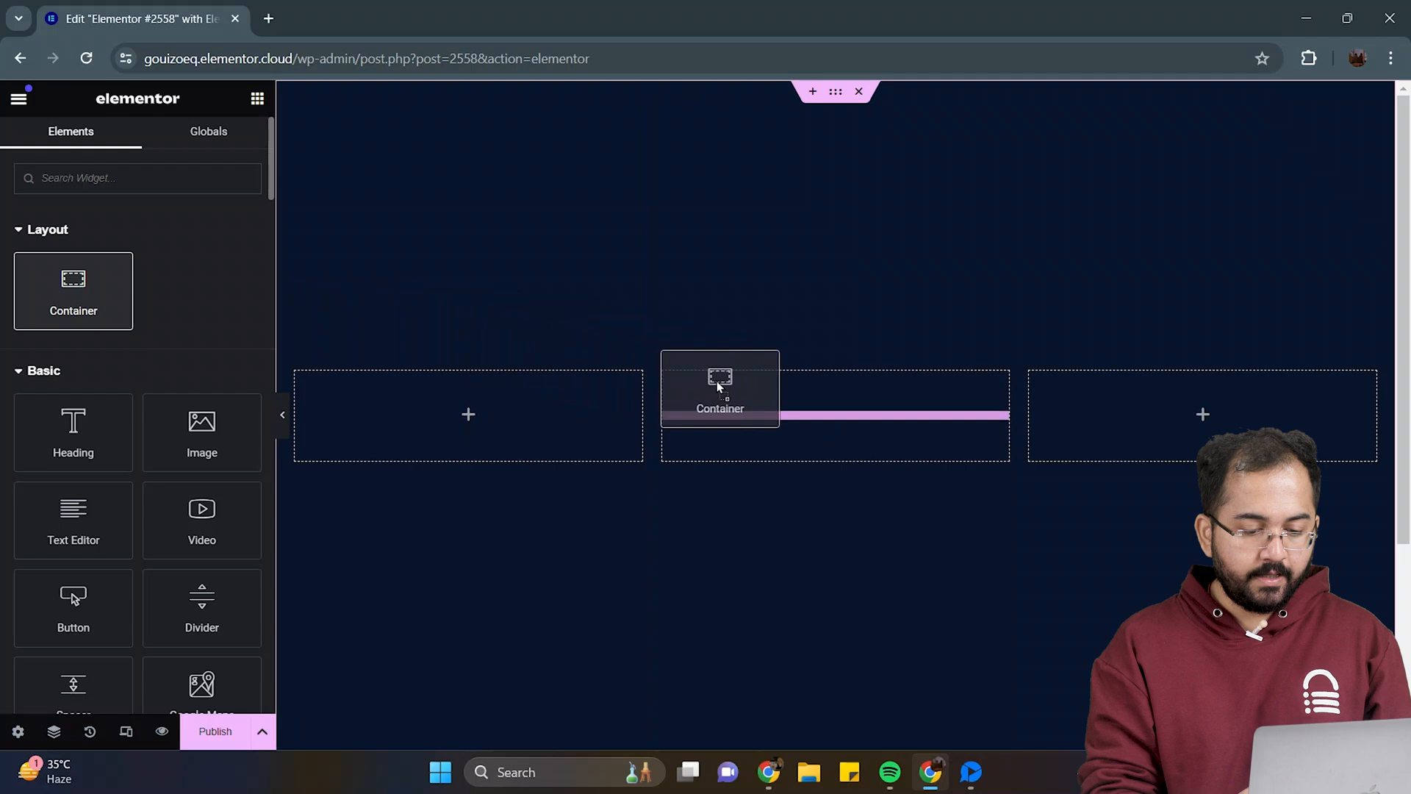
left_click(720, 389)
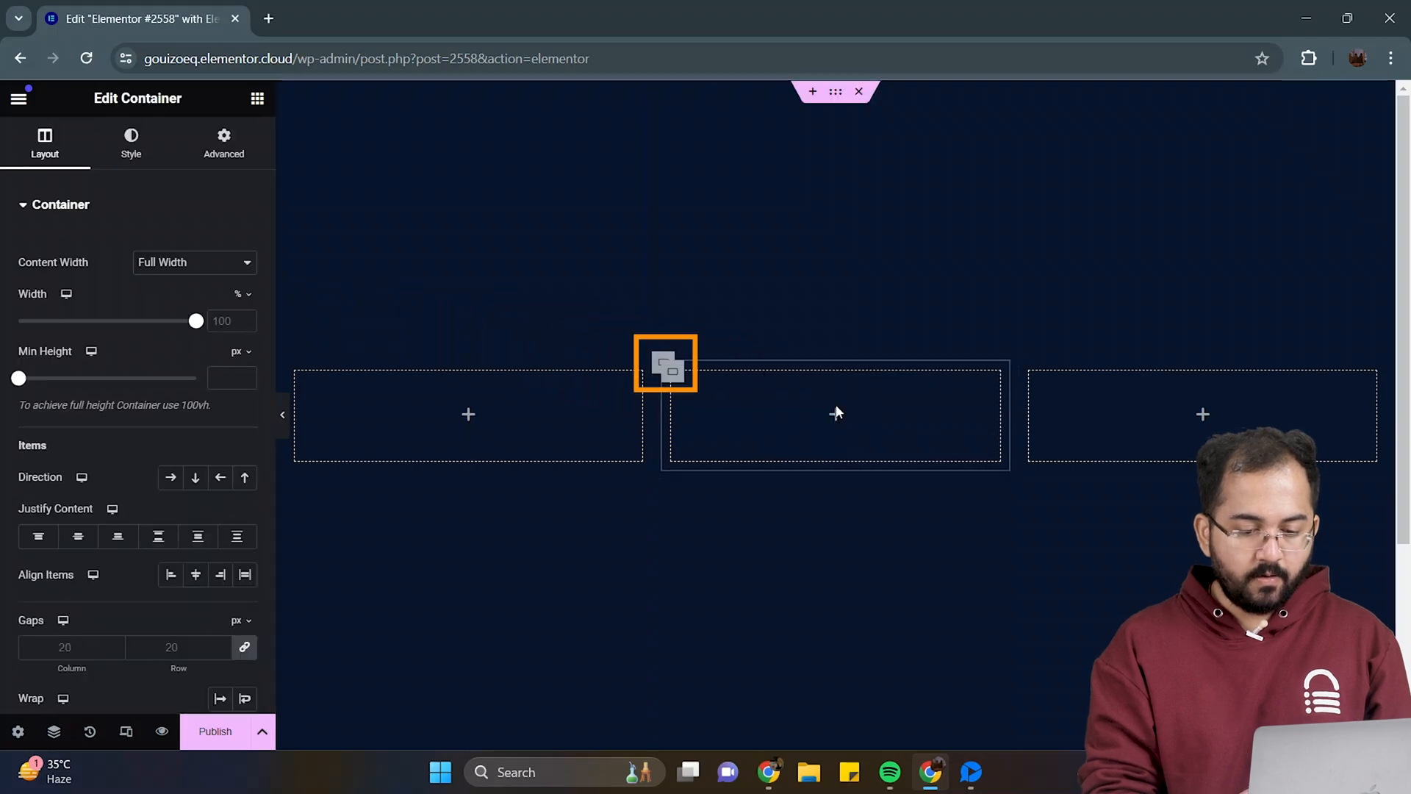
left_click_drag(196, 320, 108, 320)
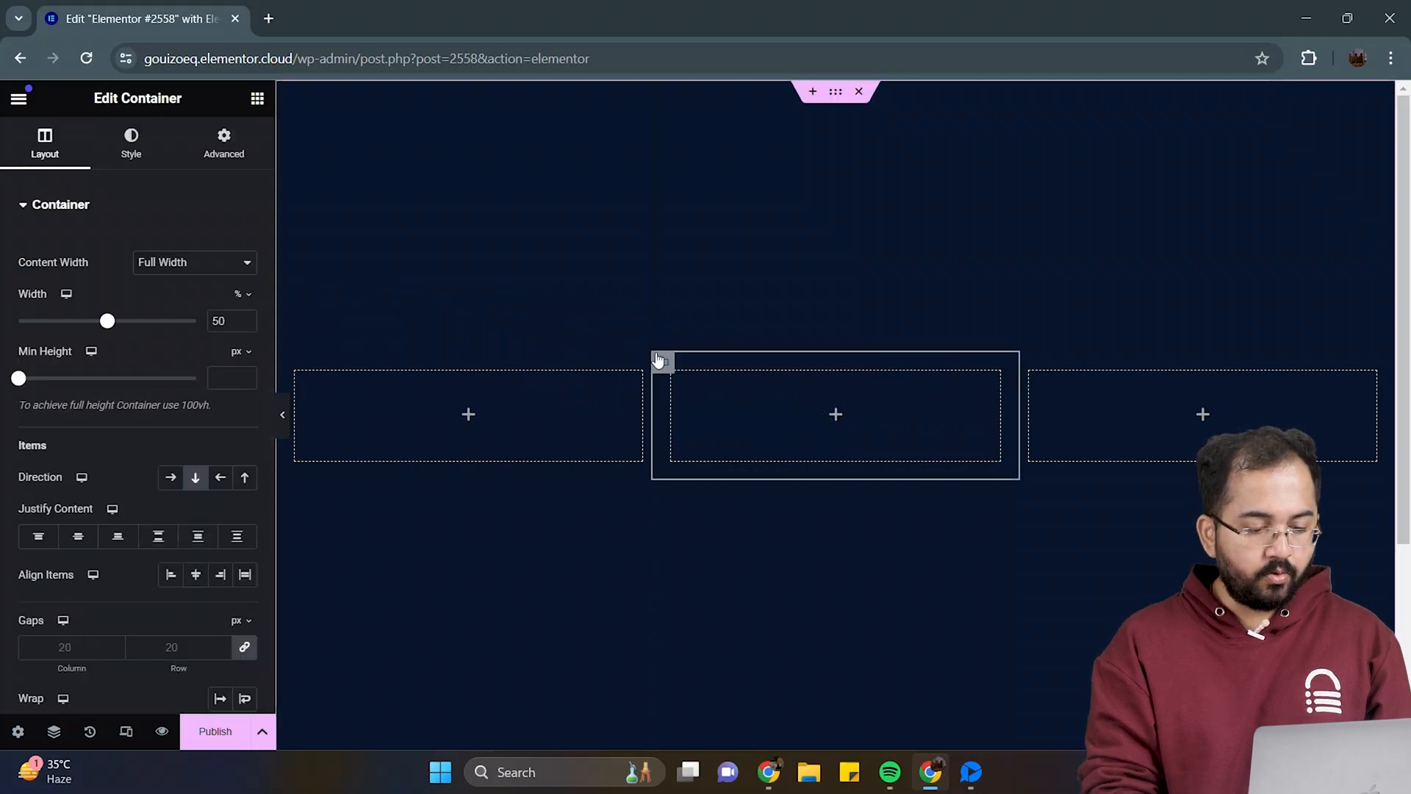
Step: Set the inner container's padding to 10 and minimum height to 400px
left_click(223, 142)
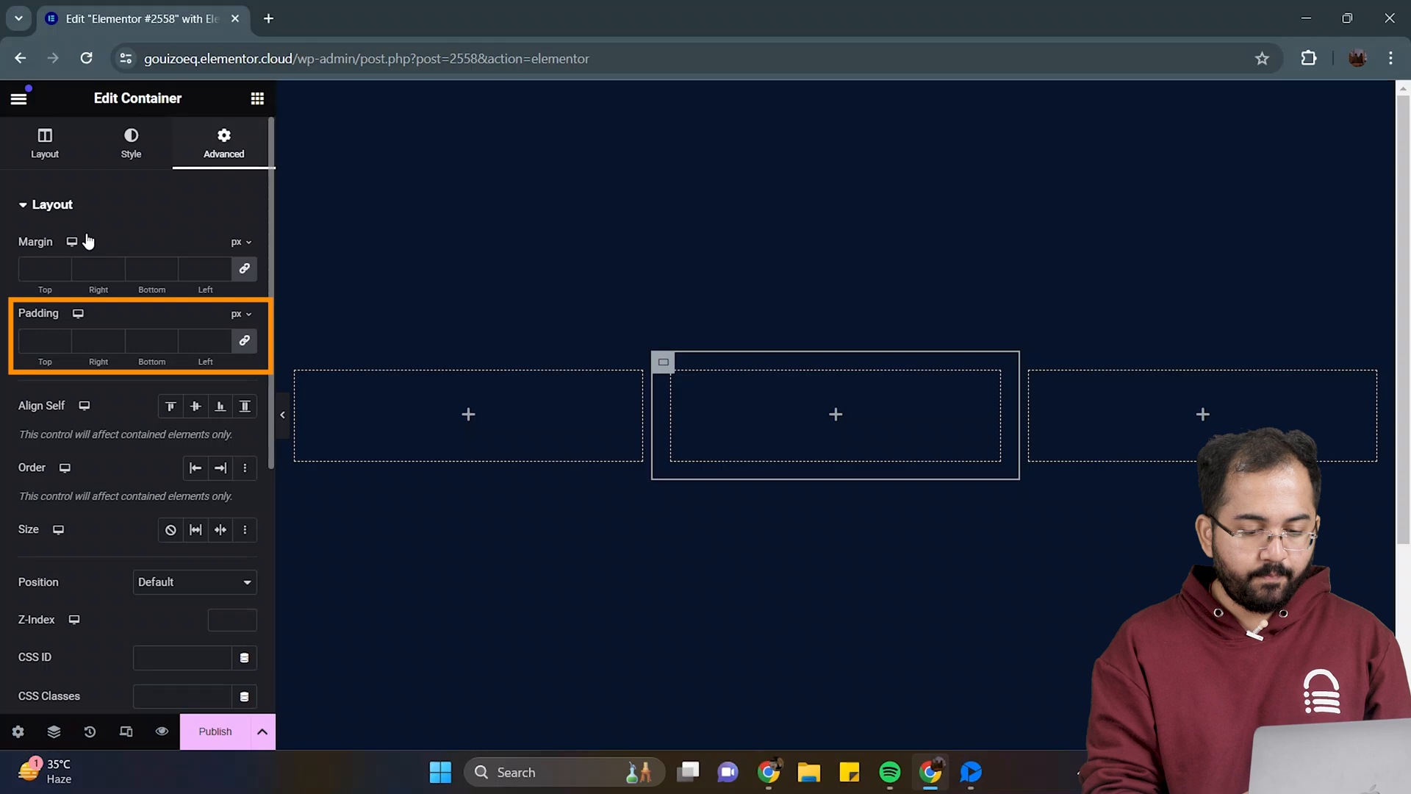
type("20")
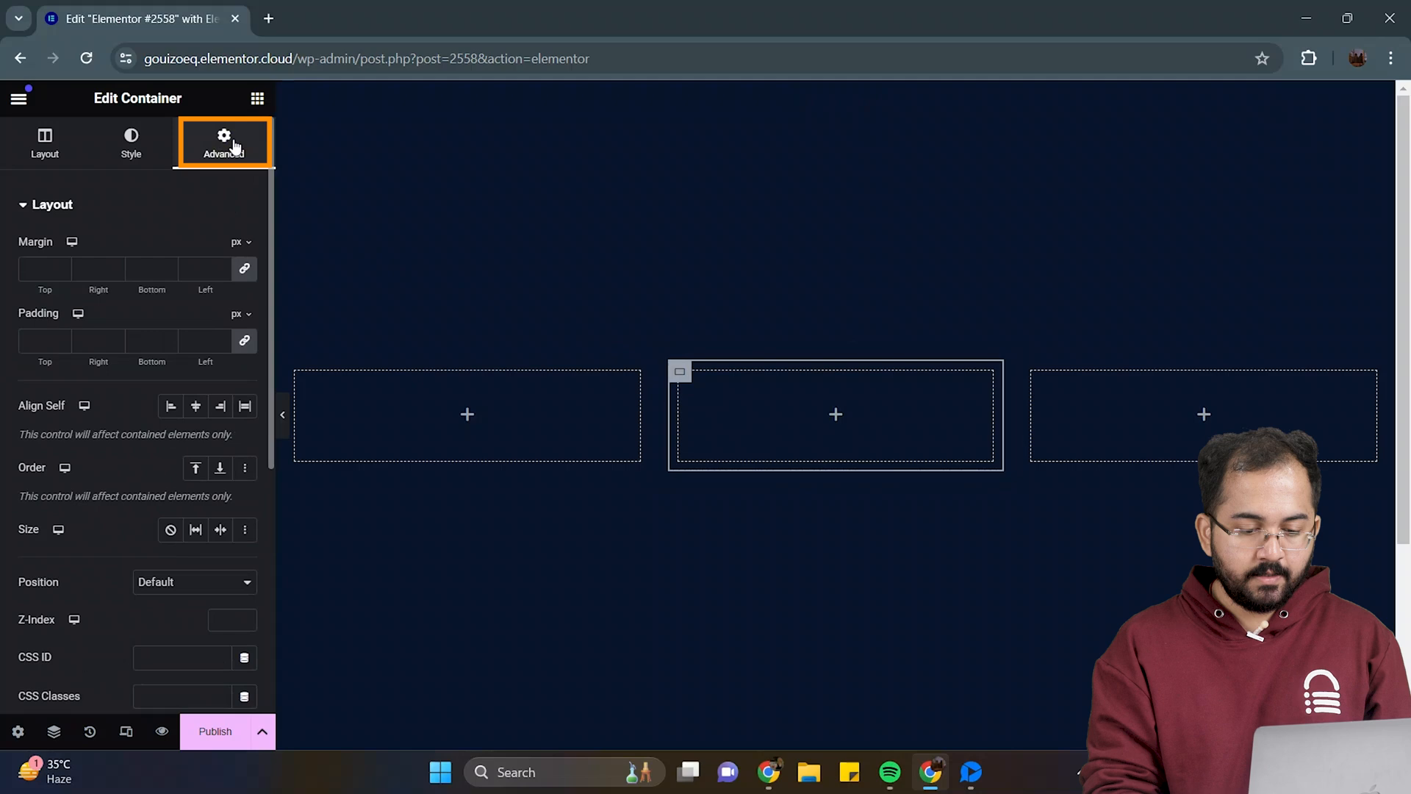
type("10")
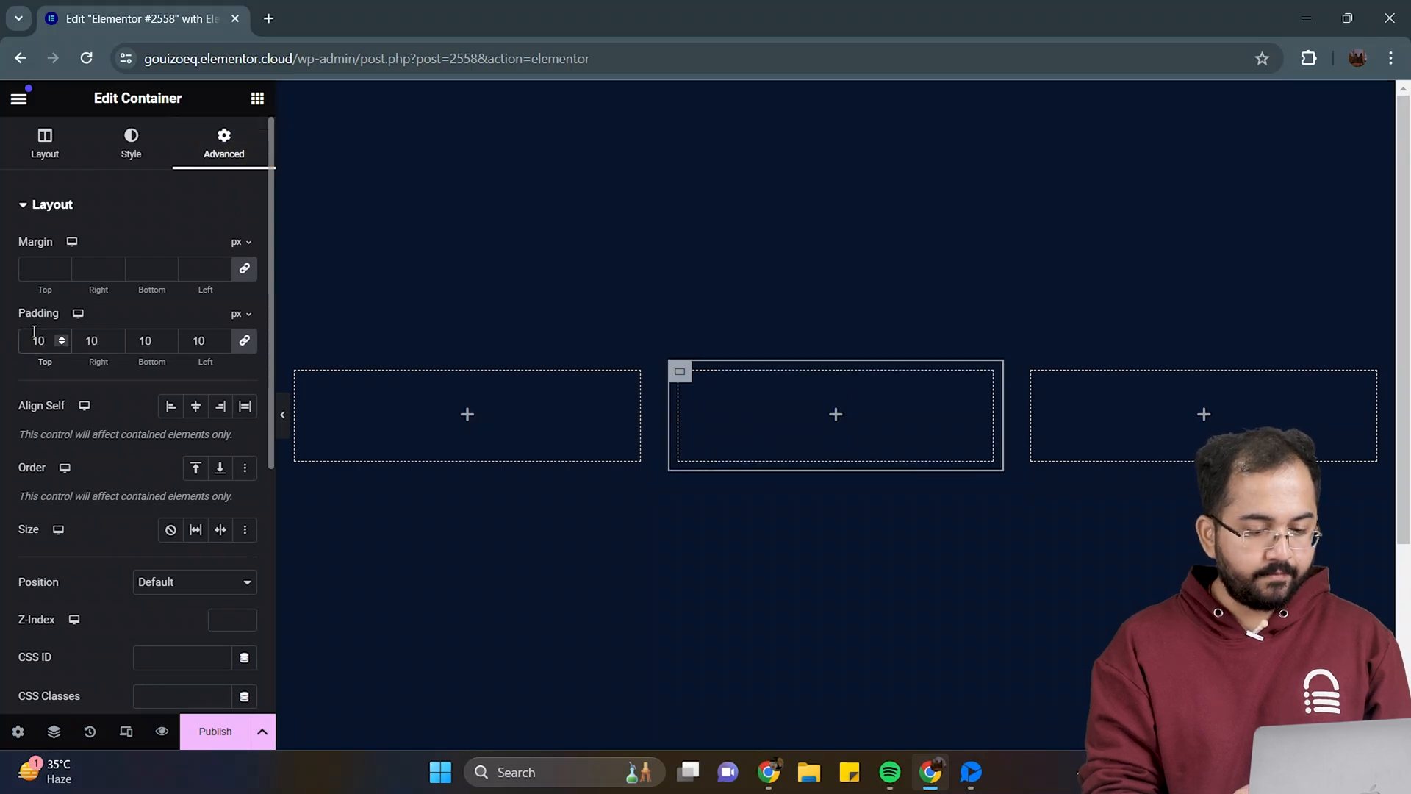
left_click(44, 141)
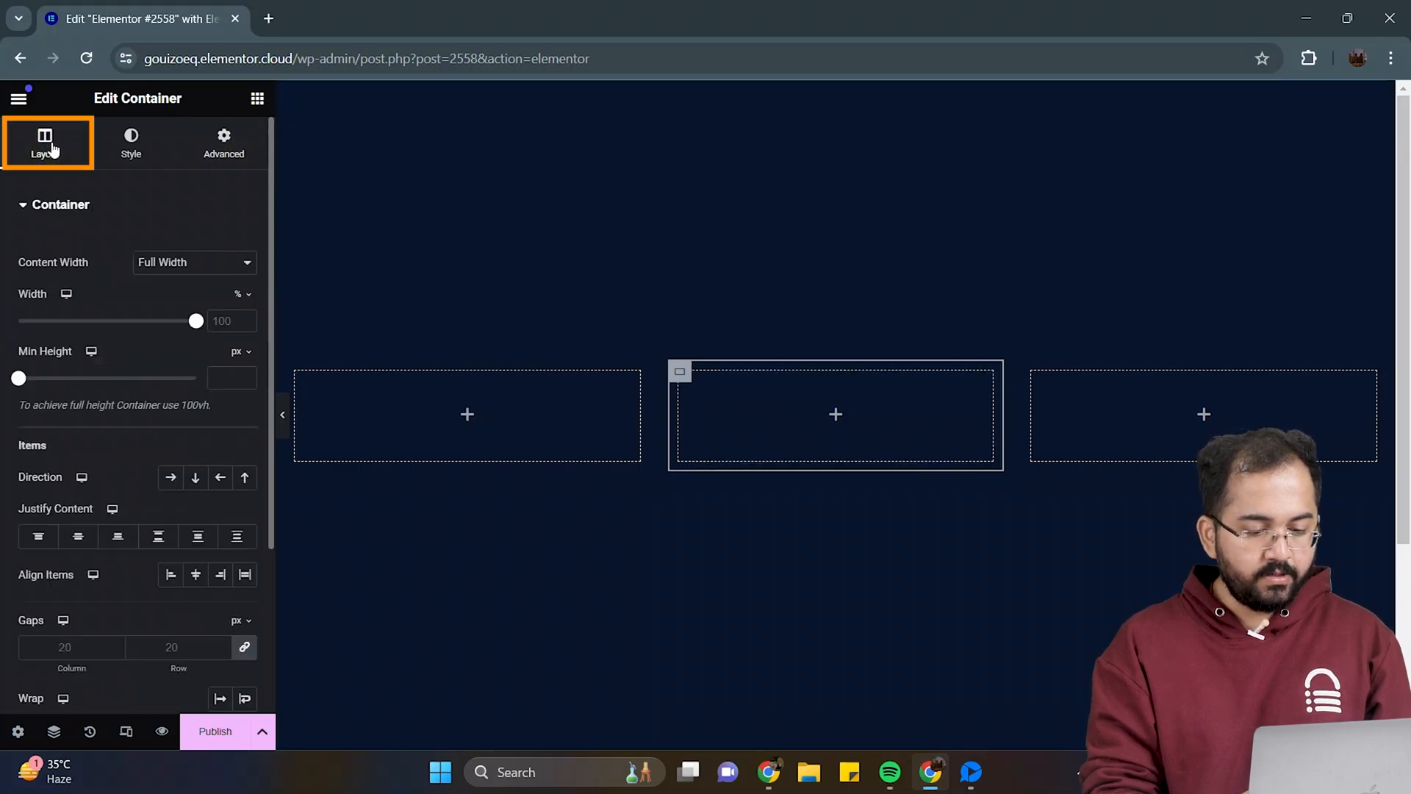
left_click(230, 376)
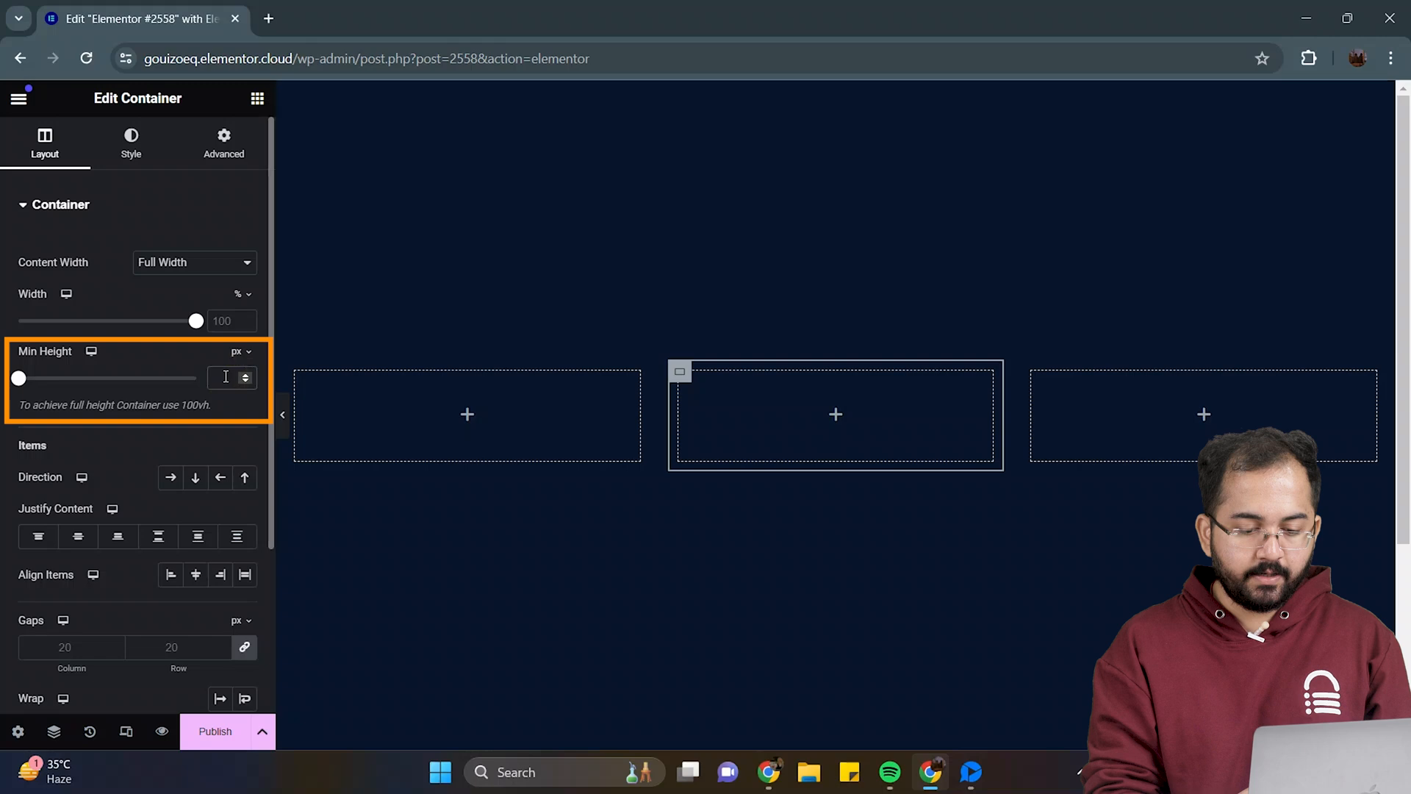
type("400")
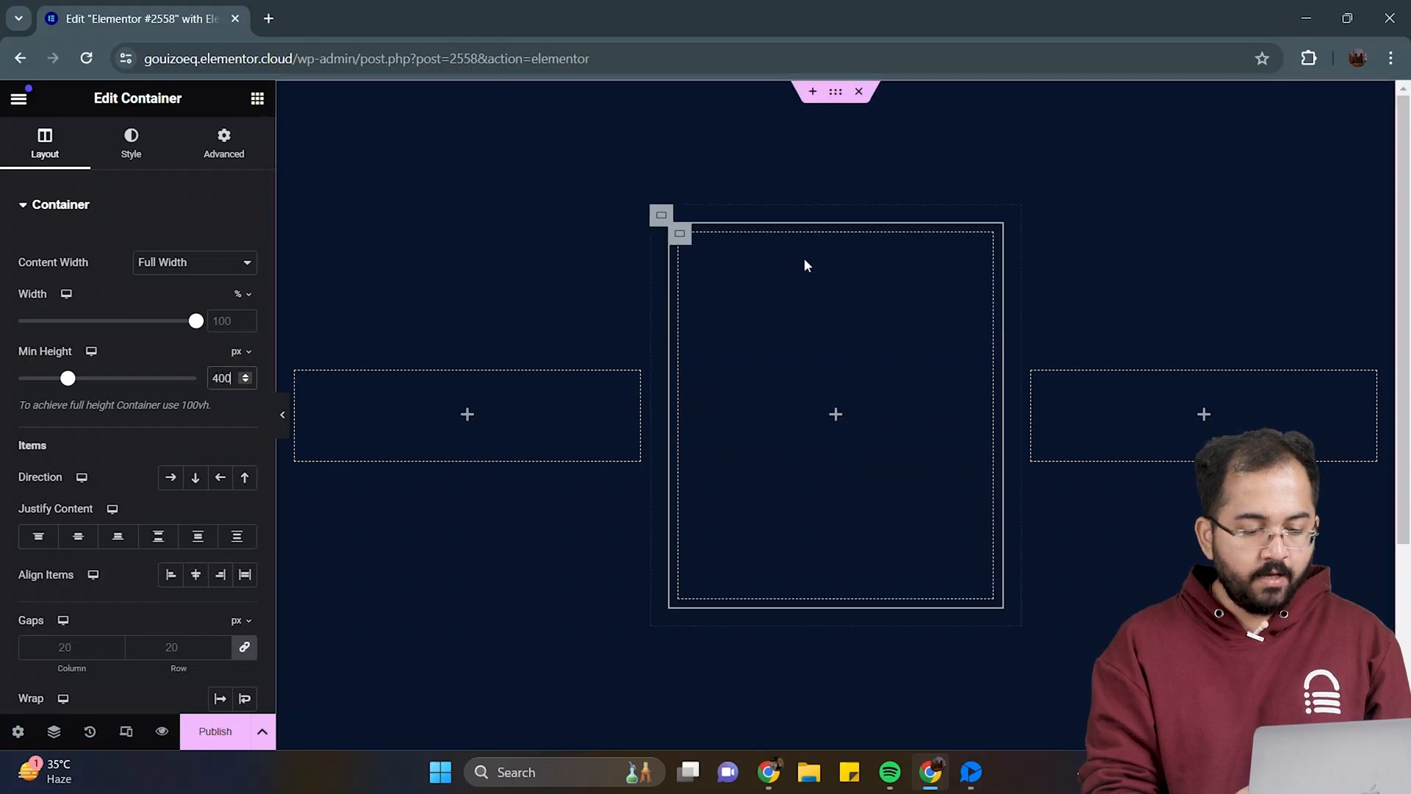
left_click(679, 234)
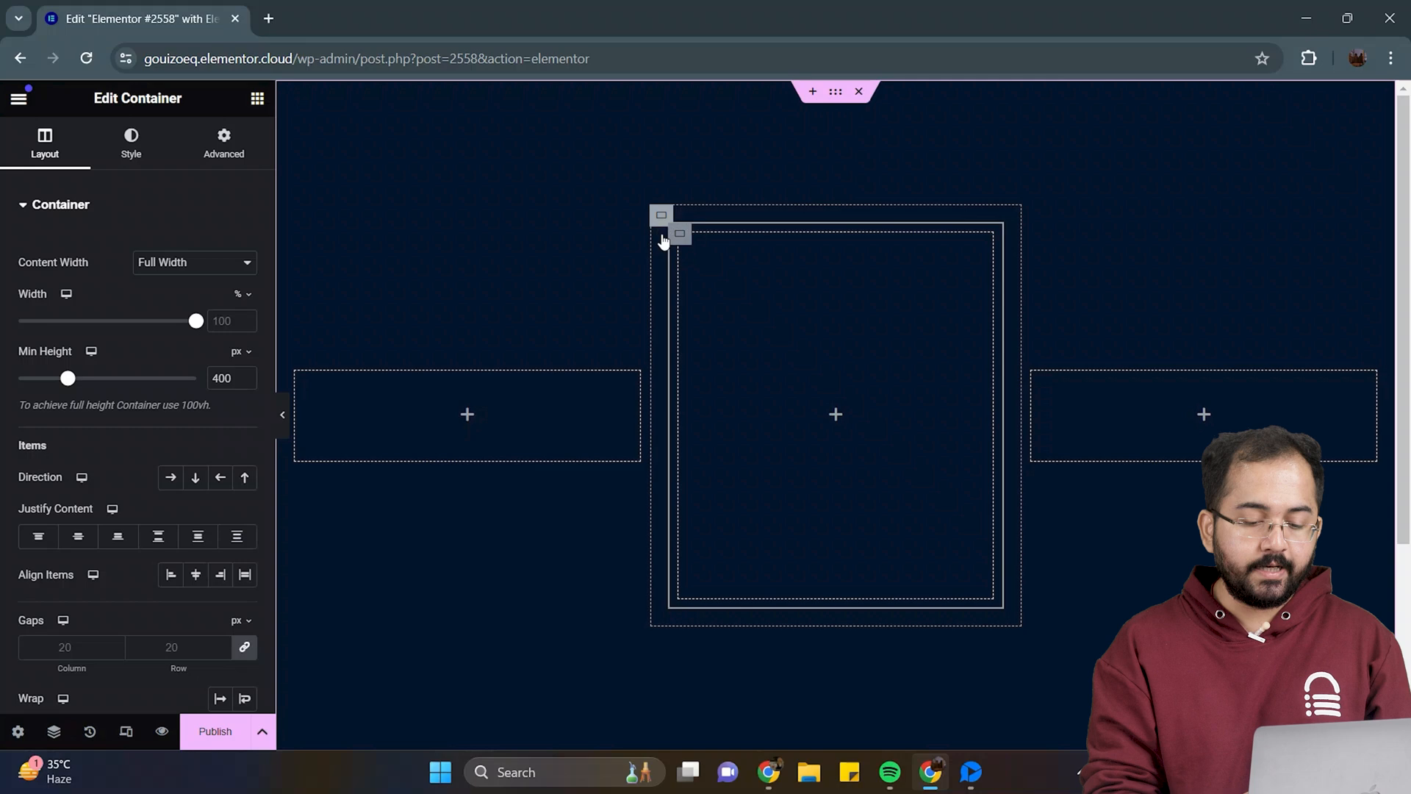
left_click(131, 144)
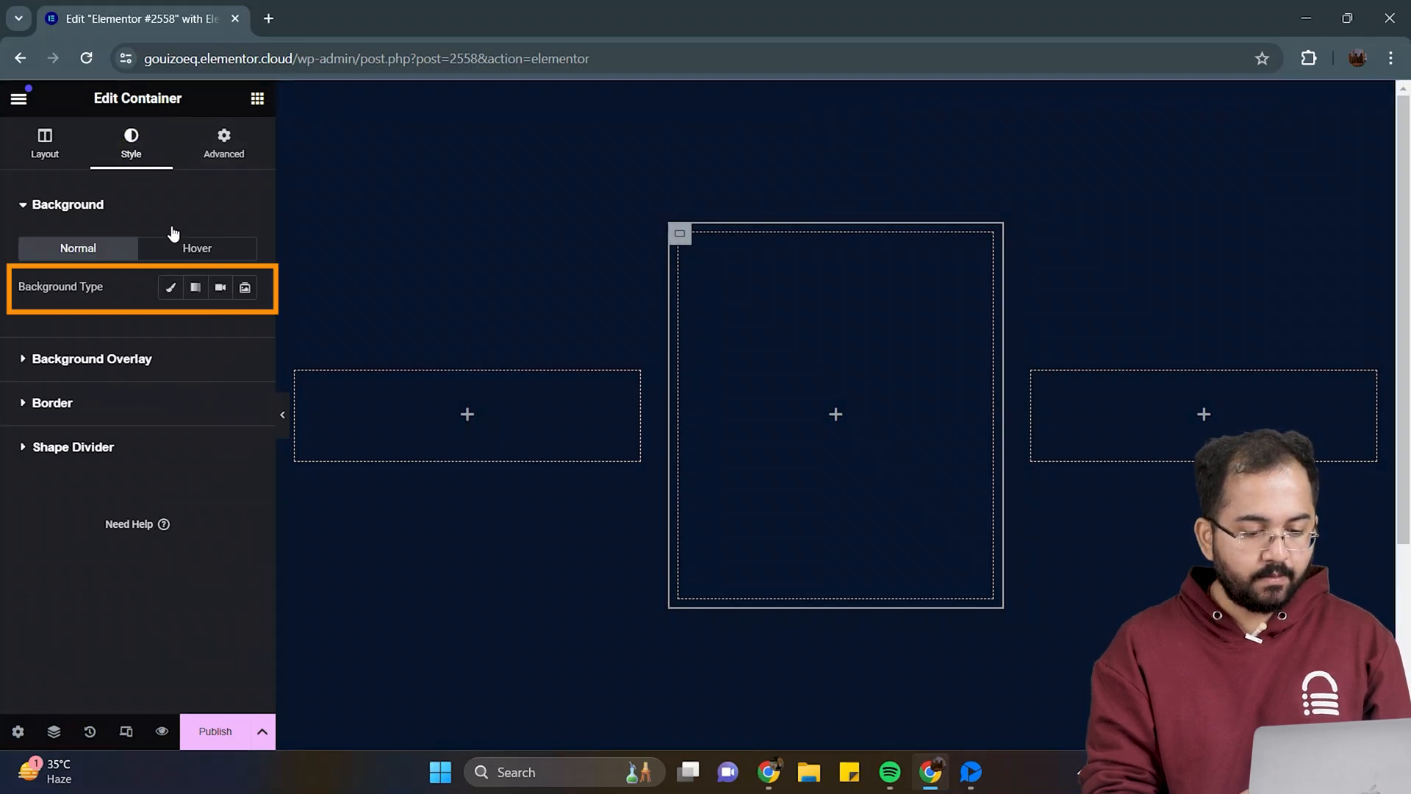
Step: Choose a classic background and pick a colour for the card container
left_click(170, 287)
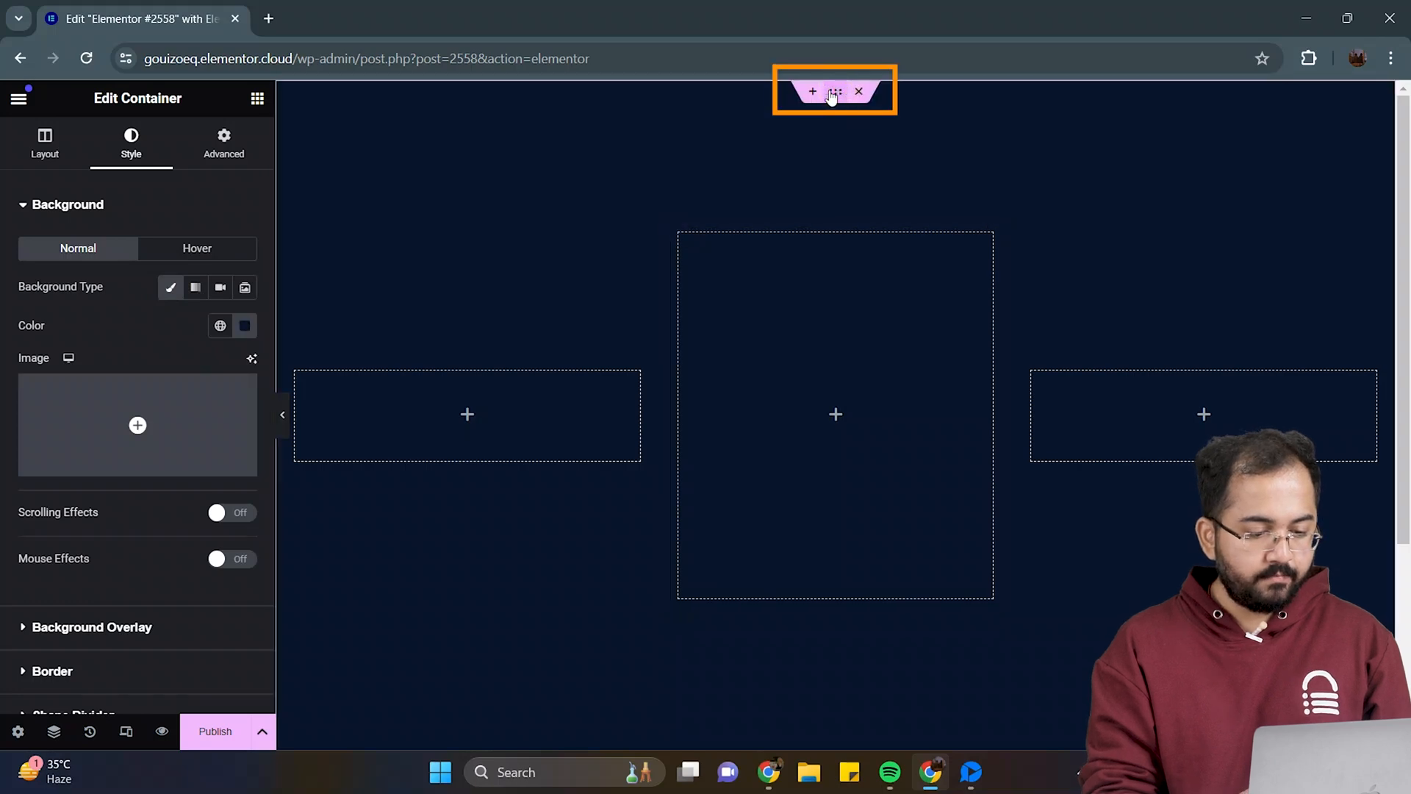
left_click(244, 325)
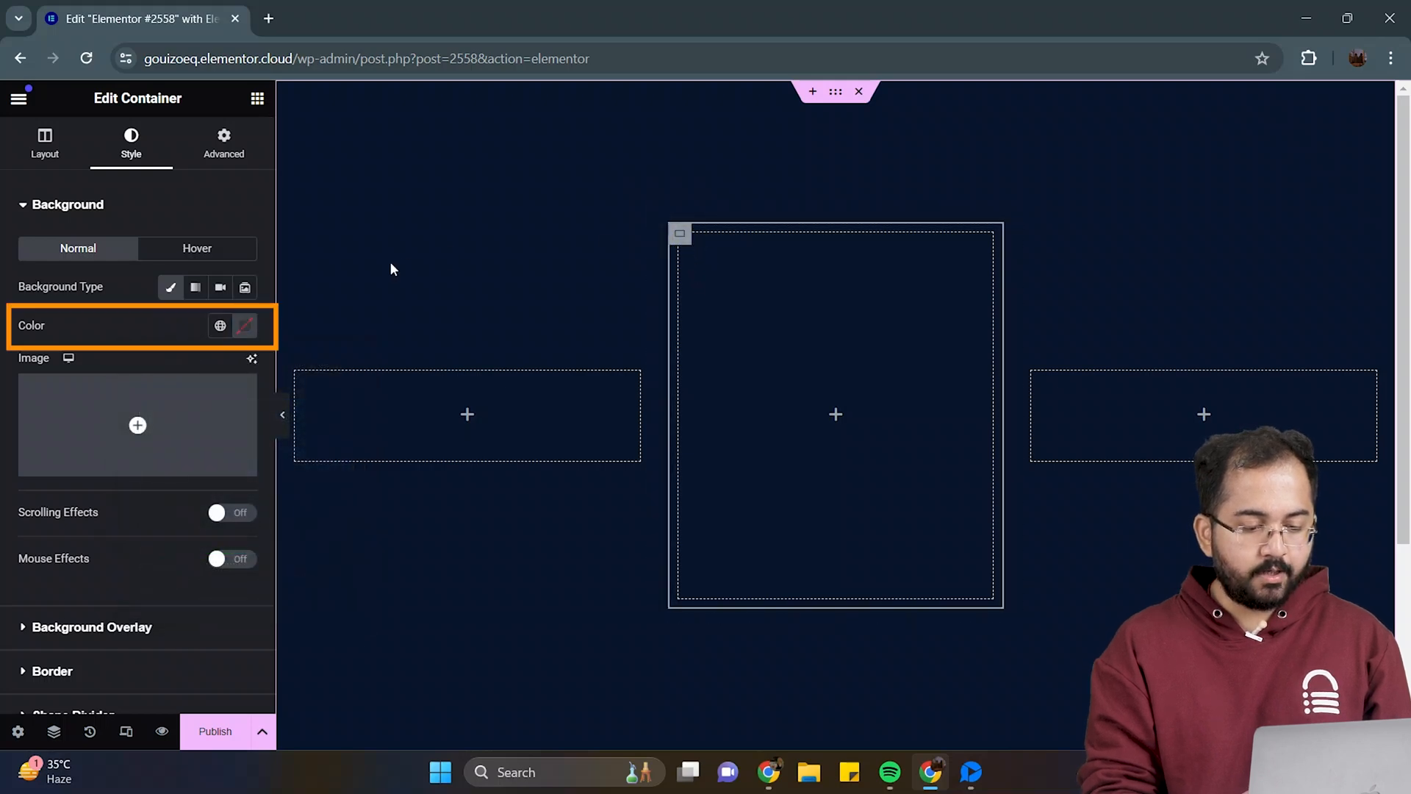
left_click(243, 325)
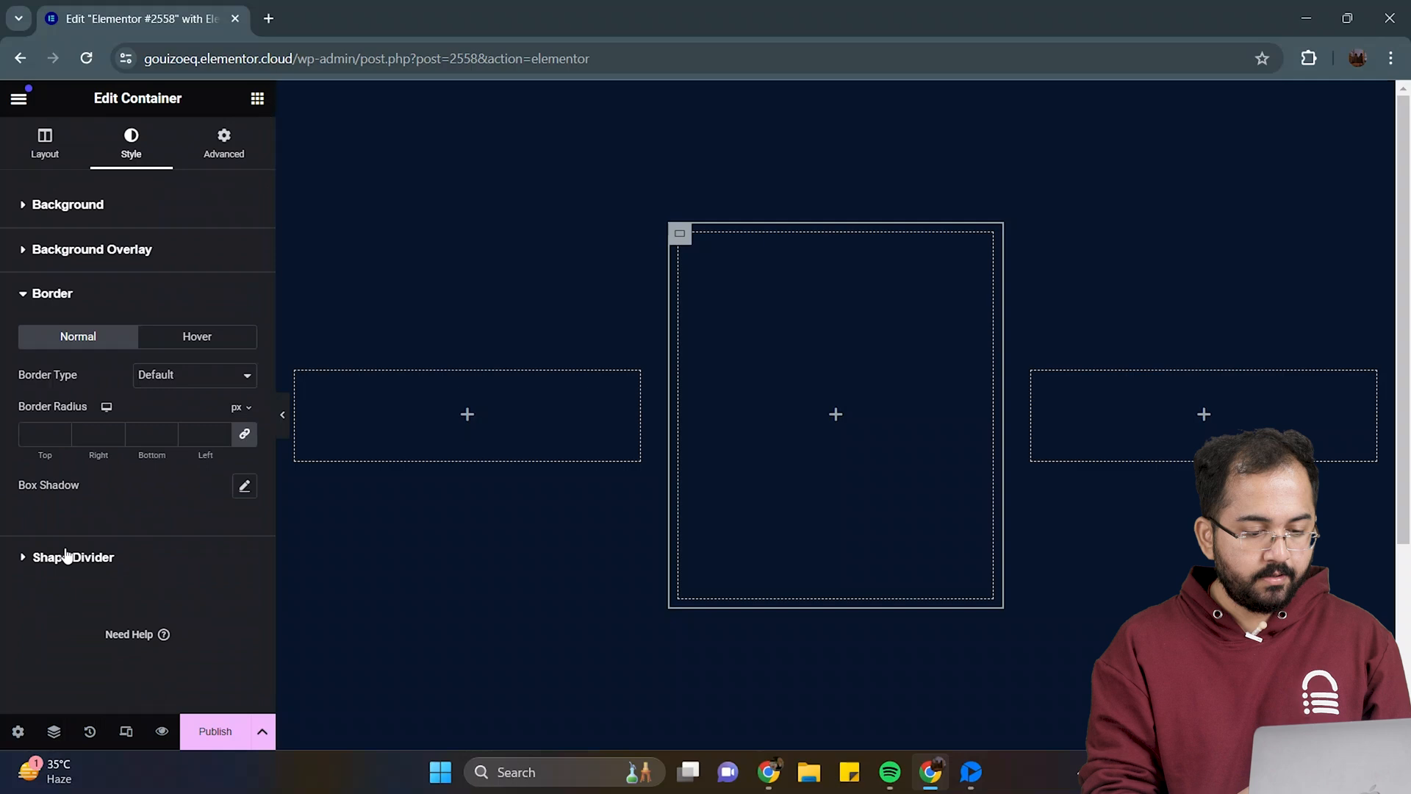
Step: Give the card a solid 2px border and set its colour
left_click(193, 374)
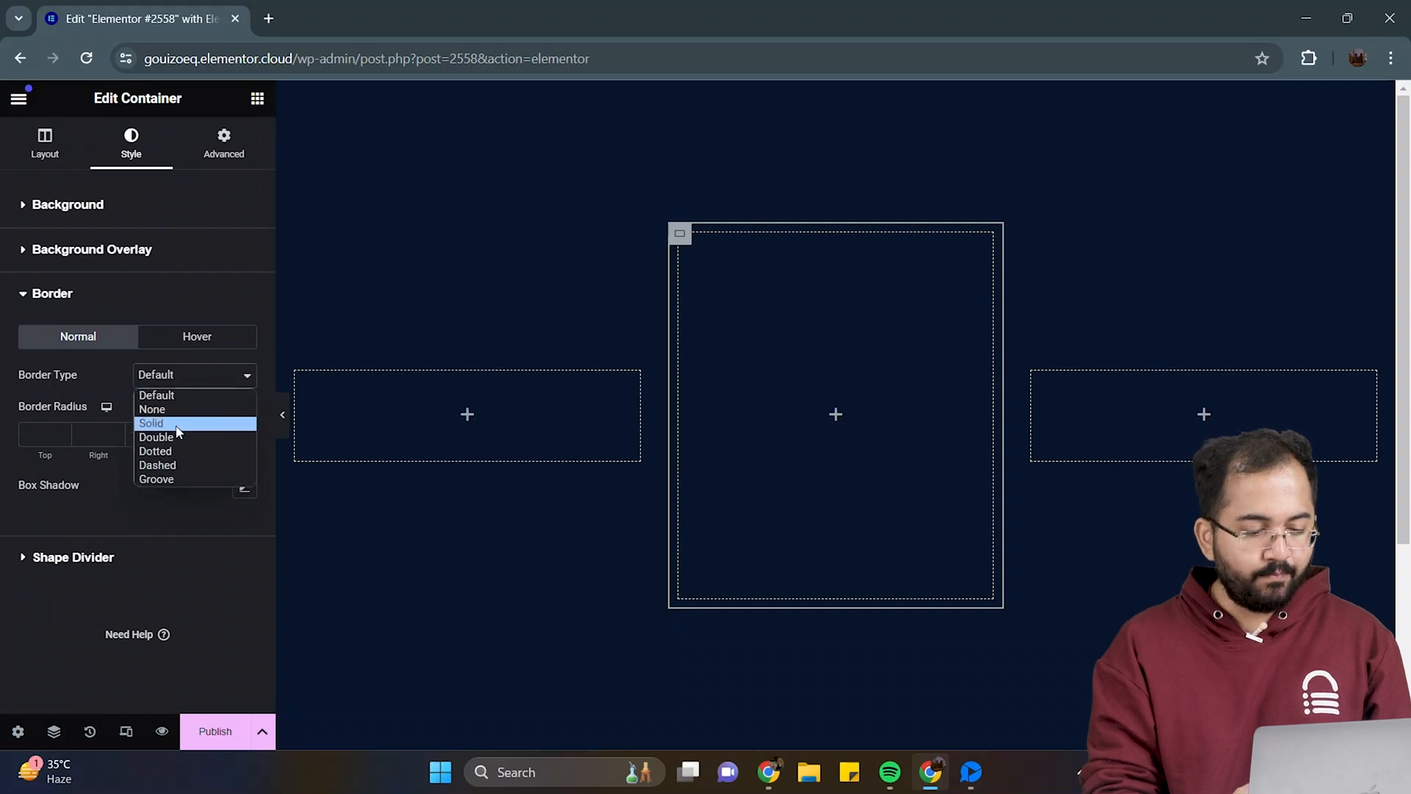
left_click(152, 423)
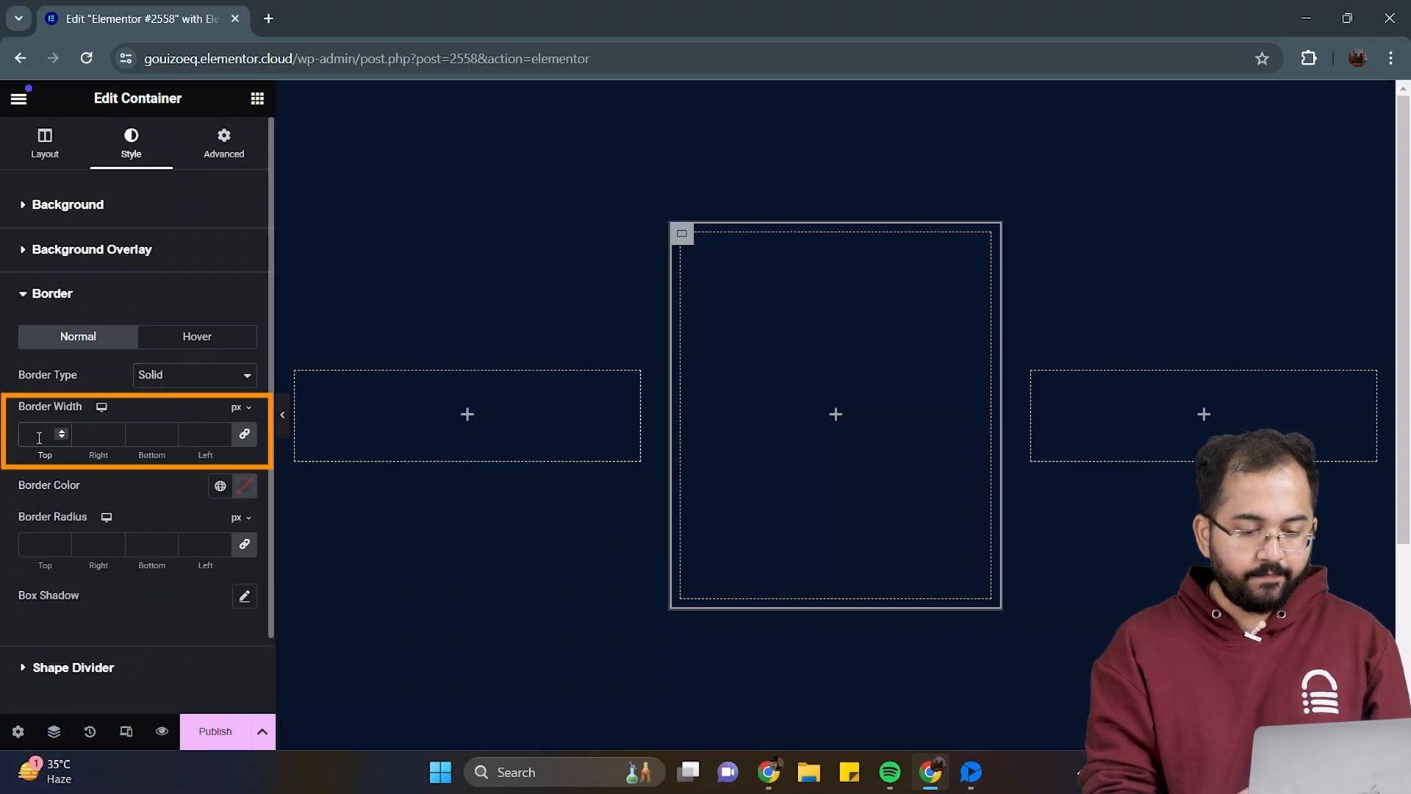
type("2")
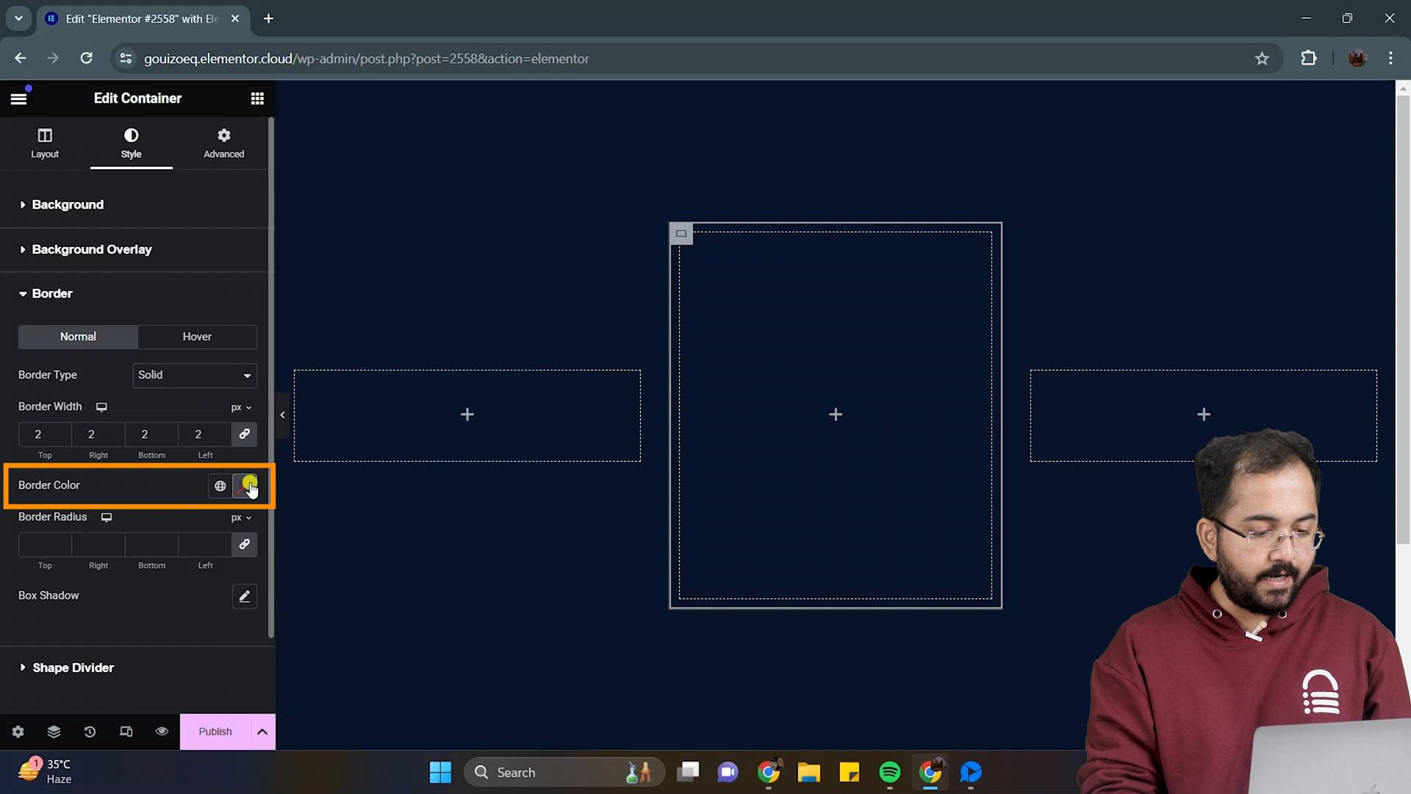
left_click(250, 485)
type("6")
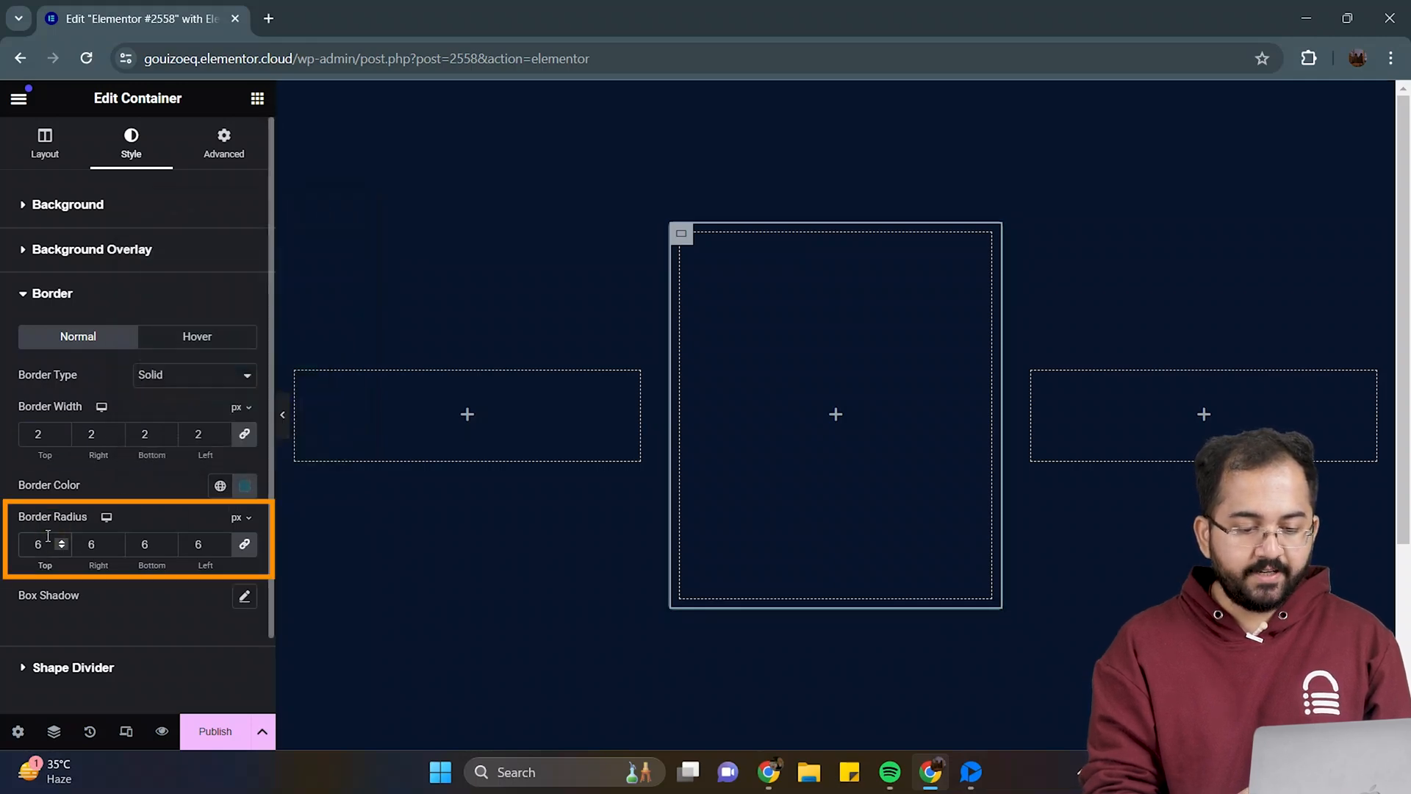
Step: Set a solid coloured hover border with 6px rounded corners
left_click(196, 335)
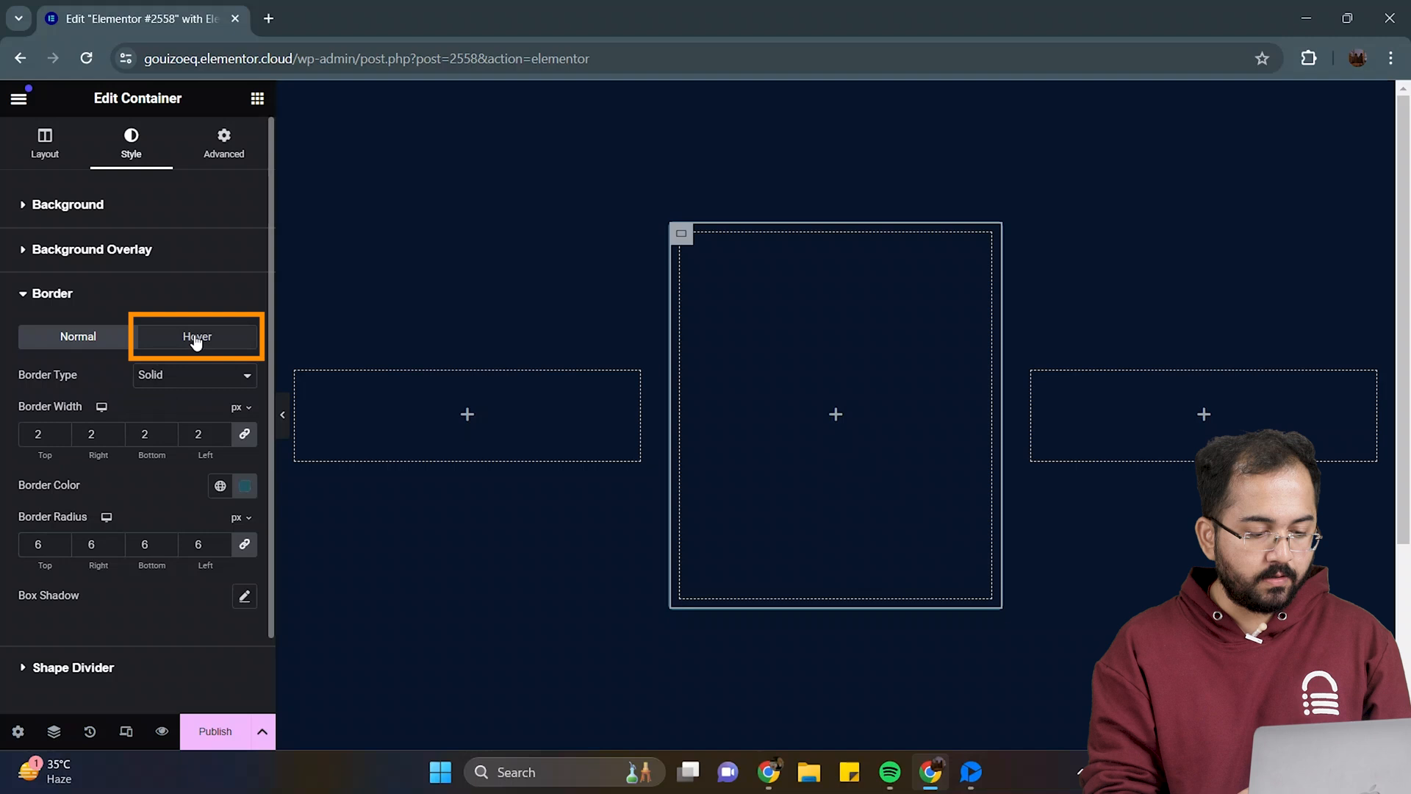
left_click(189, 374)
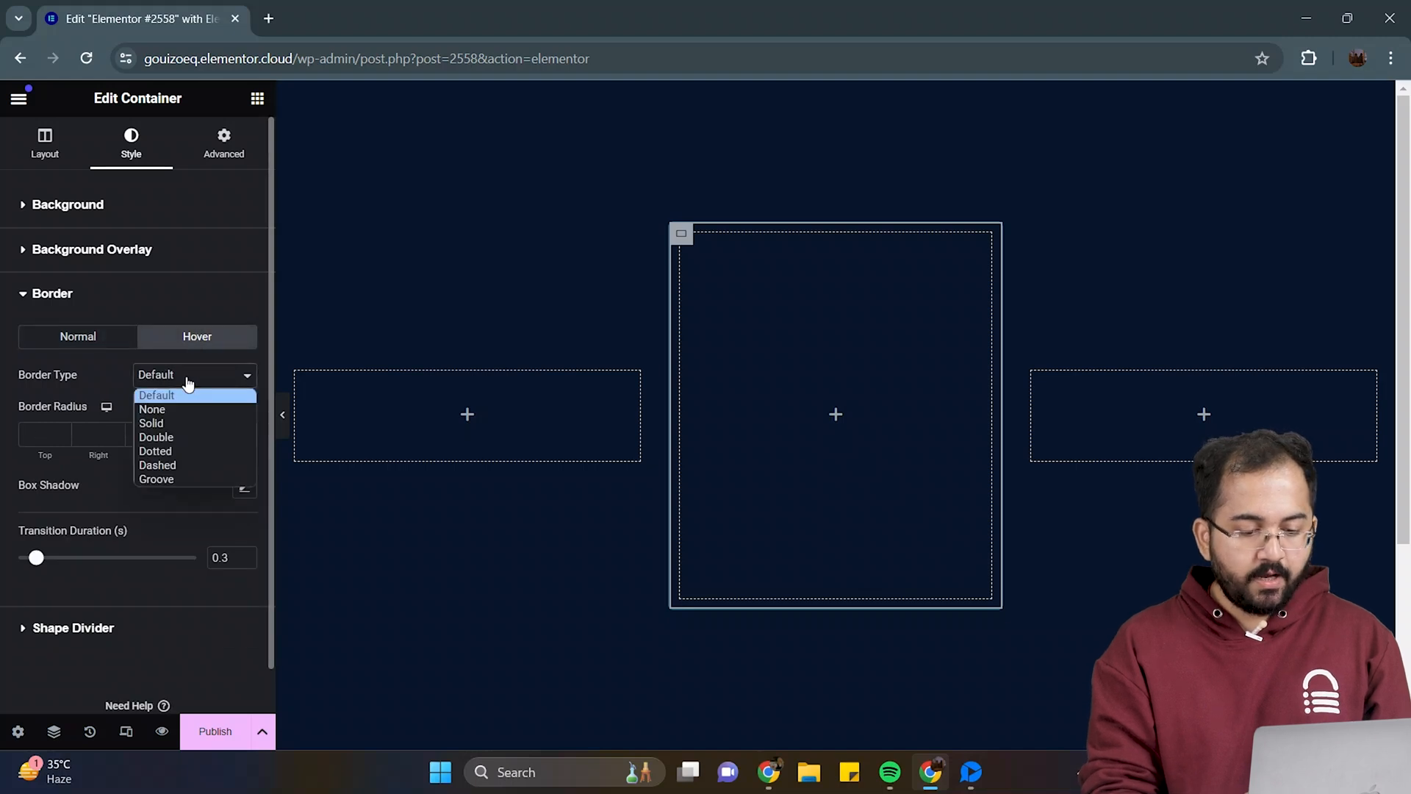
left_click(149, 423)
type("2")
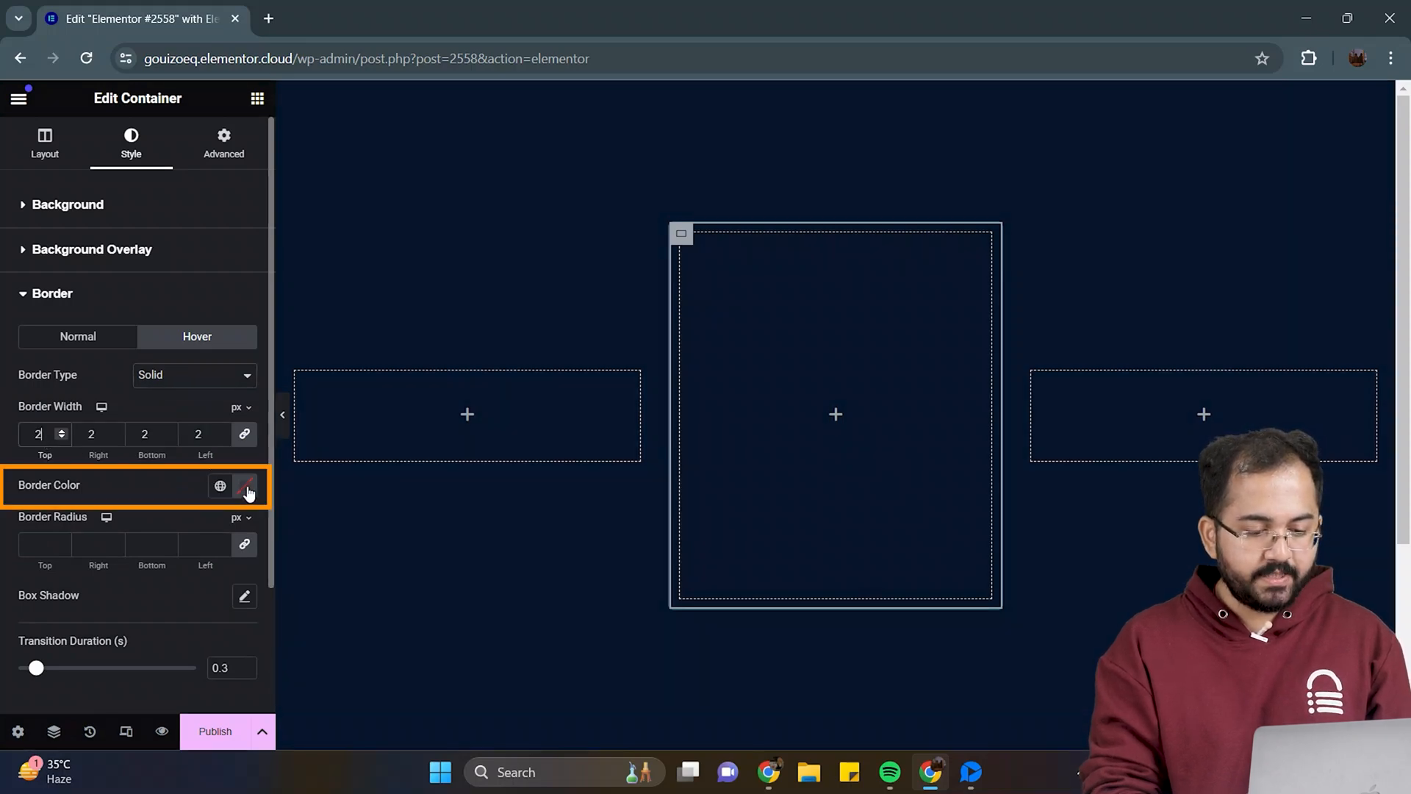
left_click(241, 485)
type("6")
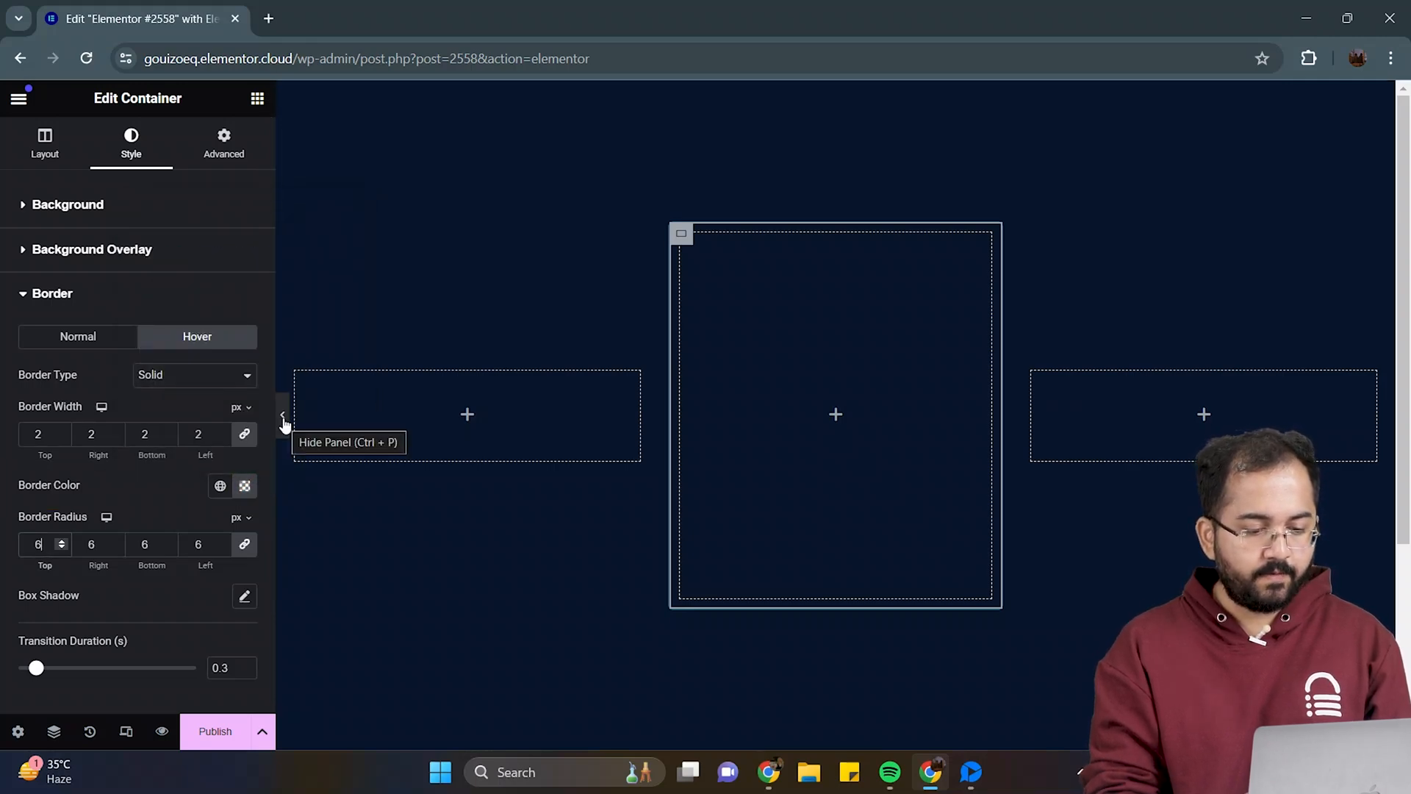
left_click(283, 415)
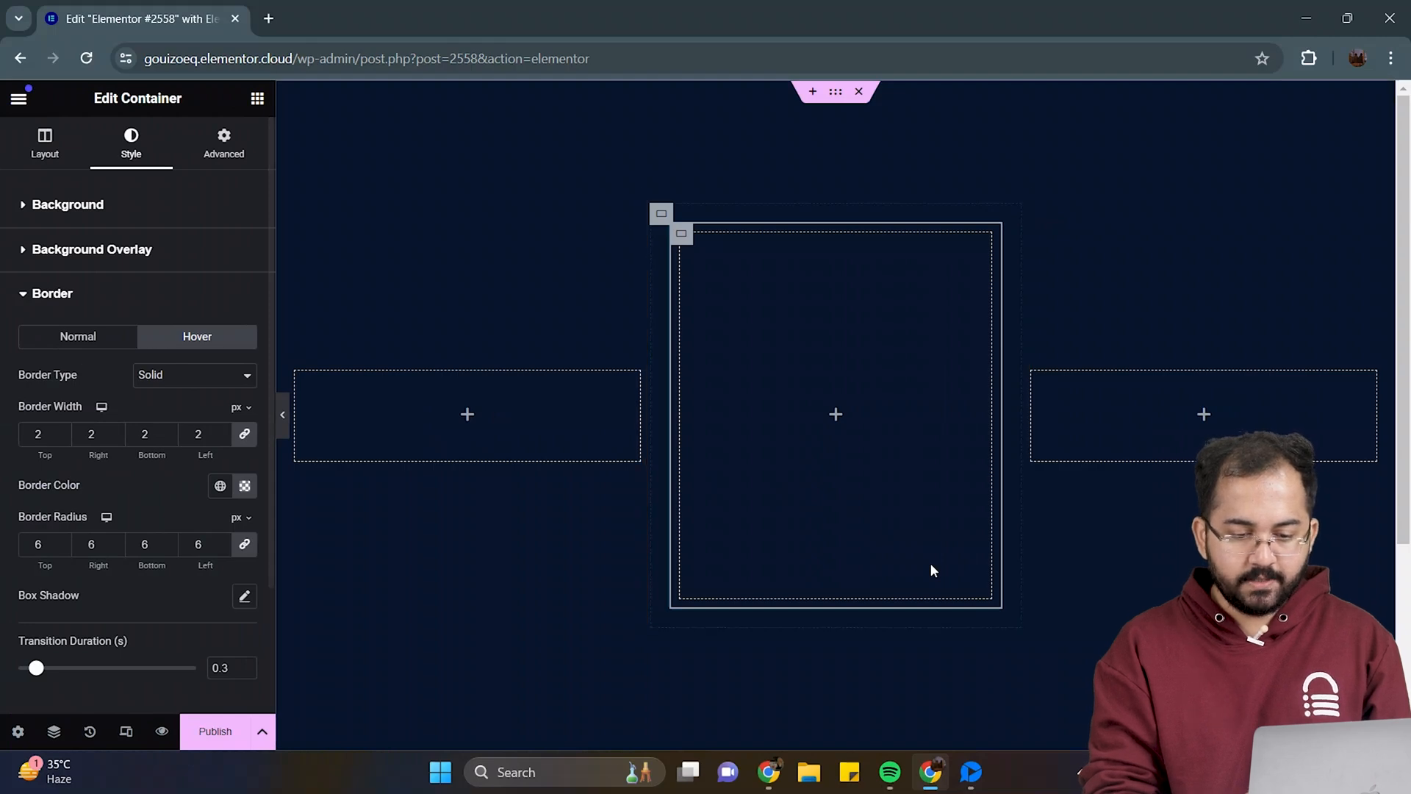
Step: Drop a Heading into the middle card and centre the card's content both ways
left_click(257, 98)
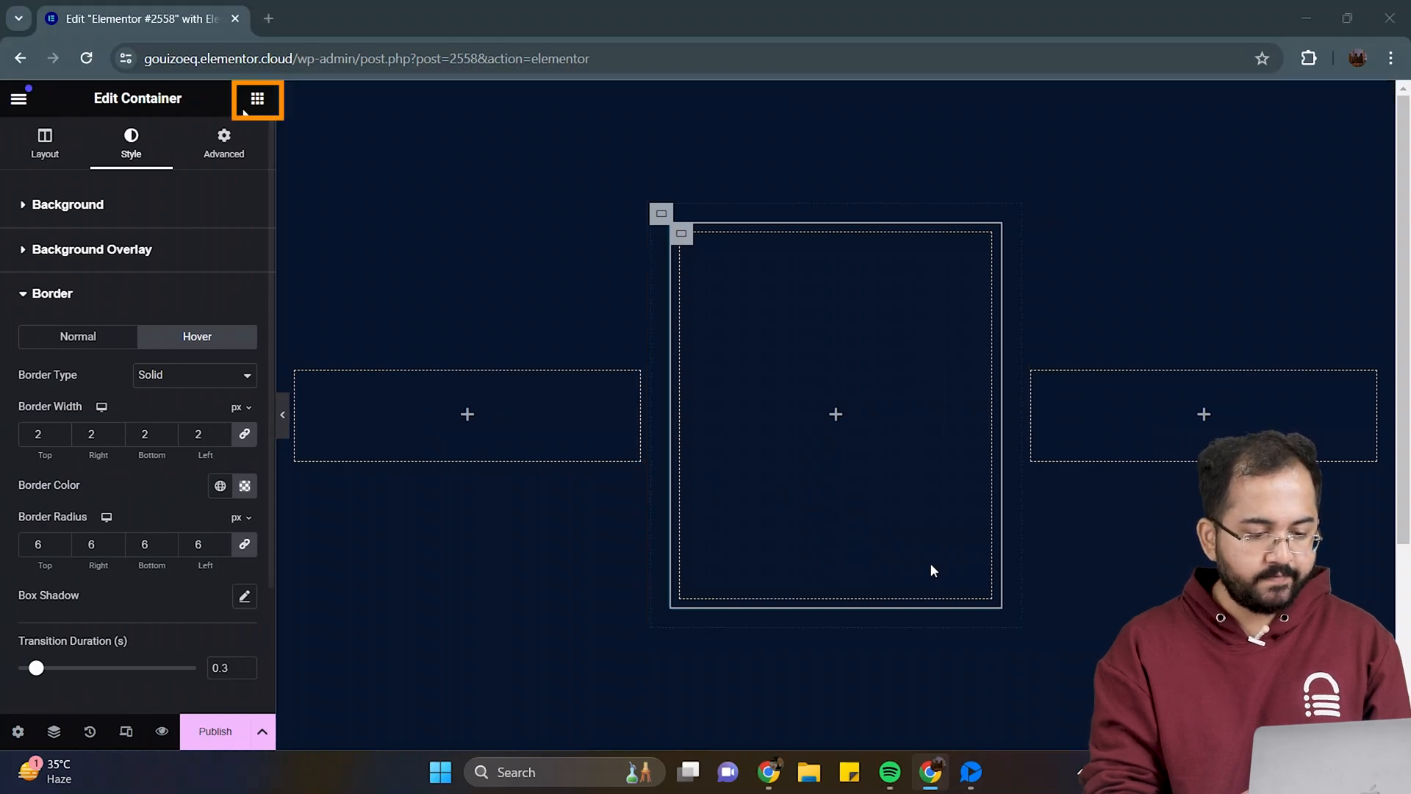
left_click(257, 97)
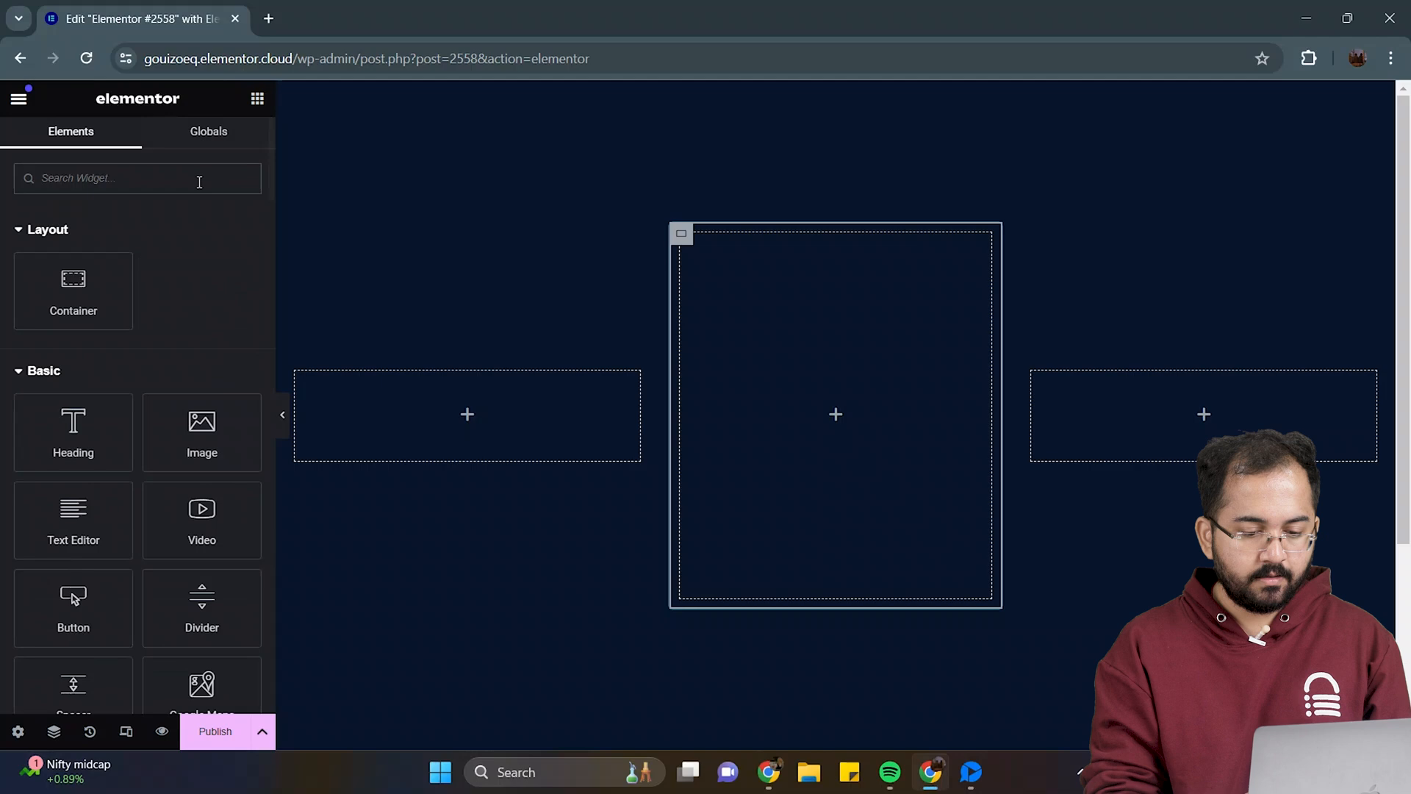
left_click_drag(73, 432, 820, 414)
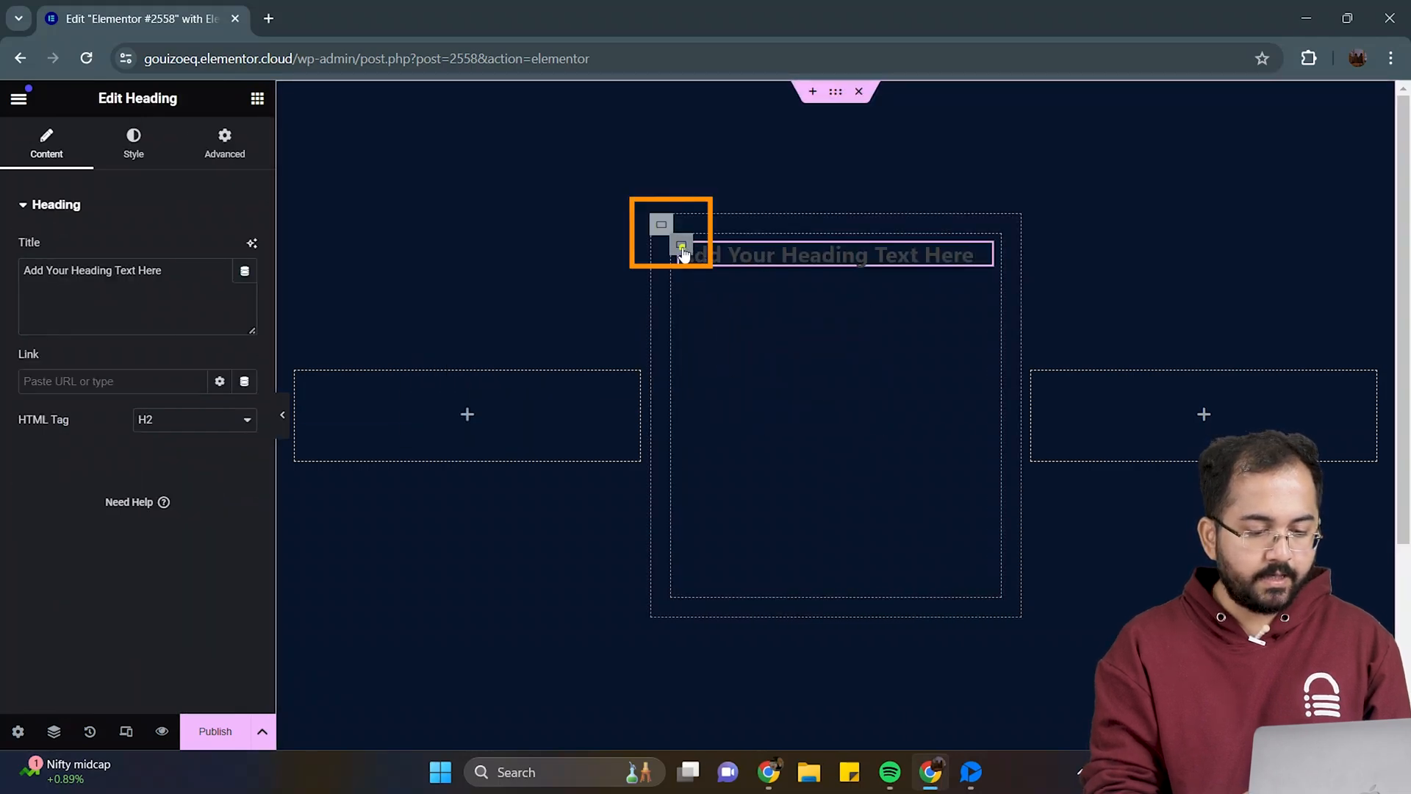
left_click(681, 246)
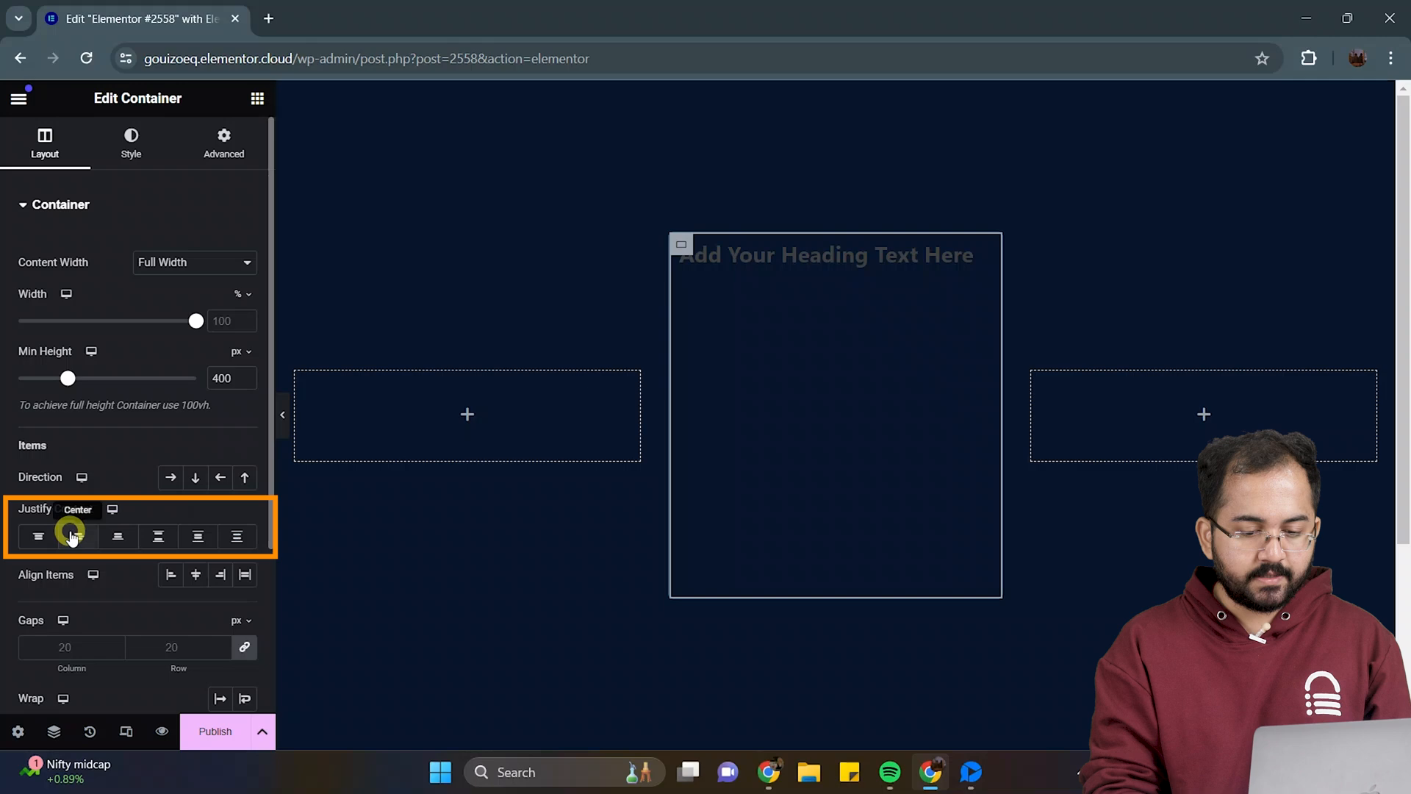
left_click(77, 537)
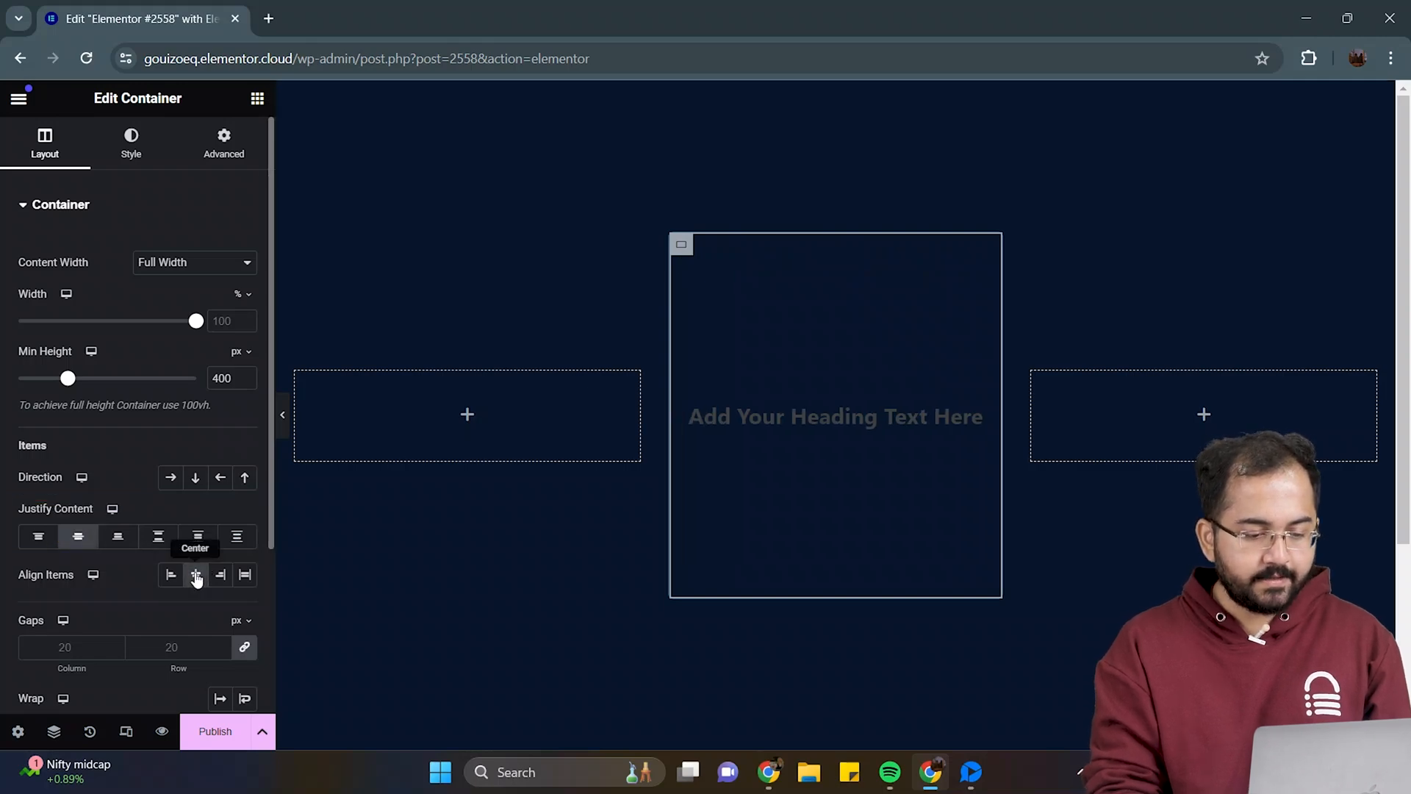
left_click(195, 574)
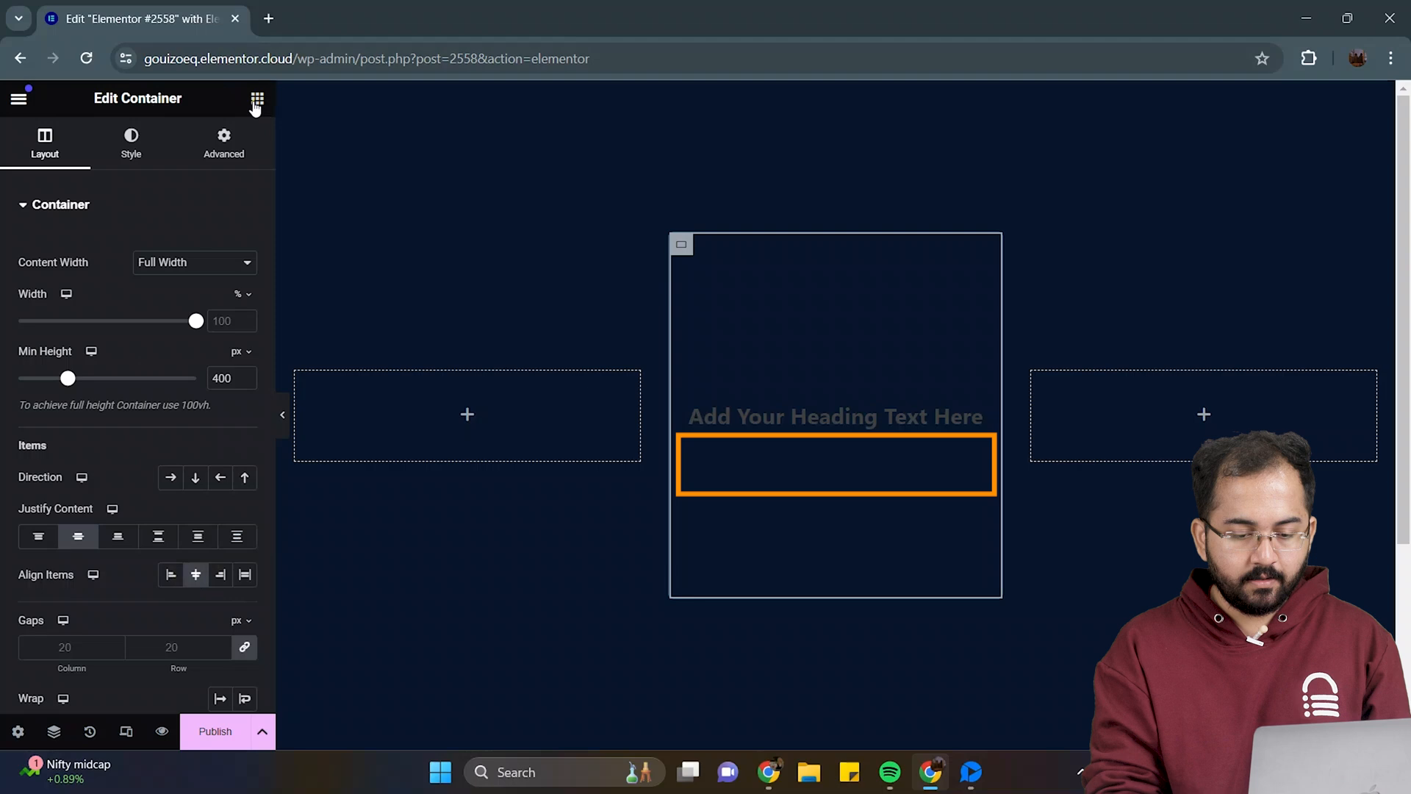
Step: Add a Text Editor paragraph below the heading and centre-align it
left_click(257, 100)
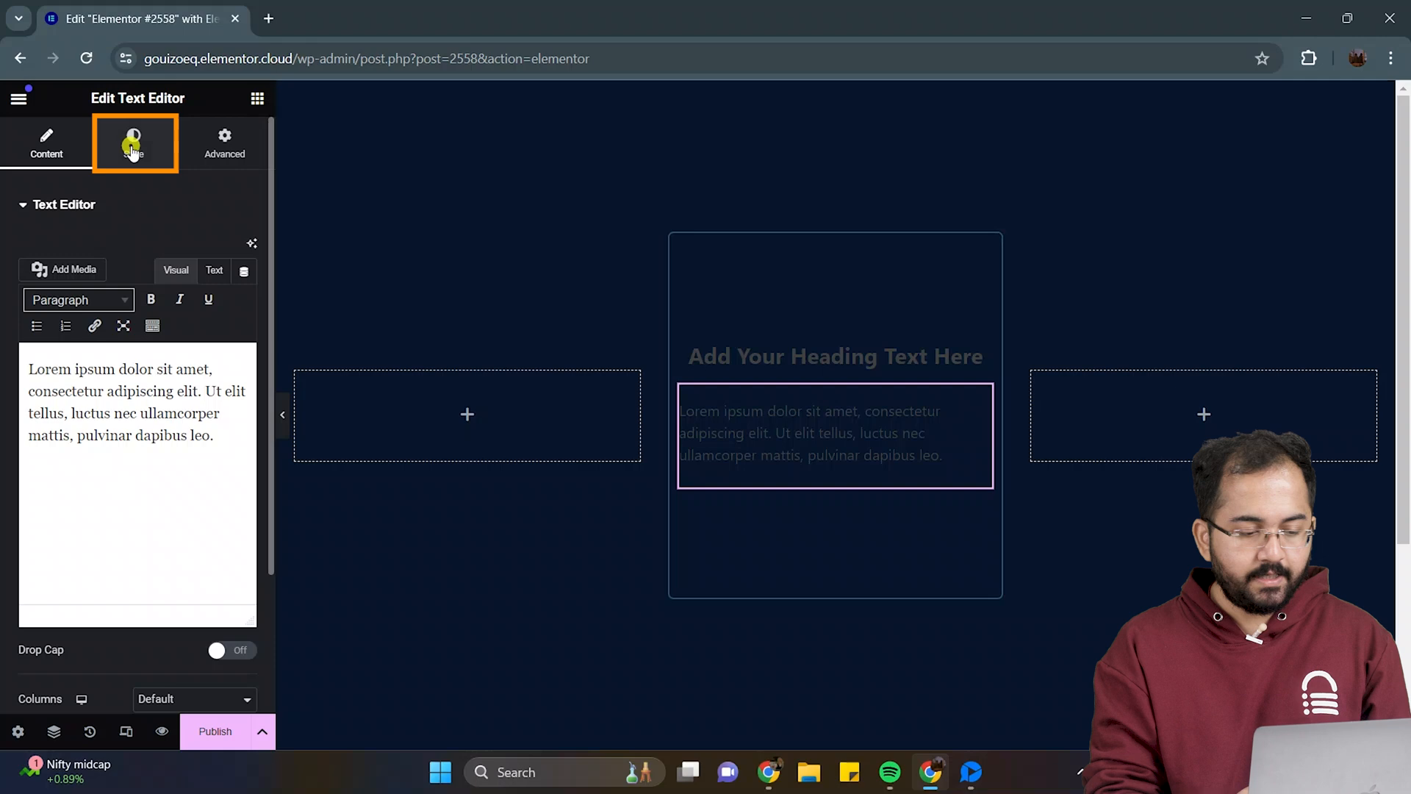
left_click(133, 142)
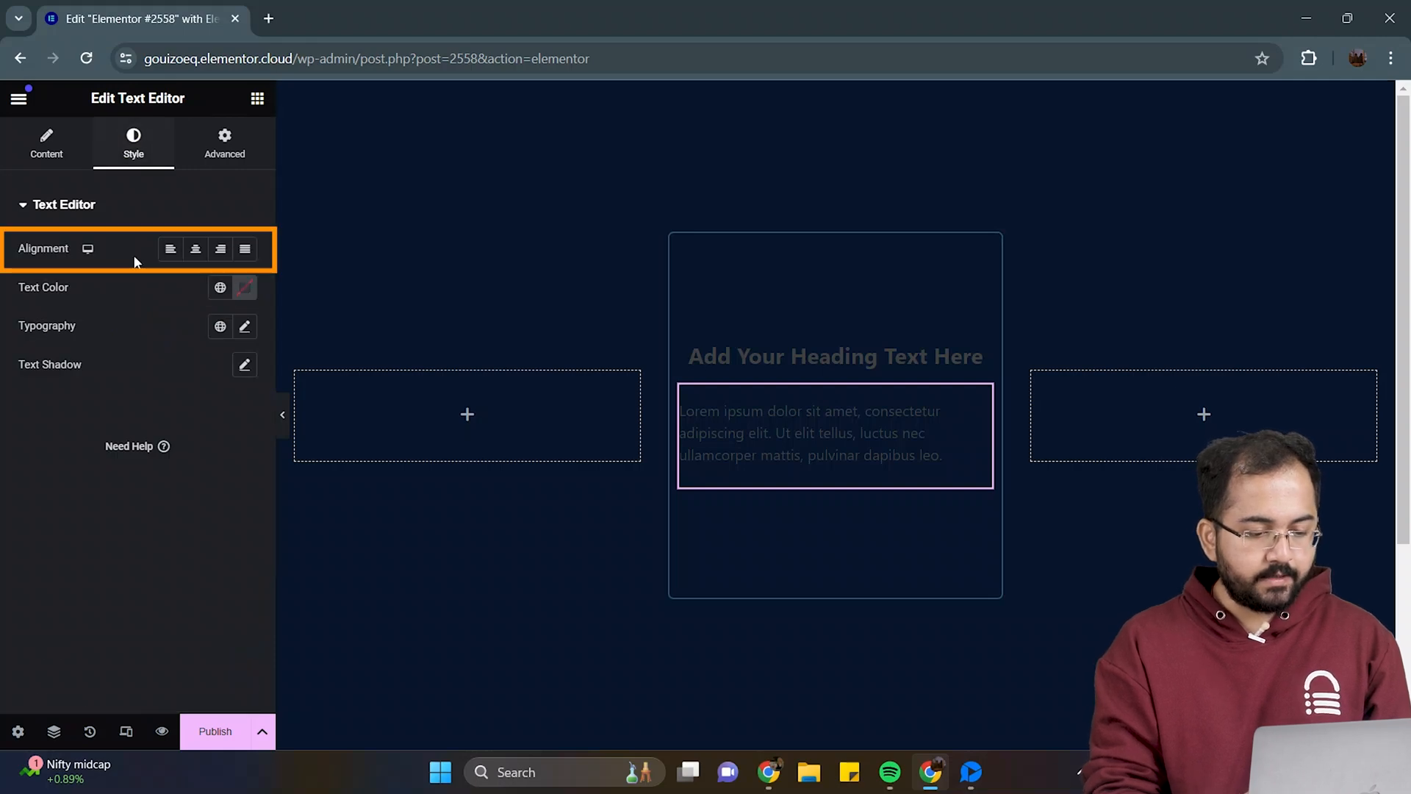
left_click(196, 249)
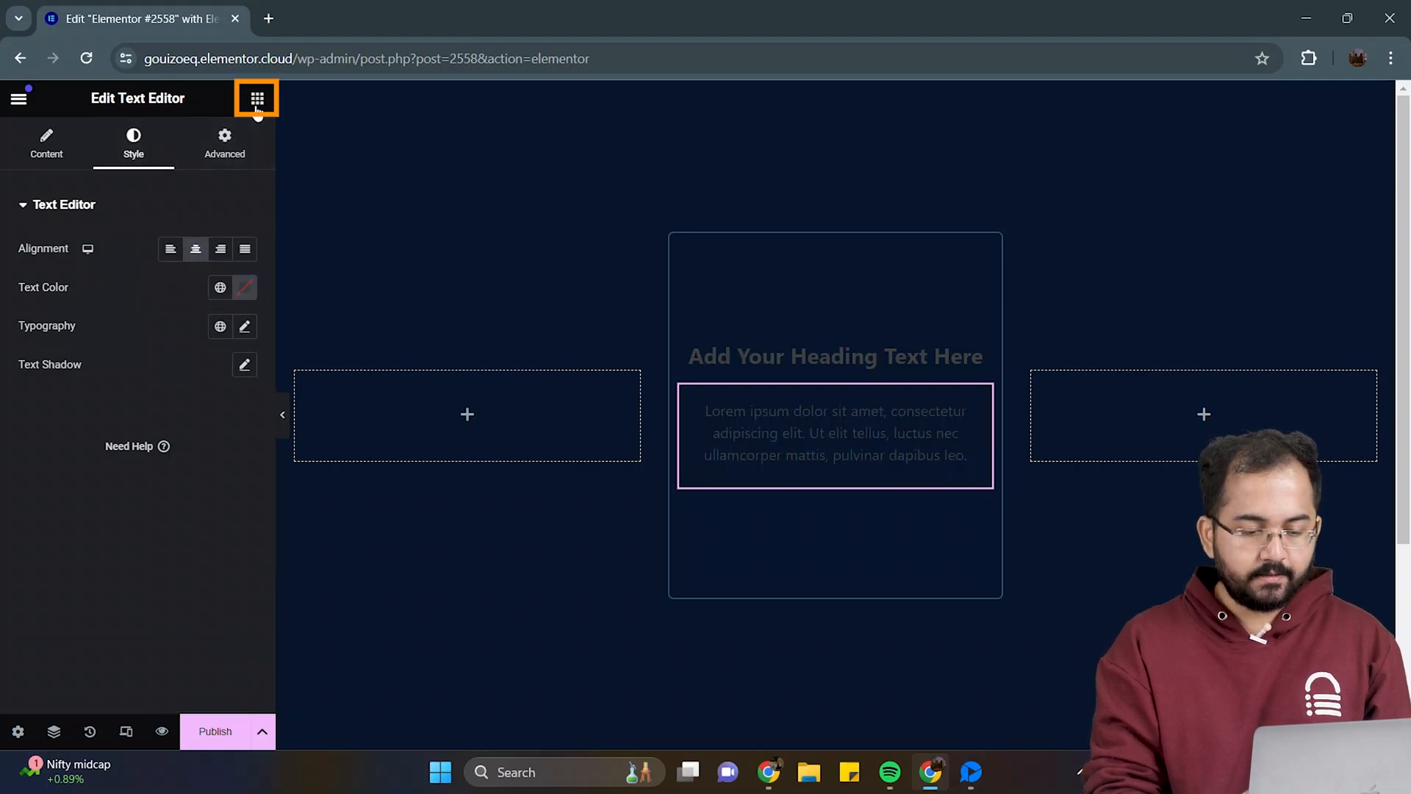
left_click(256, 98)
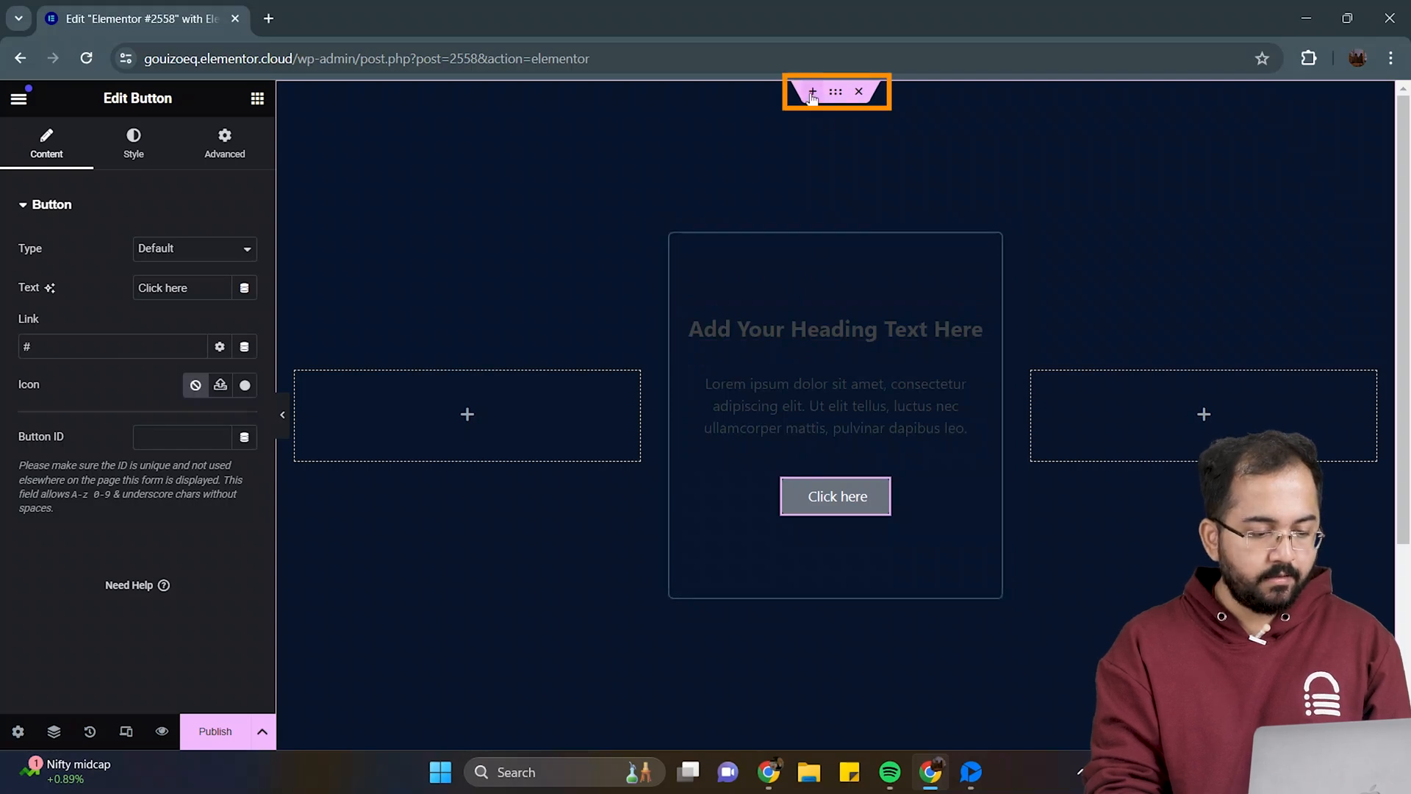
Step: Add a centred heading reading 'OUR SERVICES' above the cards
left_click(809, 91)
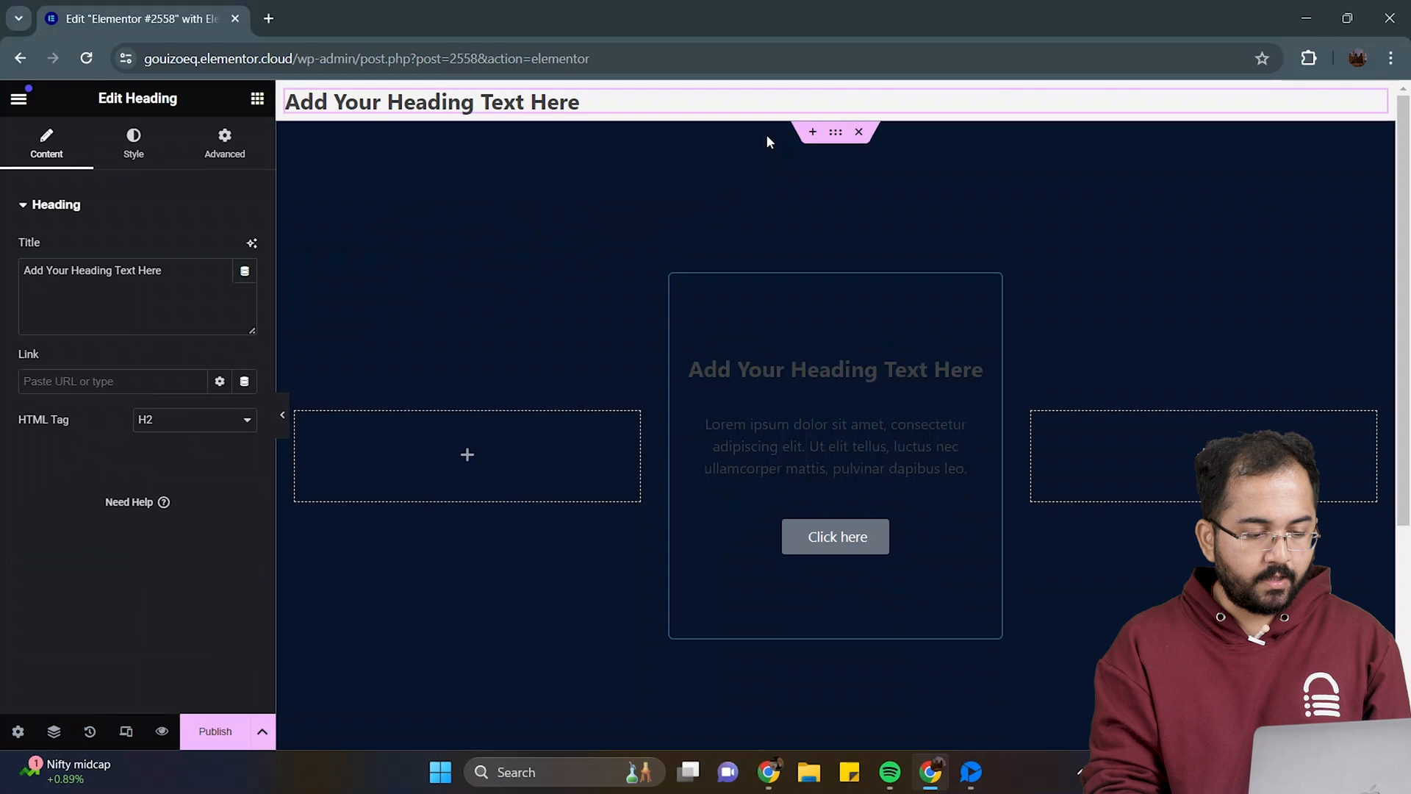
left_click(133, 144)
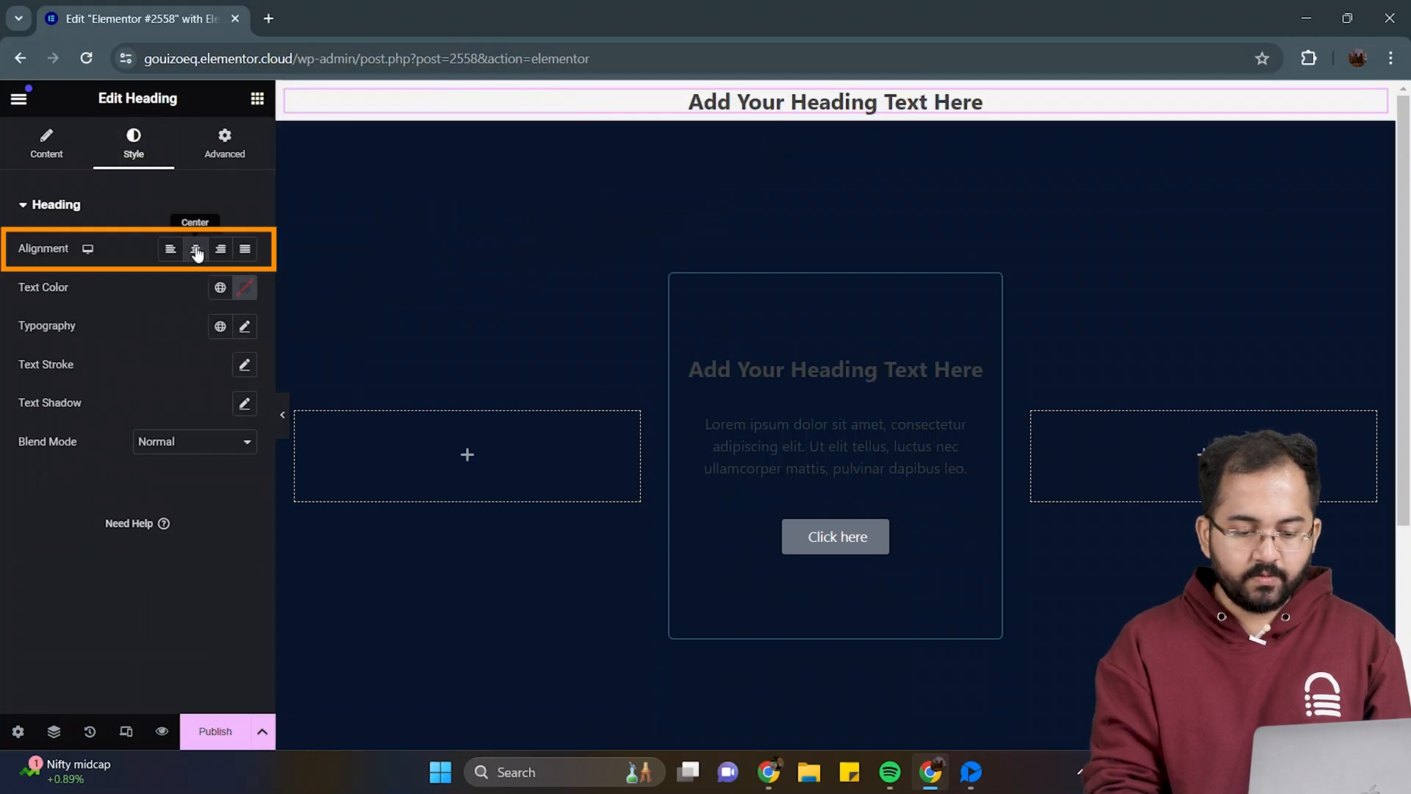
left_click(45, 144)
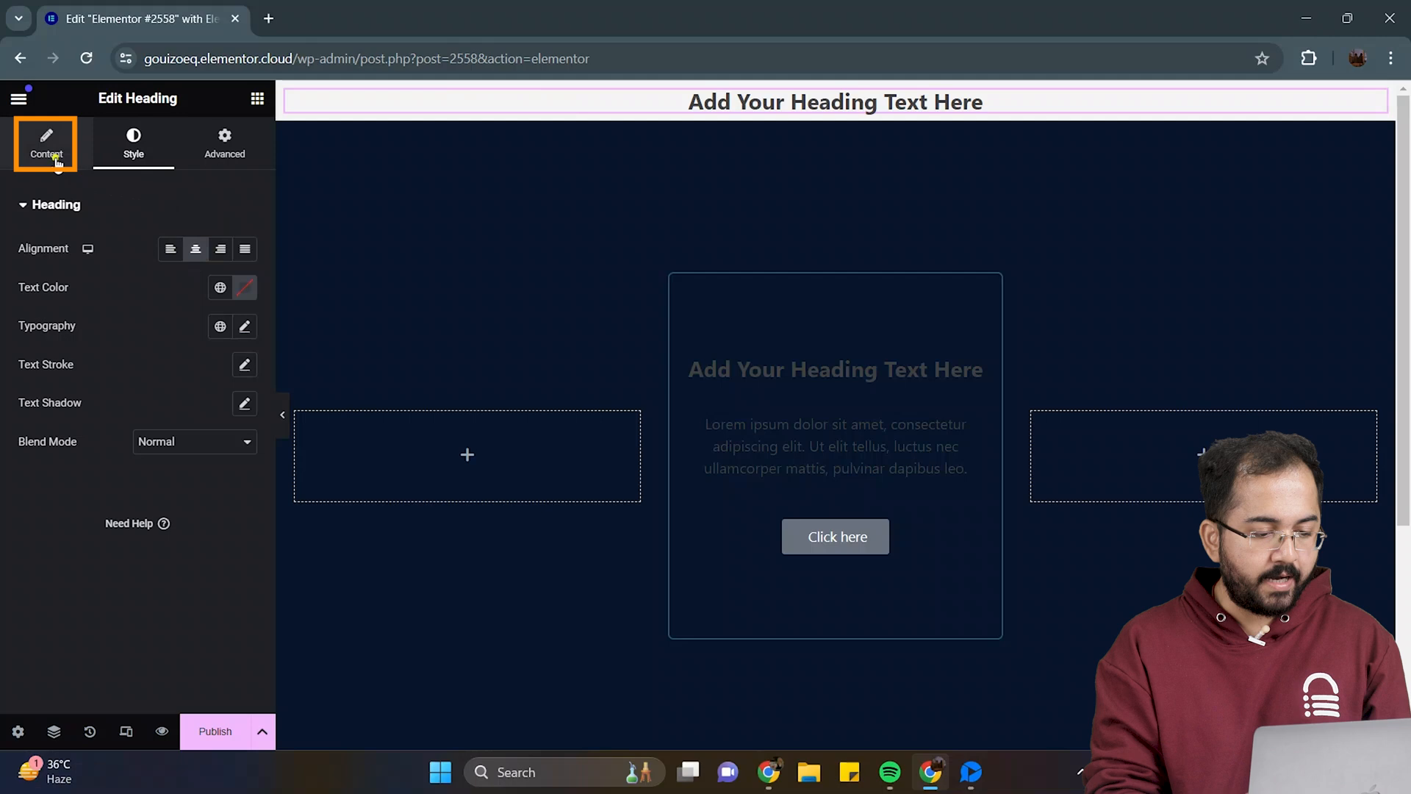
type("OUR")
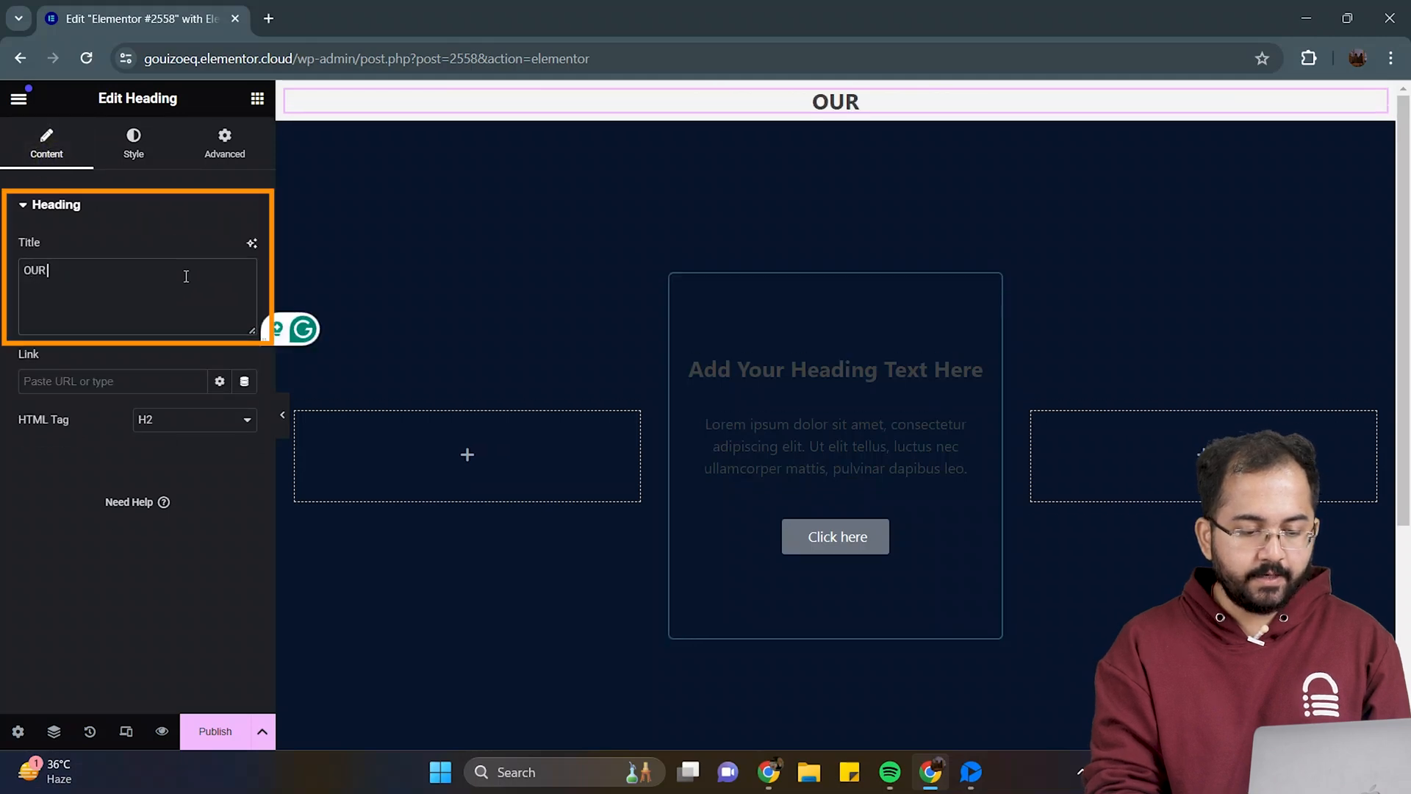
type("SERVICES")
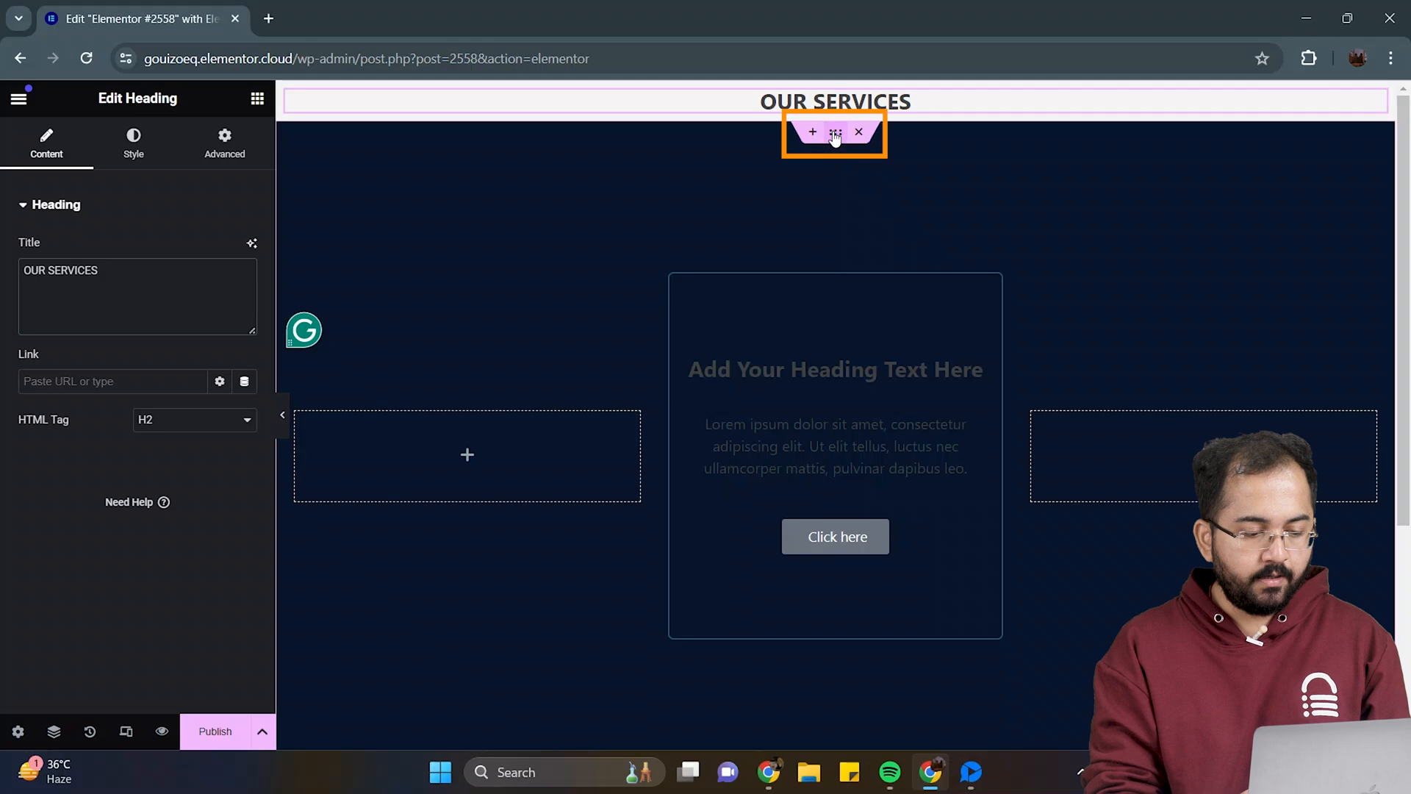
Step: Give the title section a plain navy background, white heading text and padding of 30
left_click(835, 132)
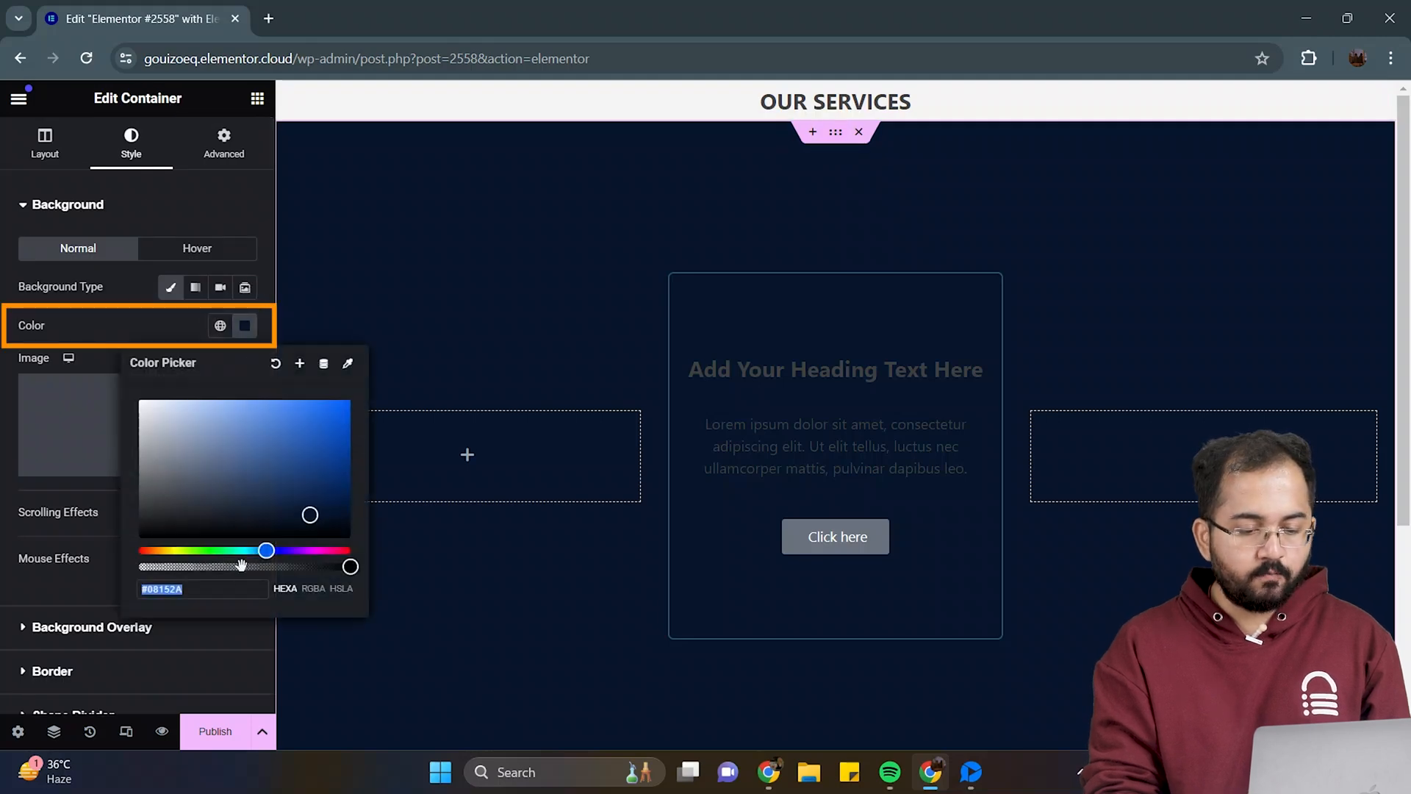
left_click(203, 589)
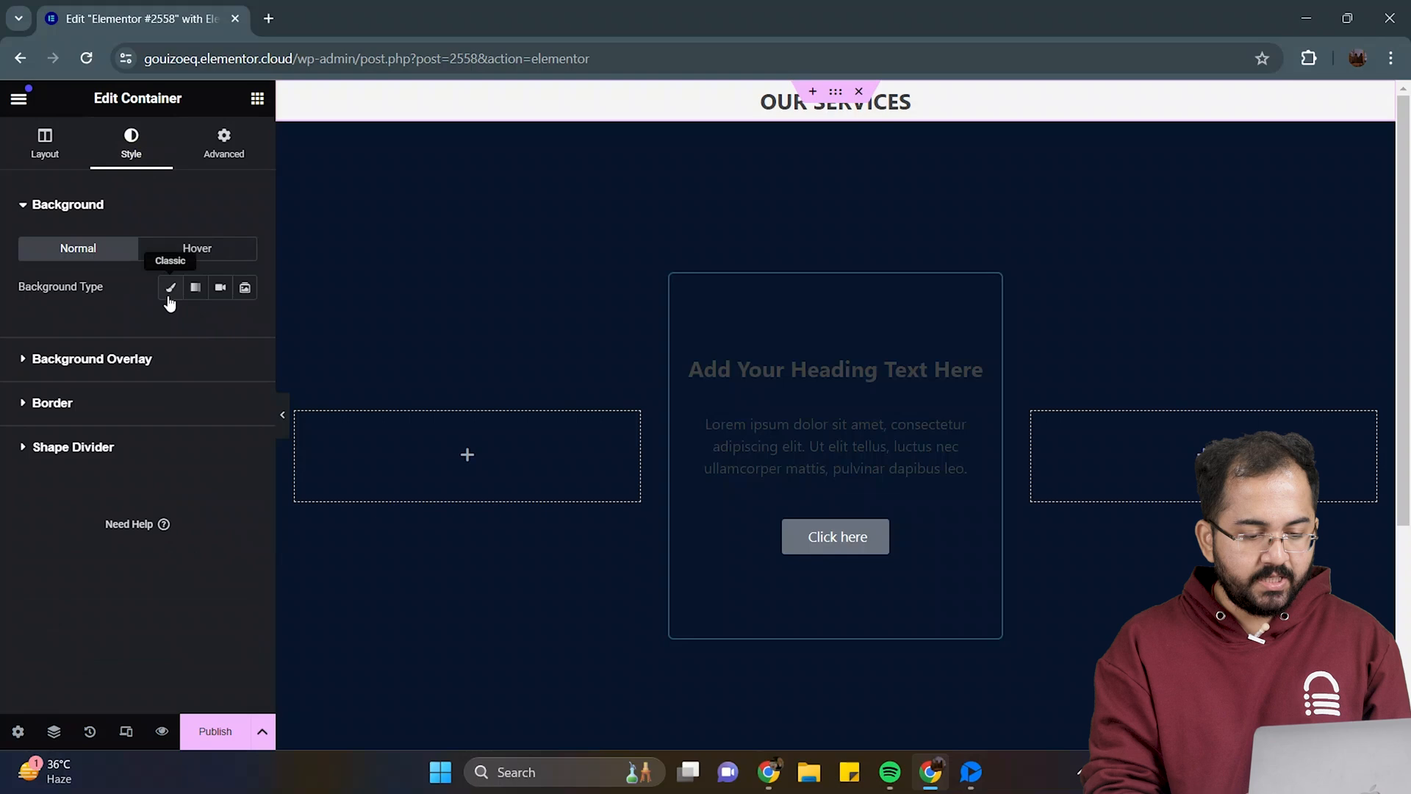
left_click(170, 287)
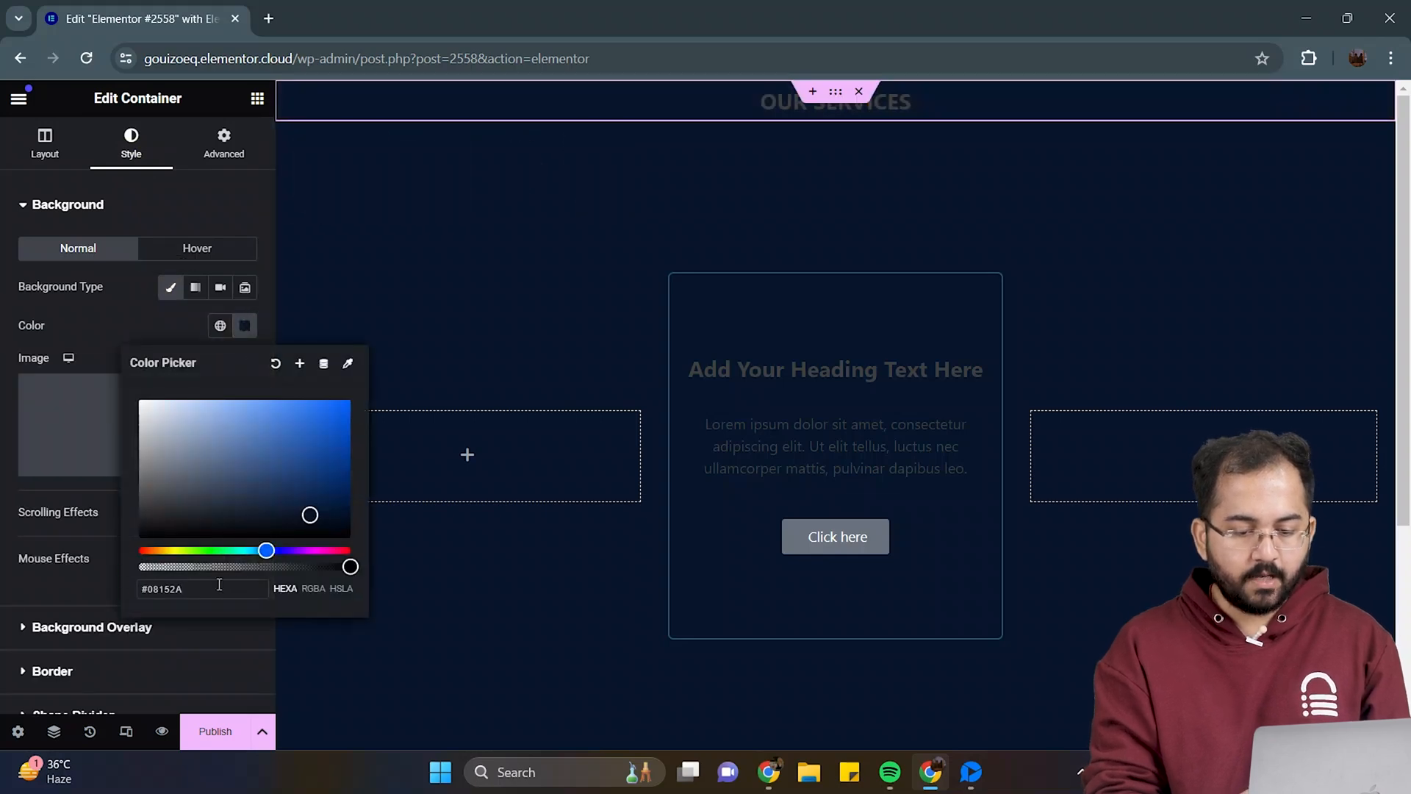
left_click(833, 100)
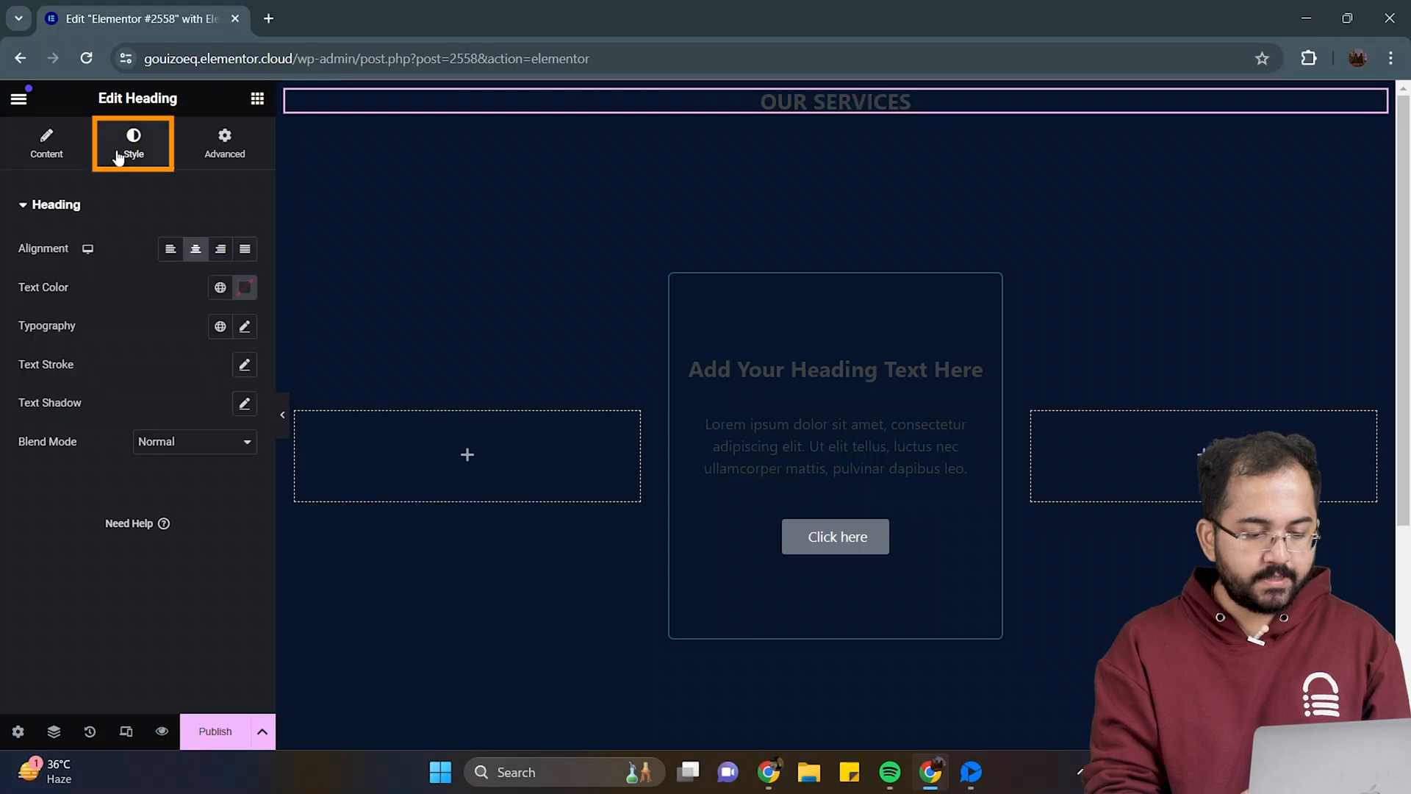
left_click(244, 288)
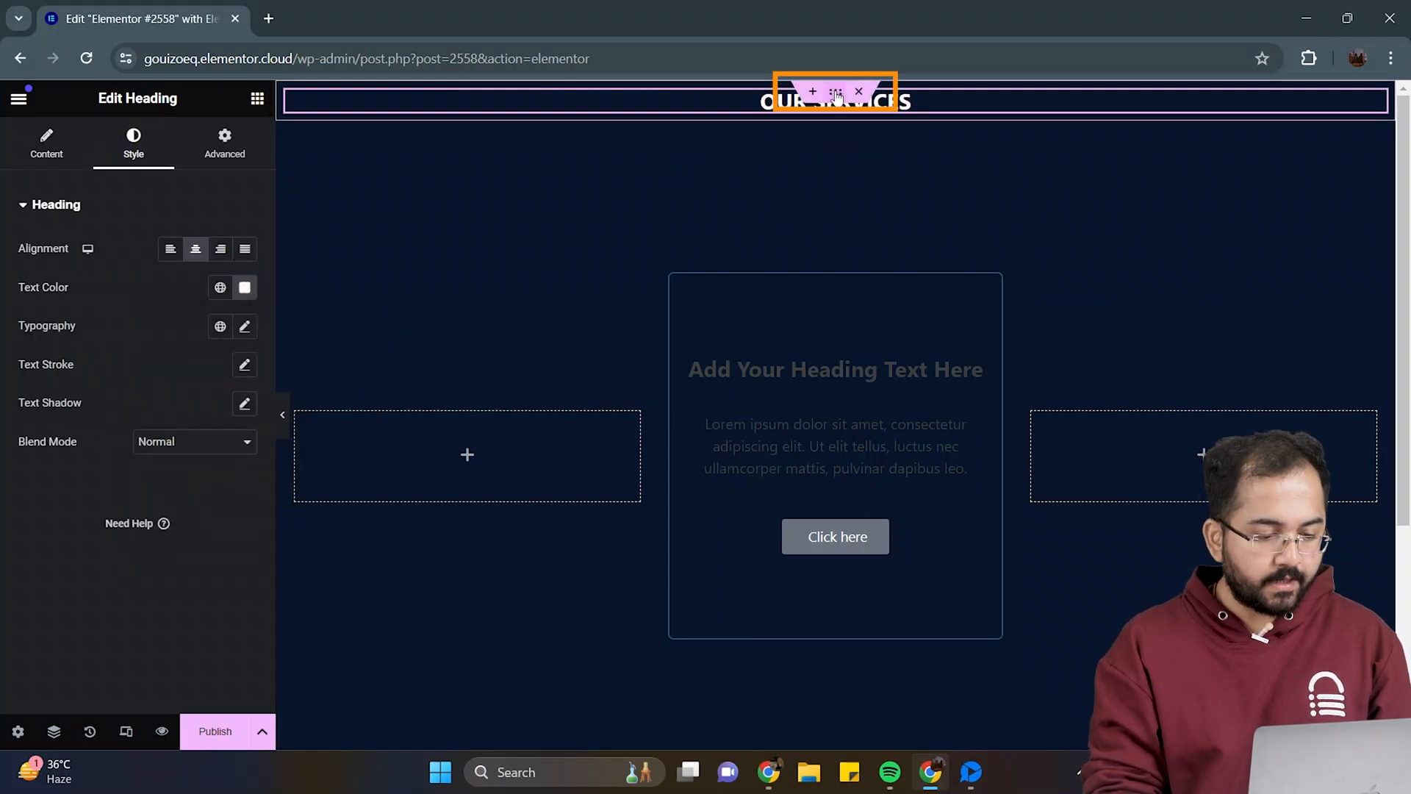
left_click(834, 89)
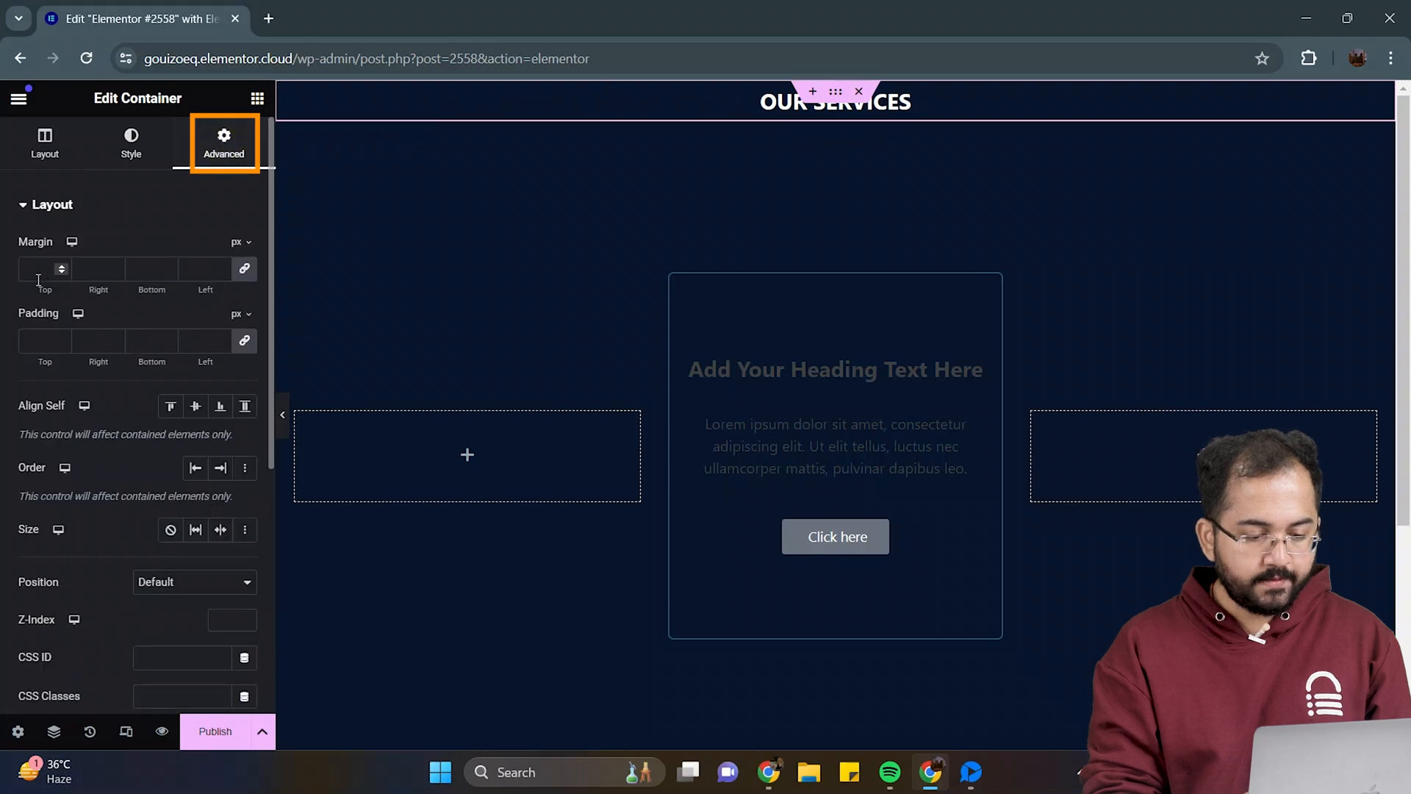
type("3")
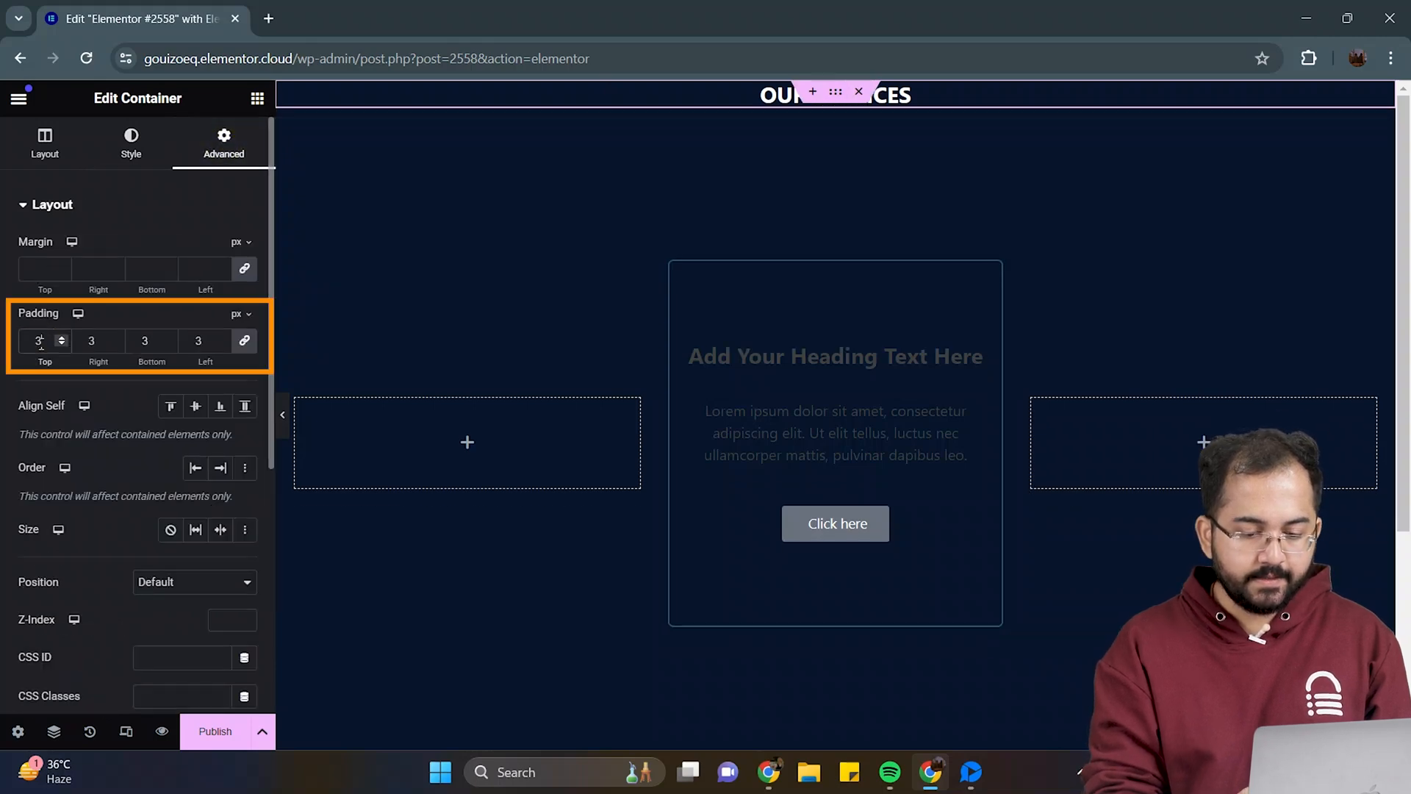
type("30")
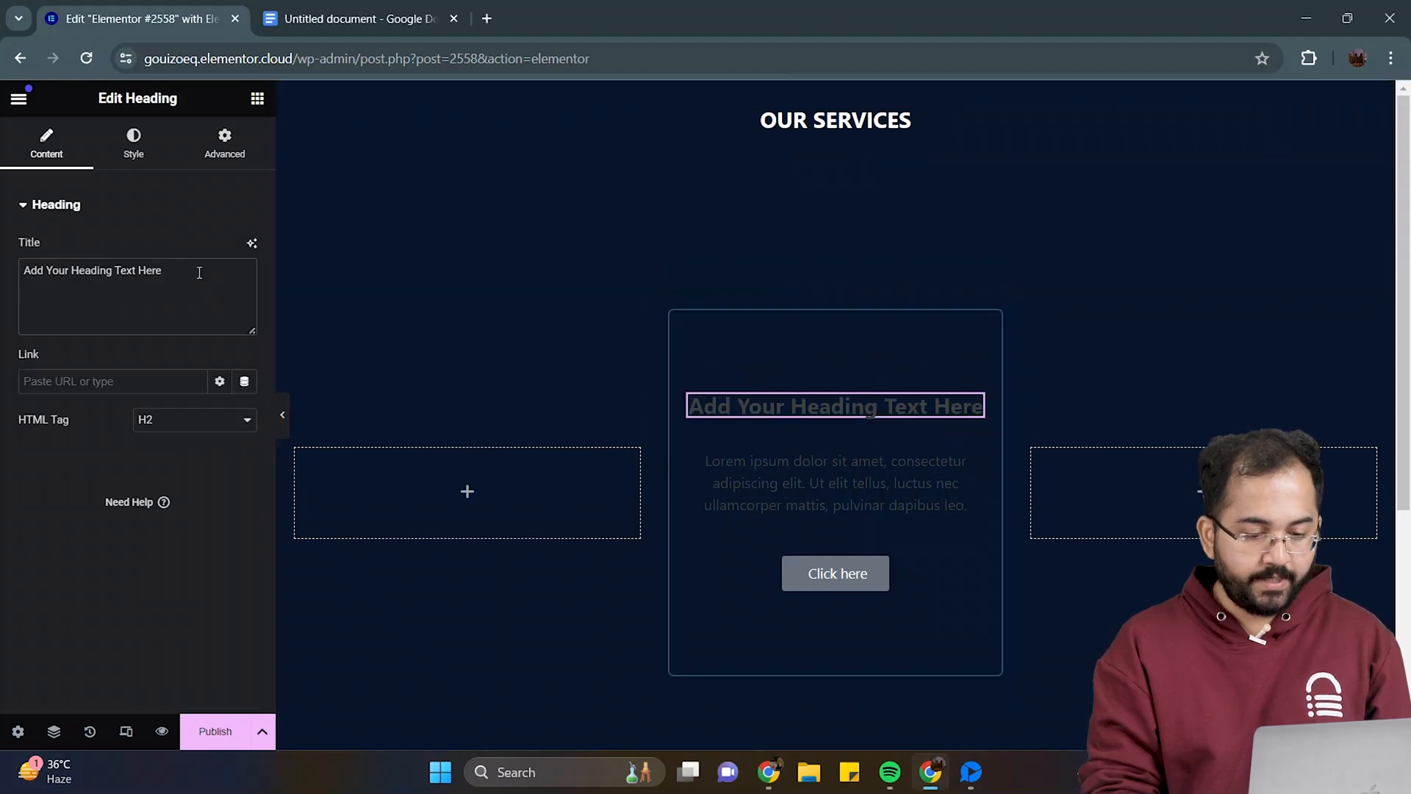
Step: Title the card 'SEO RESEARCH' and make its heading and description text white
type("SEO RESE")
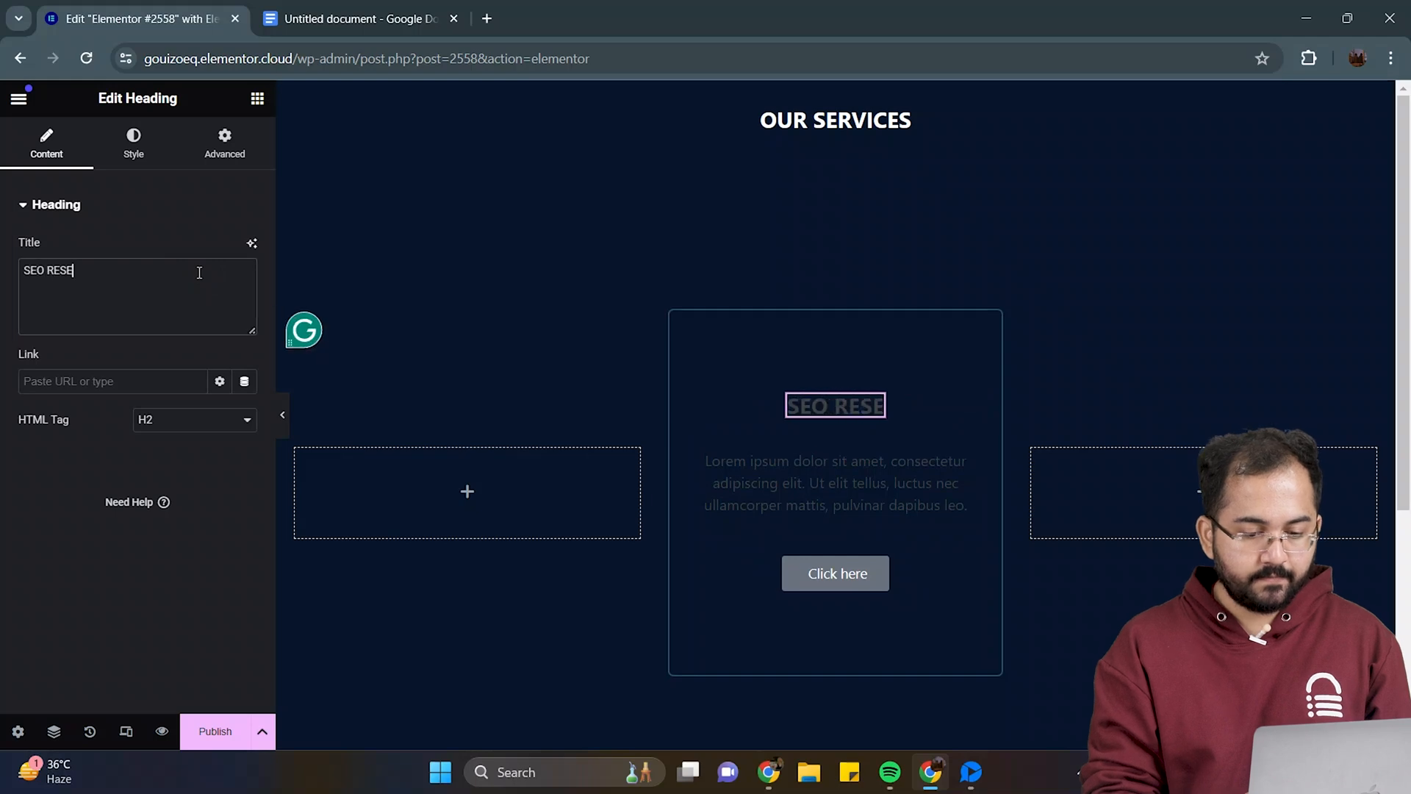
left_click(133, 142)
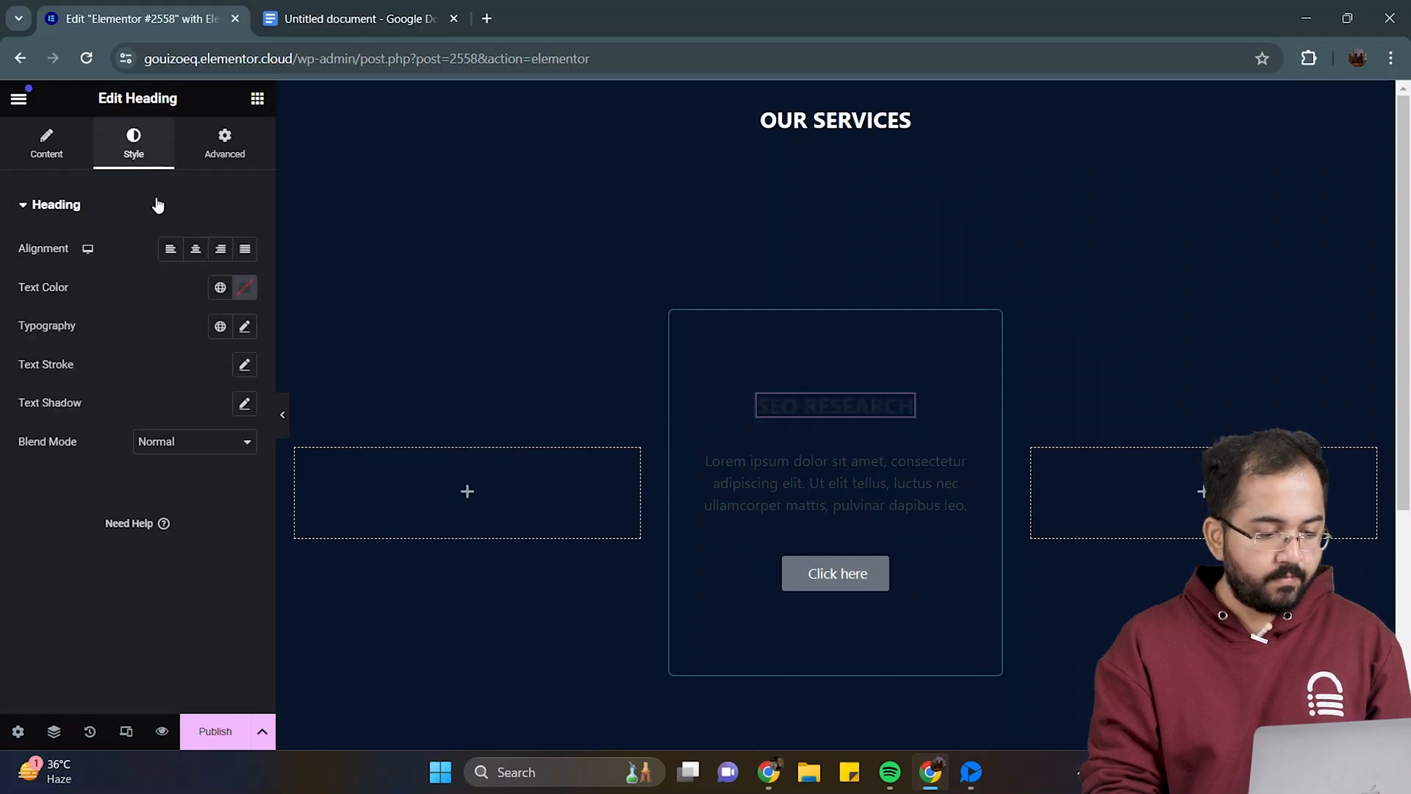
left_click(244, 288)
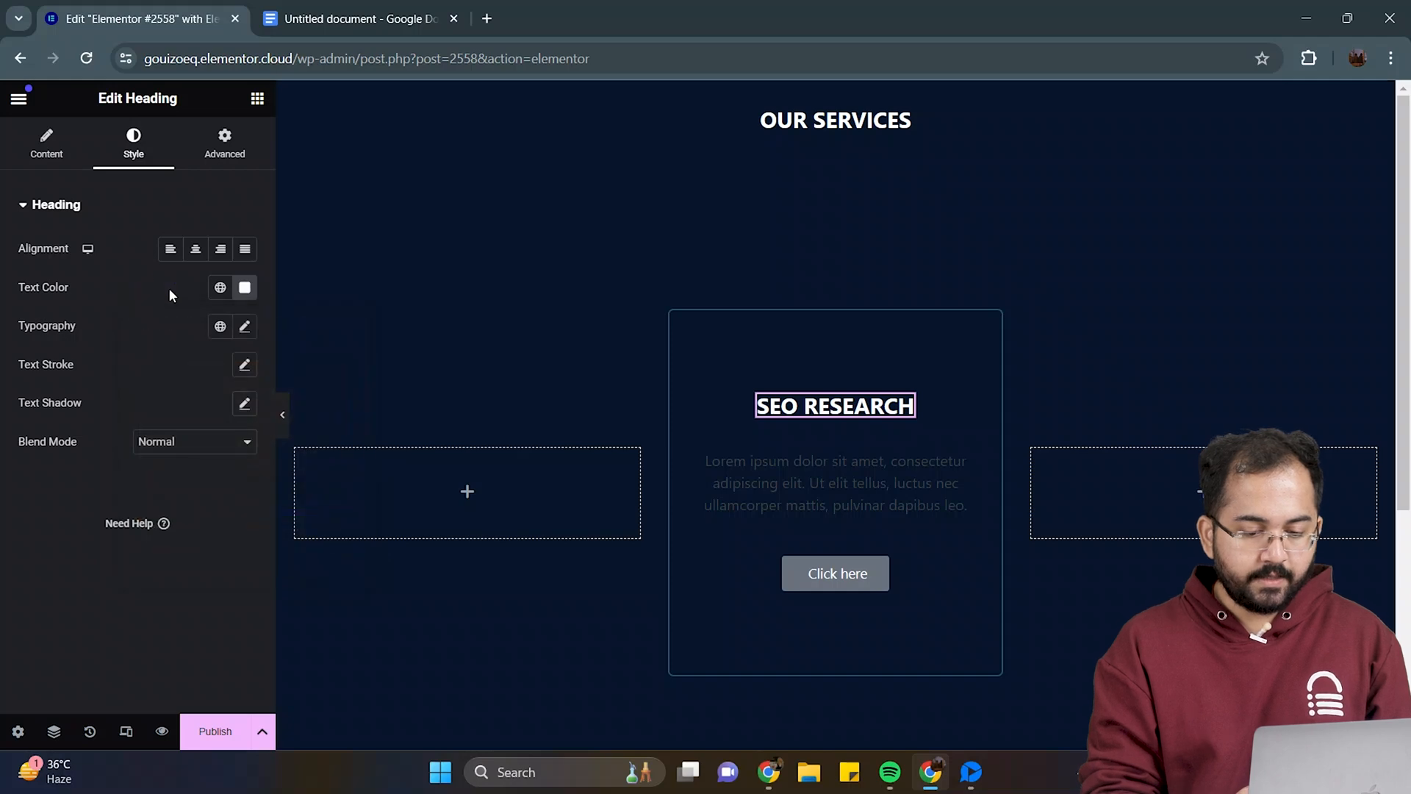
left_click(835, 482)
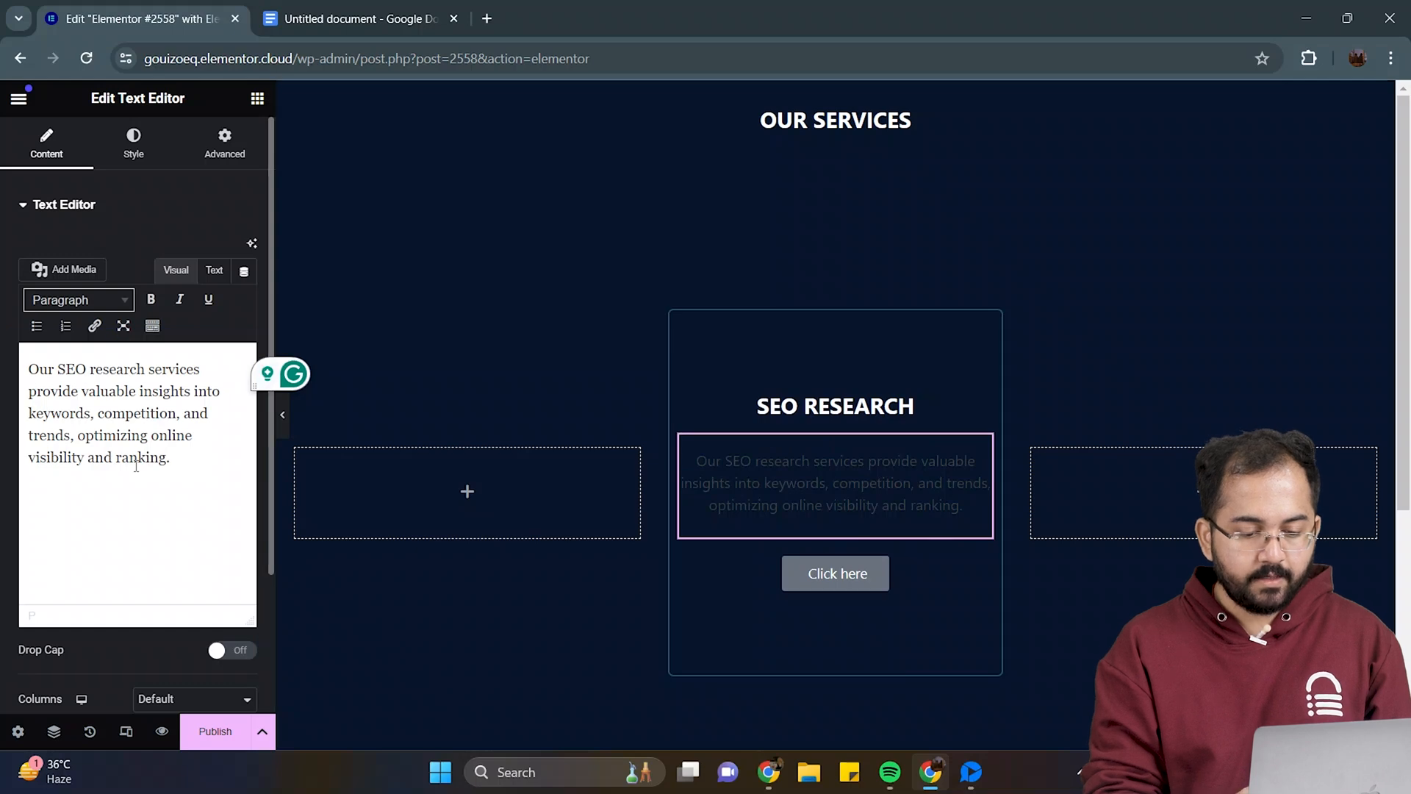
left_click(133, 141)
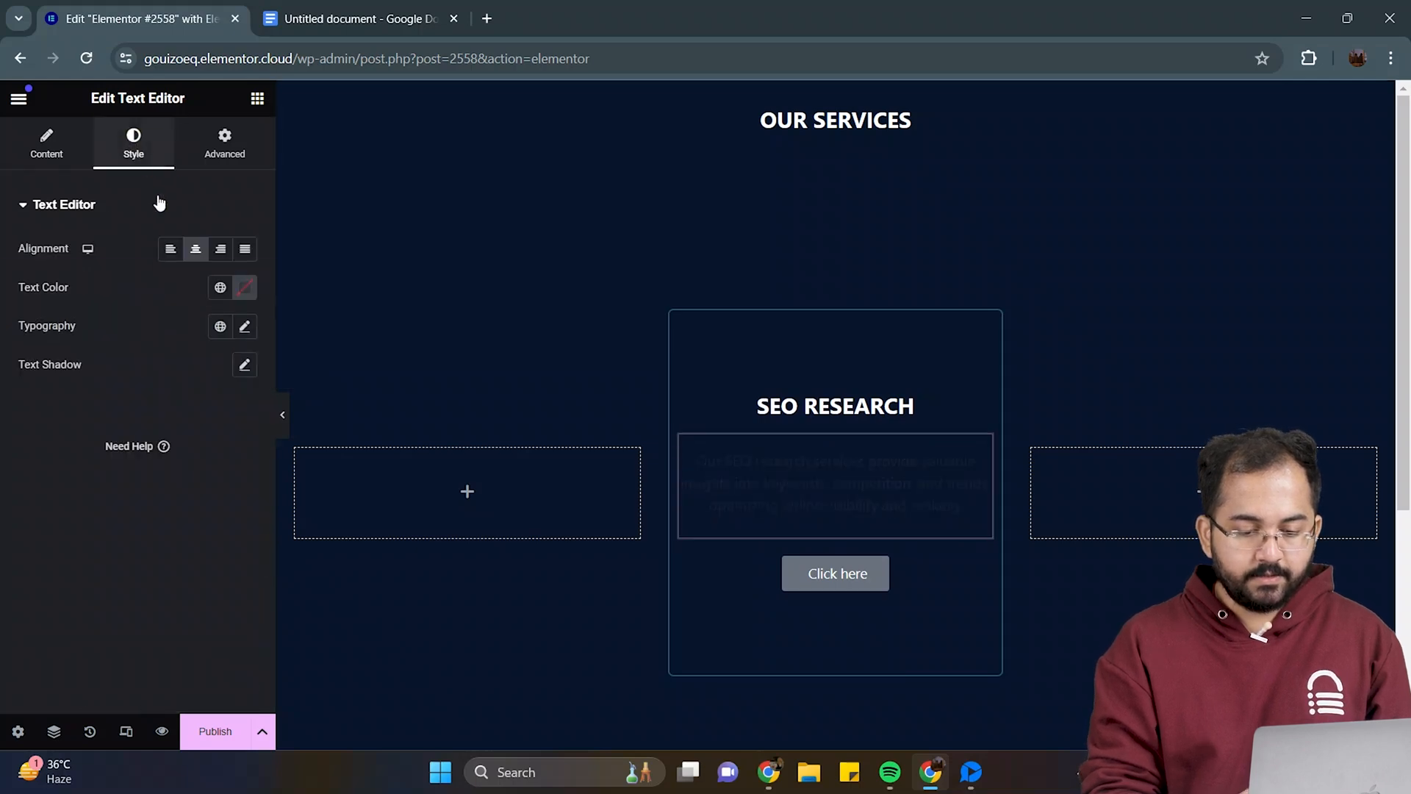
left_click(244, 288)
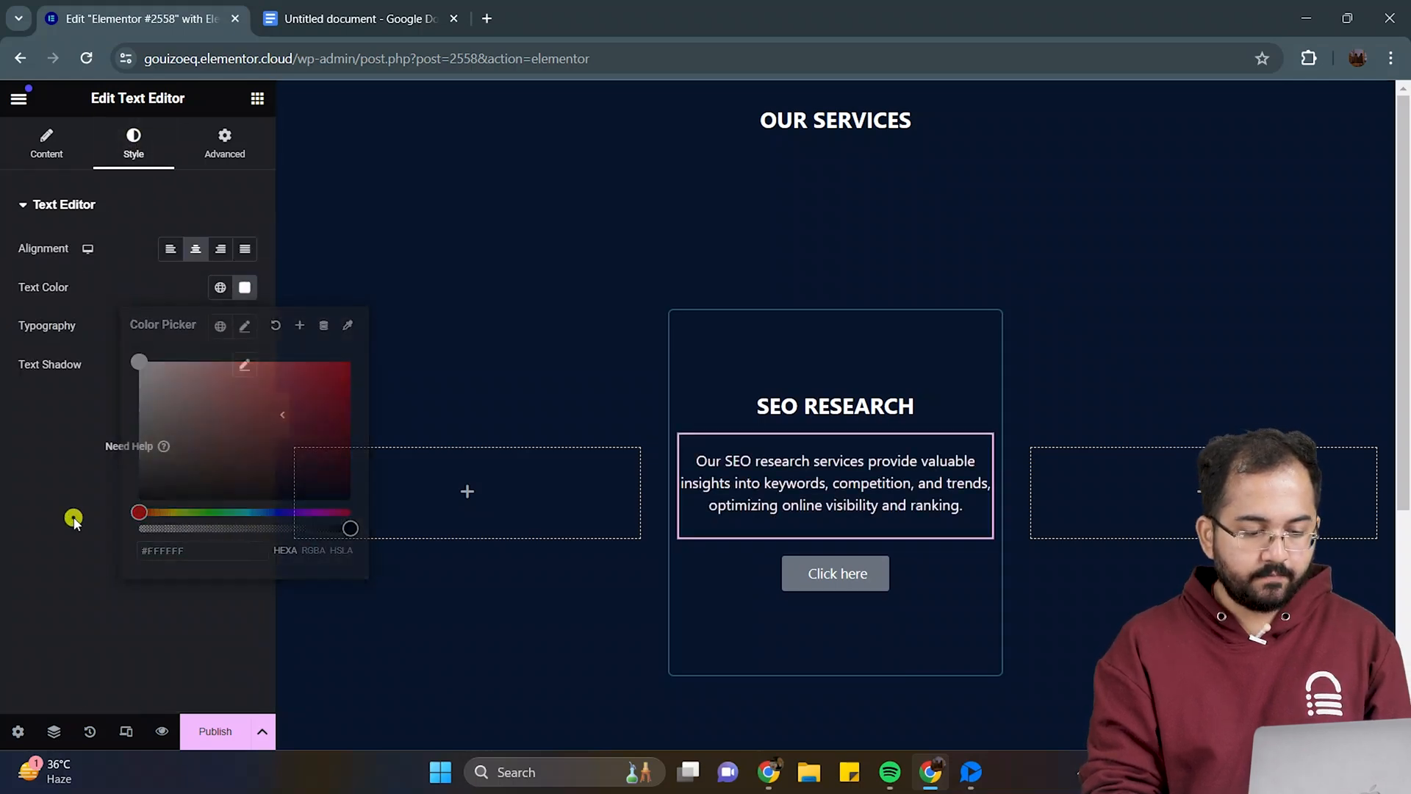
left_click(834, 573)
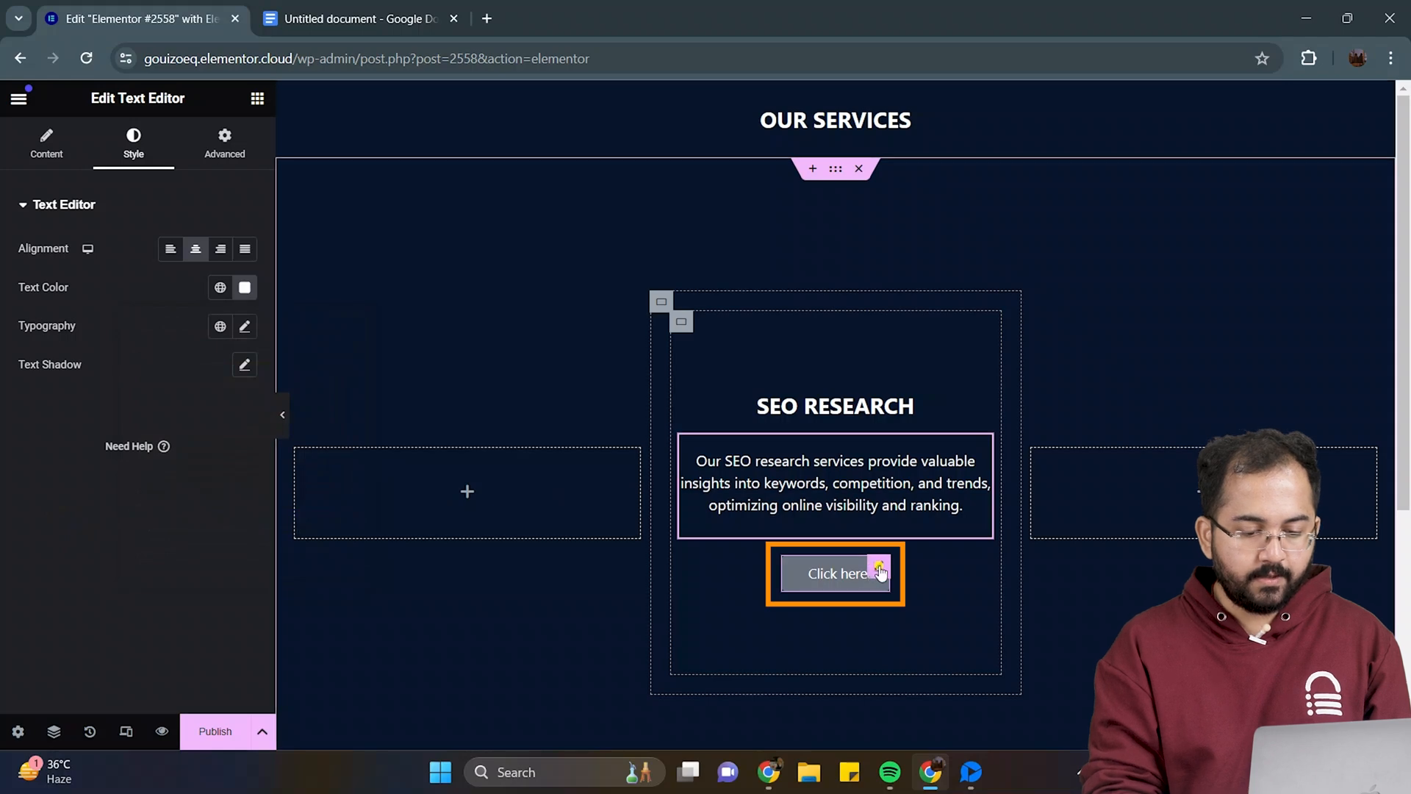
Step: Relabel the button 'Boost your visibility' with a solid border, radius 30 and no background
left_click(834, 573)
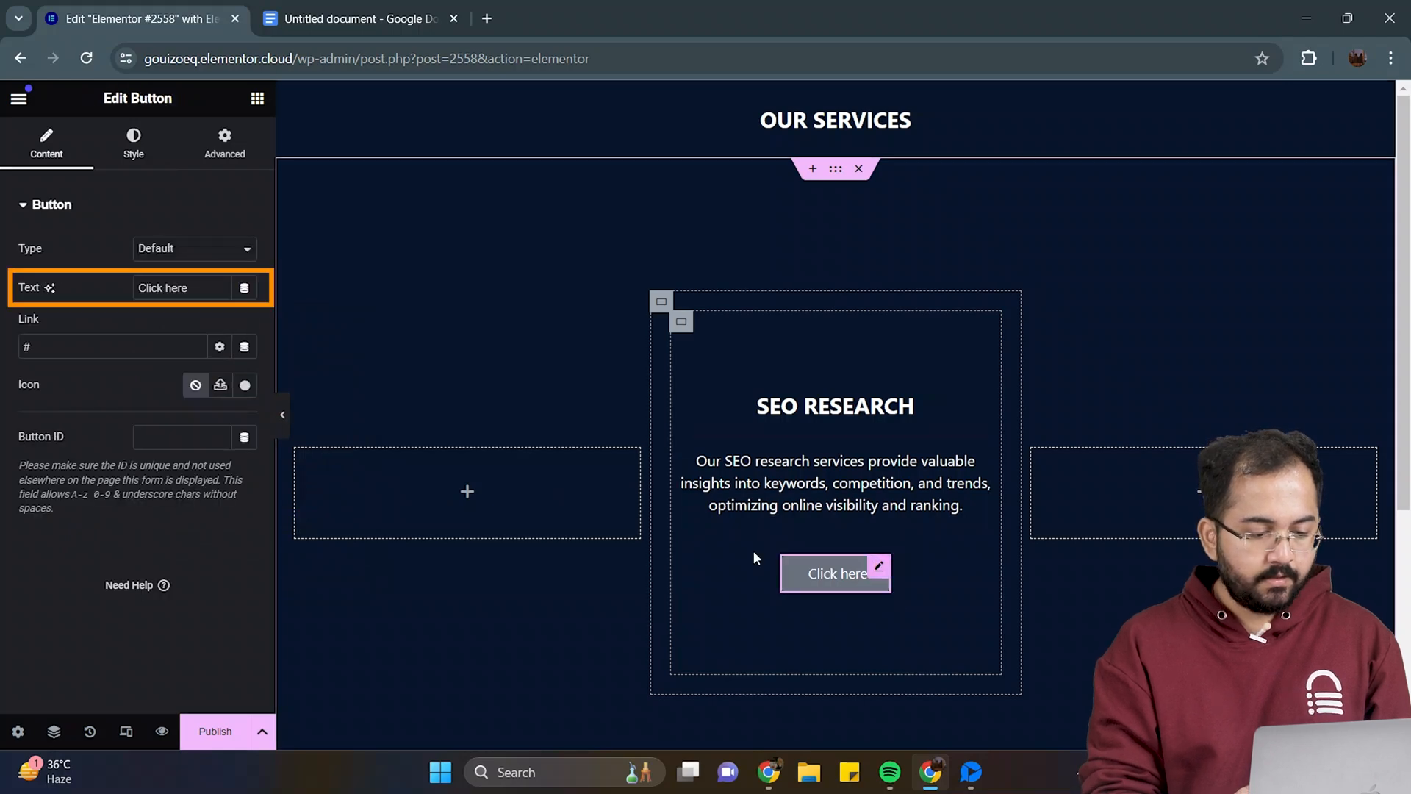
type("Boost your v")
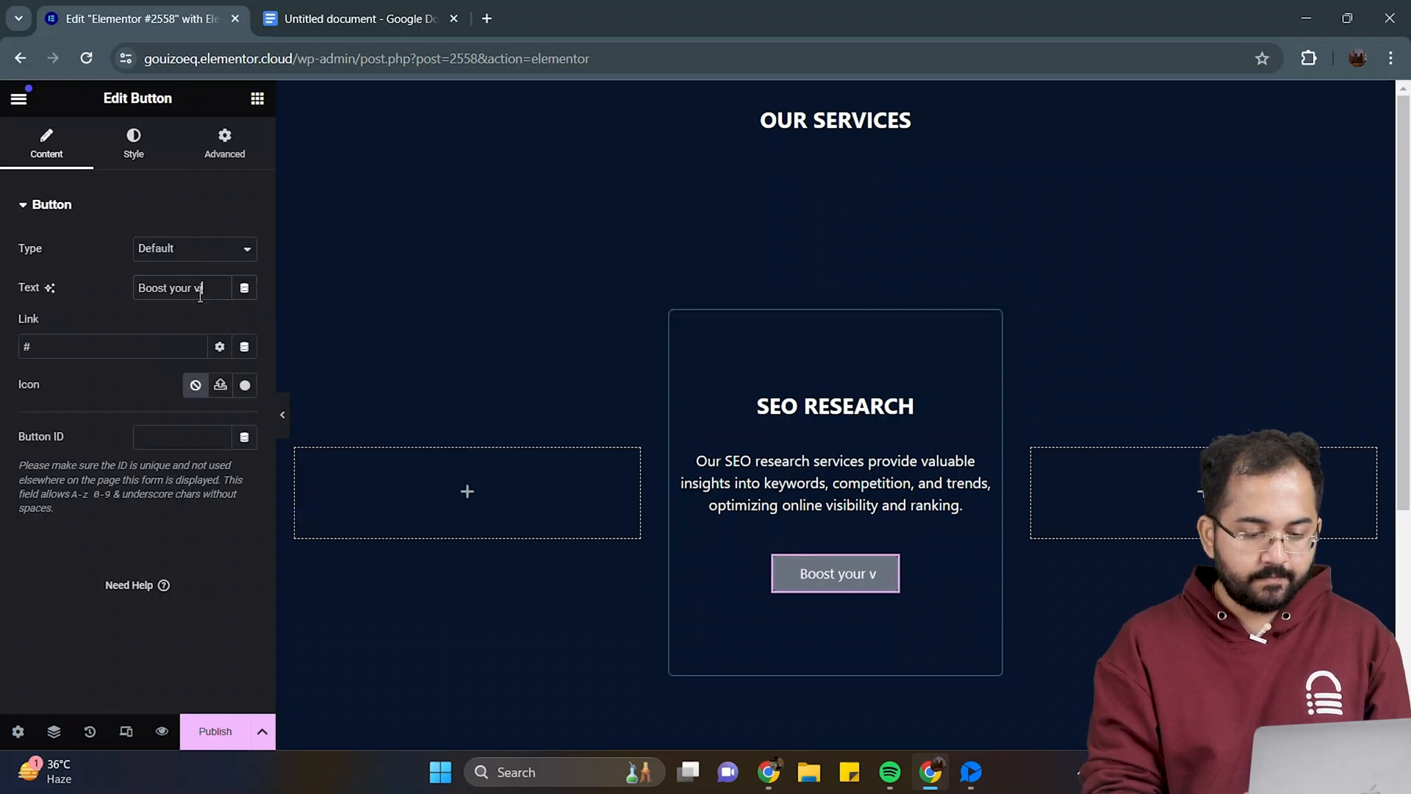
left_click(133, 141)
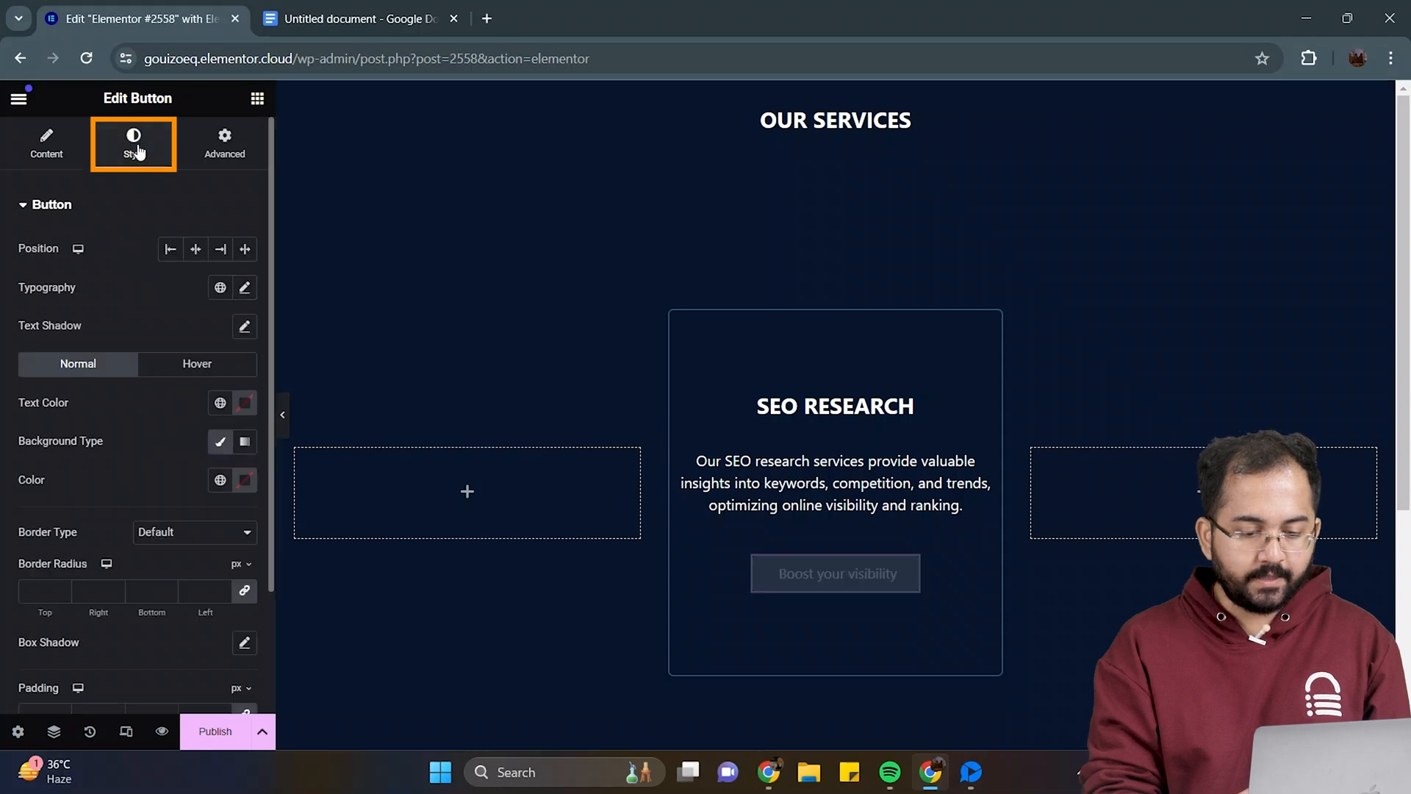
left_click(193, 468)
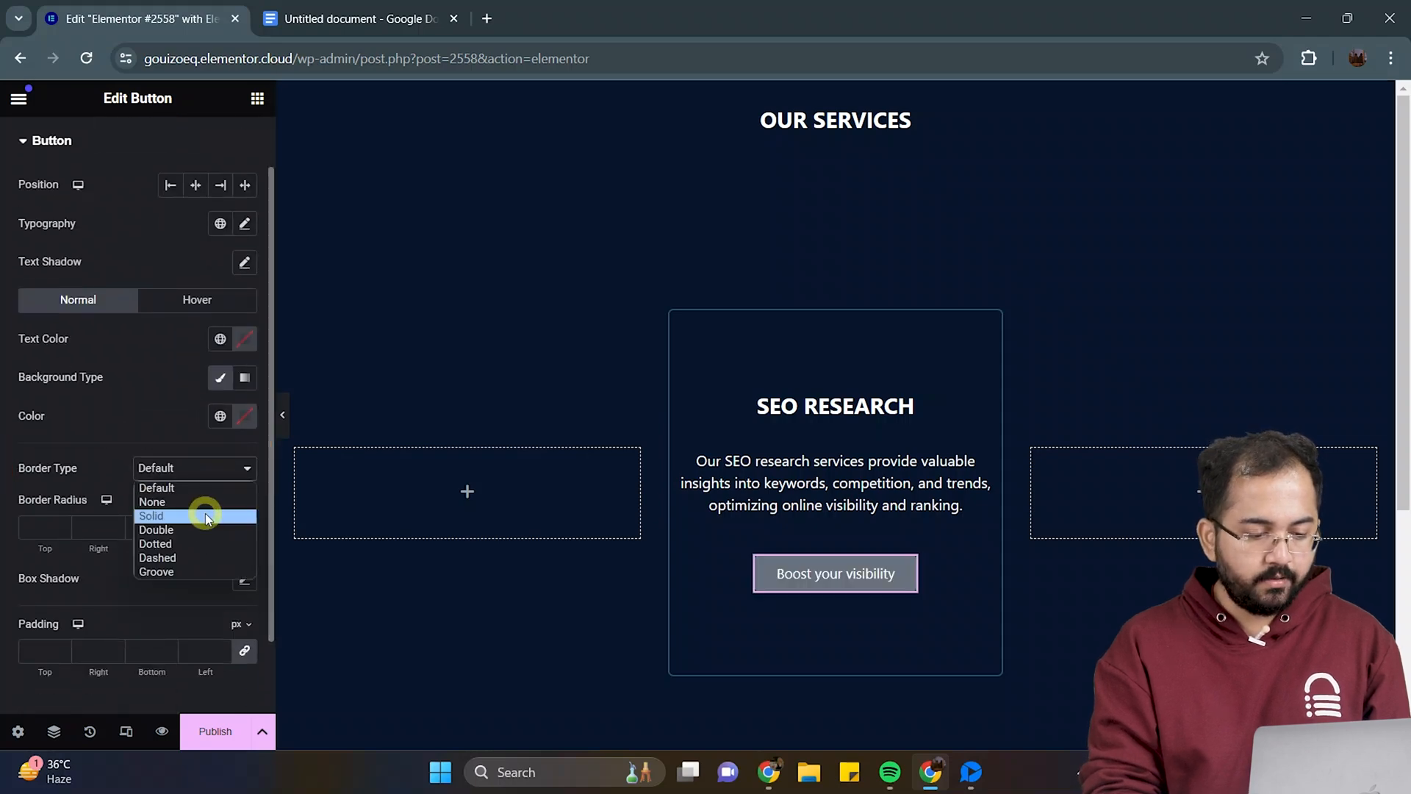
left_click(151, 516)
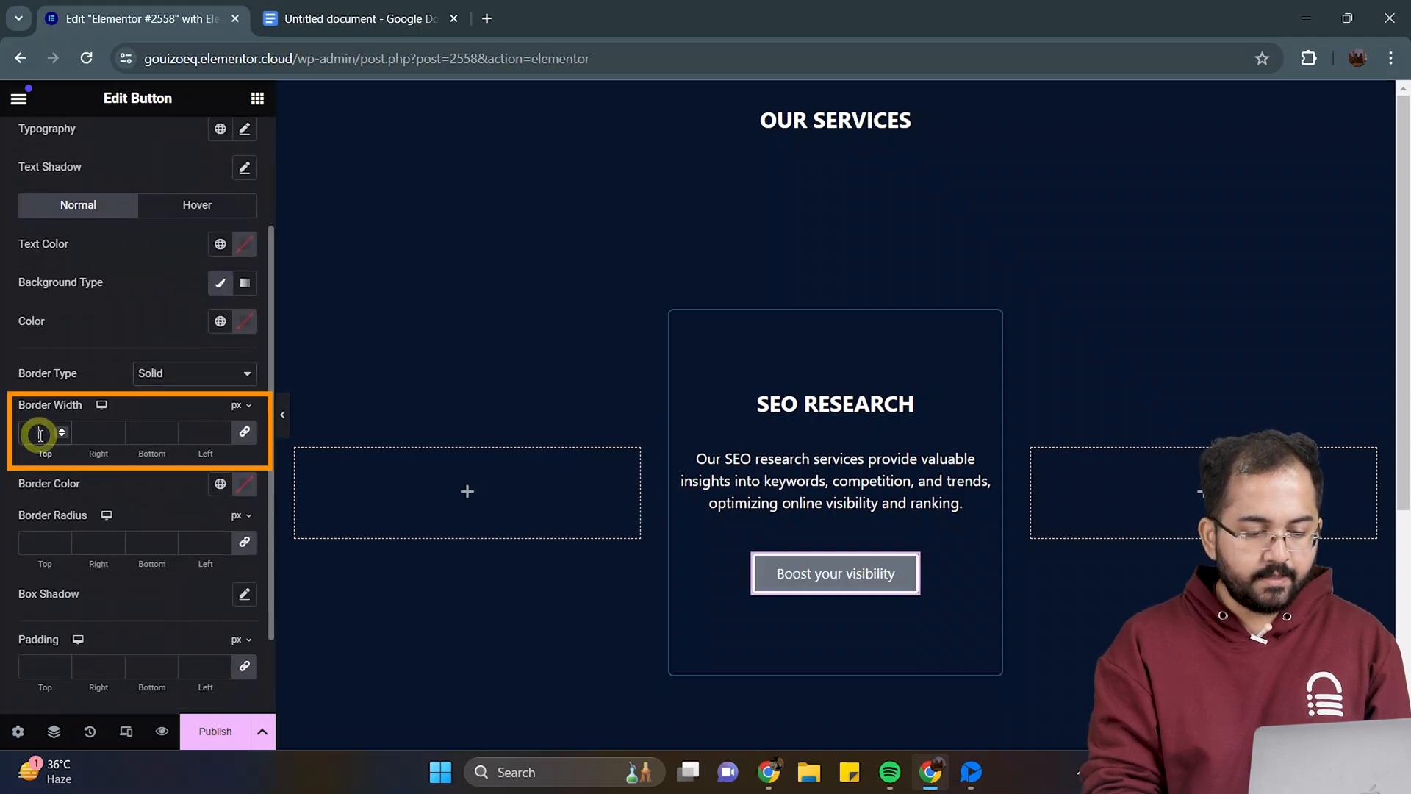
type("3")
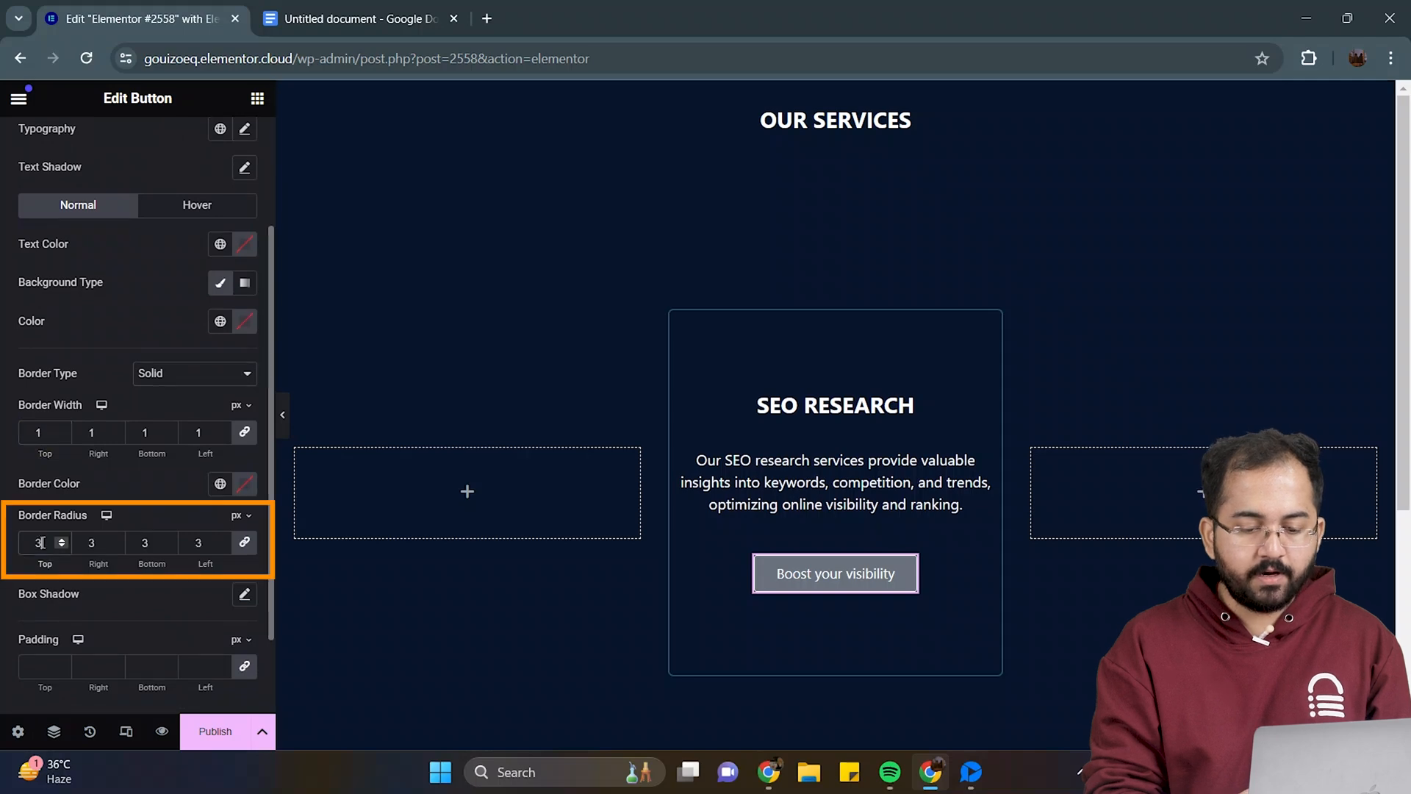
type("30")
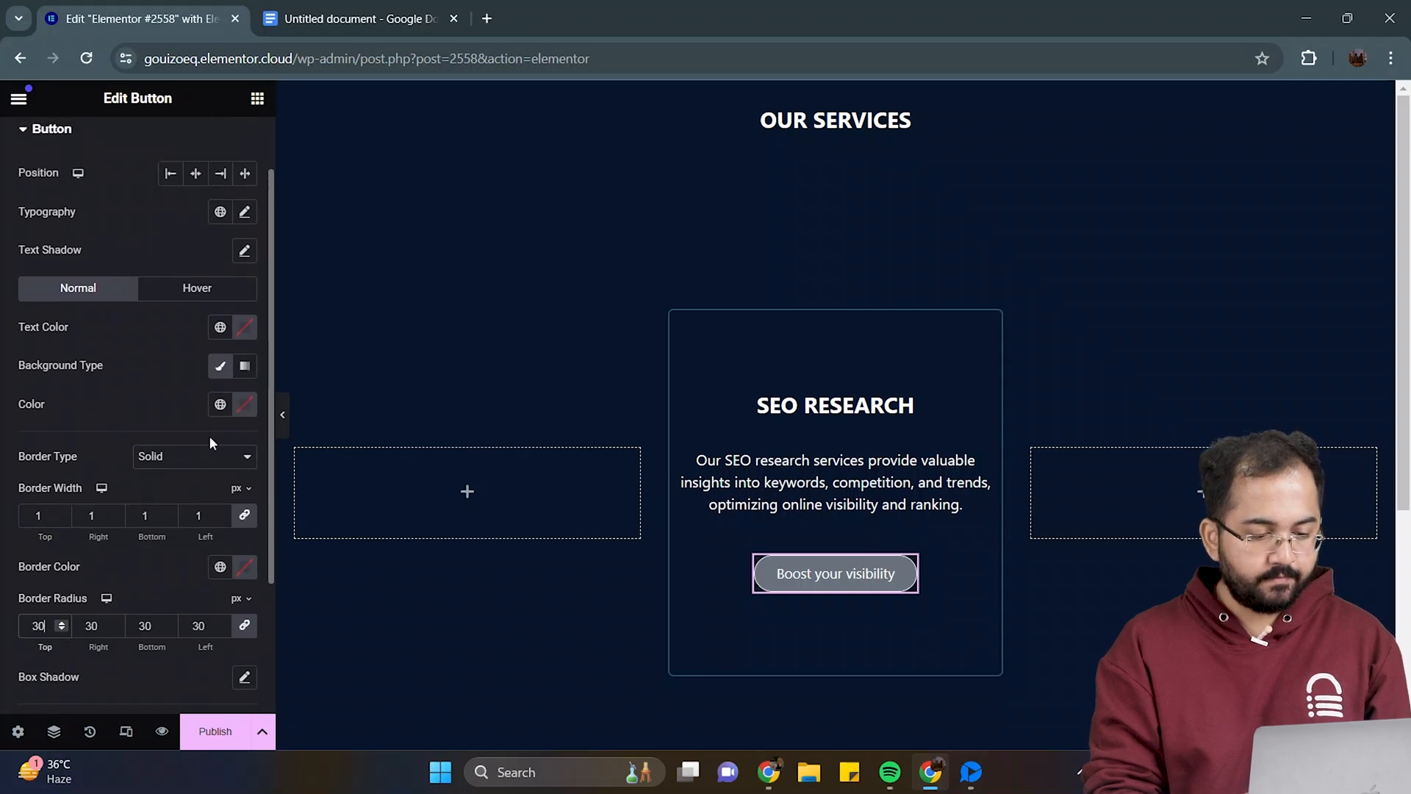
left_click(244, 403)
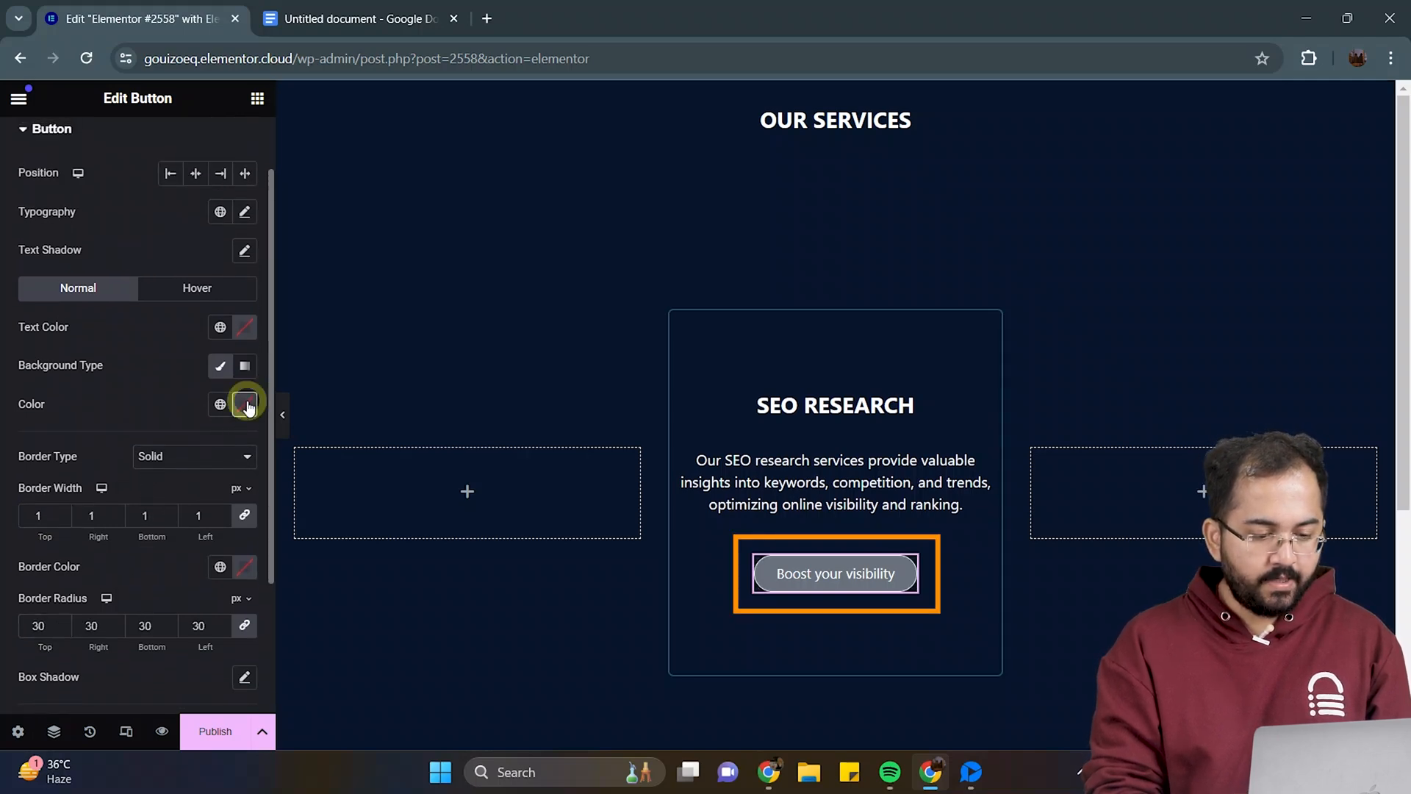
left_click(244, 403)
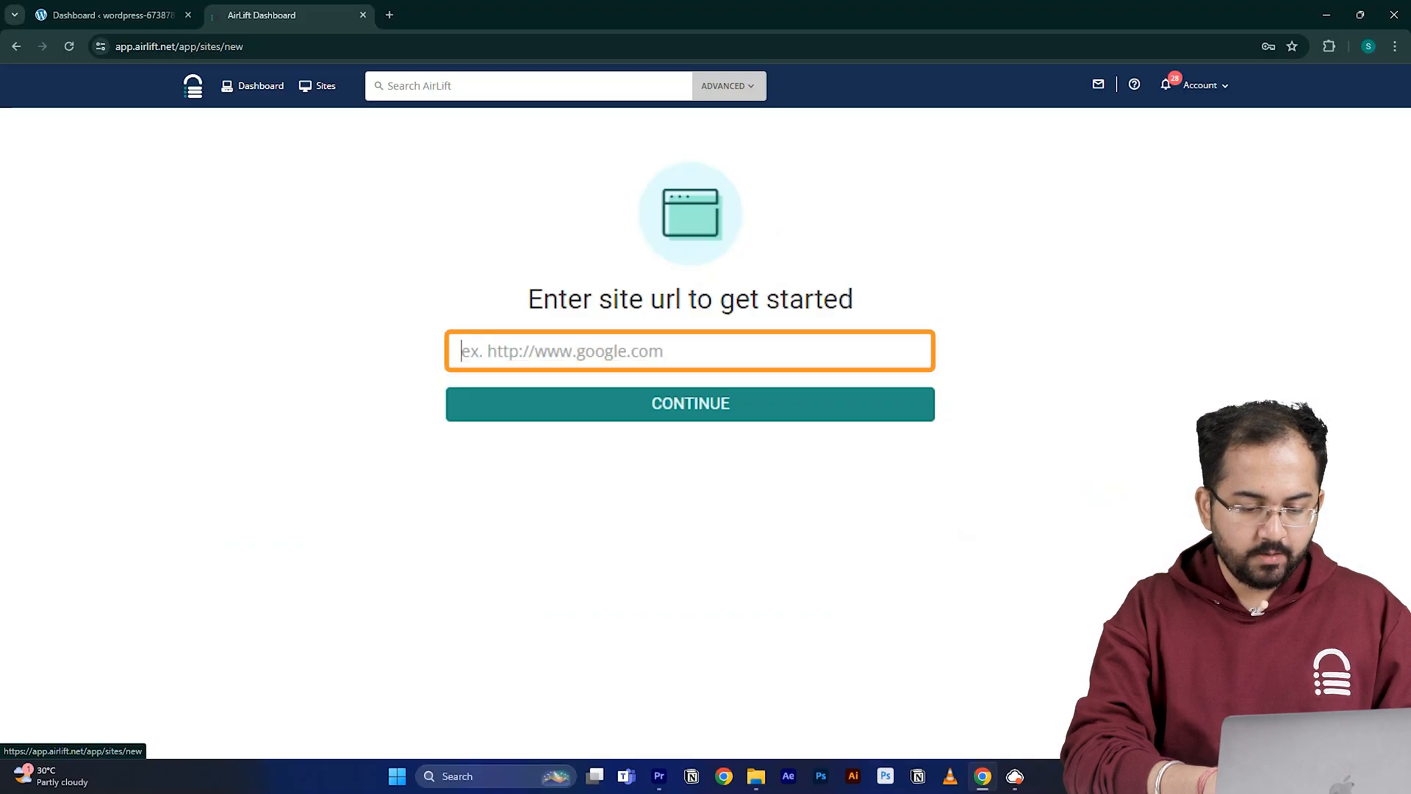
type("https://wordpress-673878-4448699.cloudwaysapps.com/")
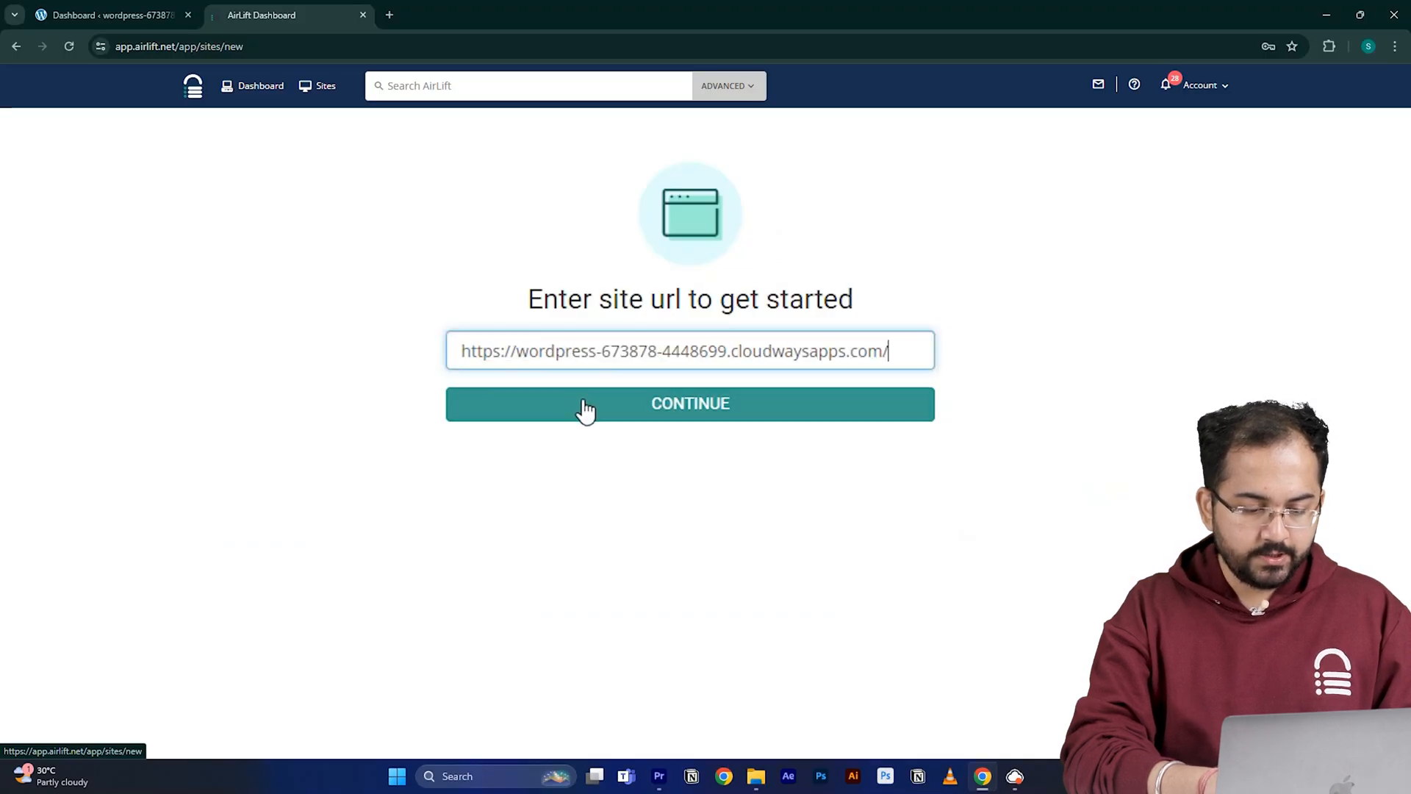
left_click(690, 403)
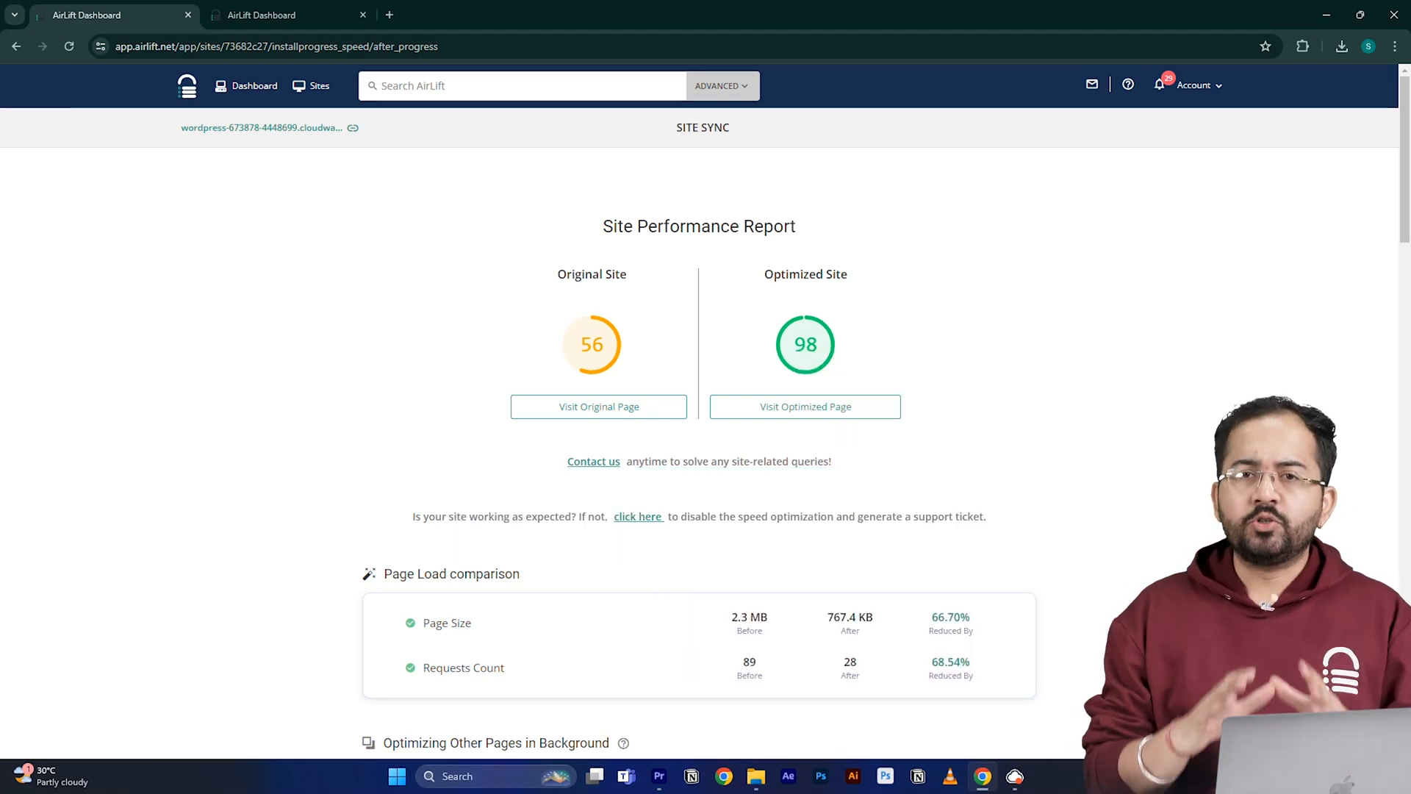
scroll("down", 3)
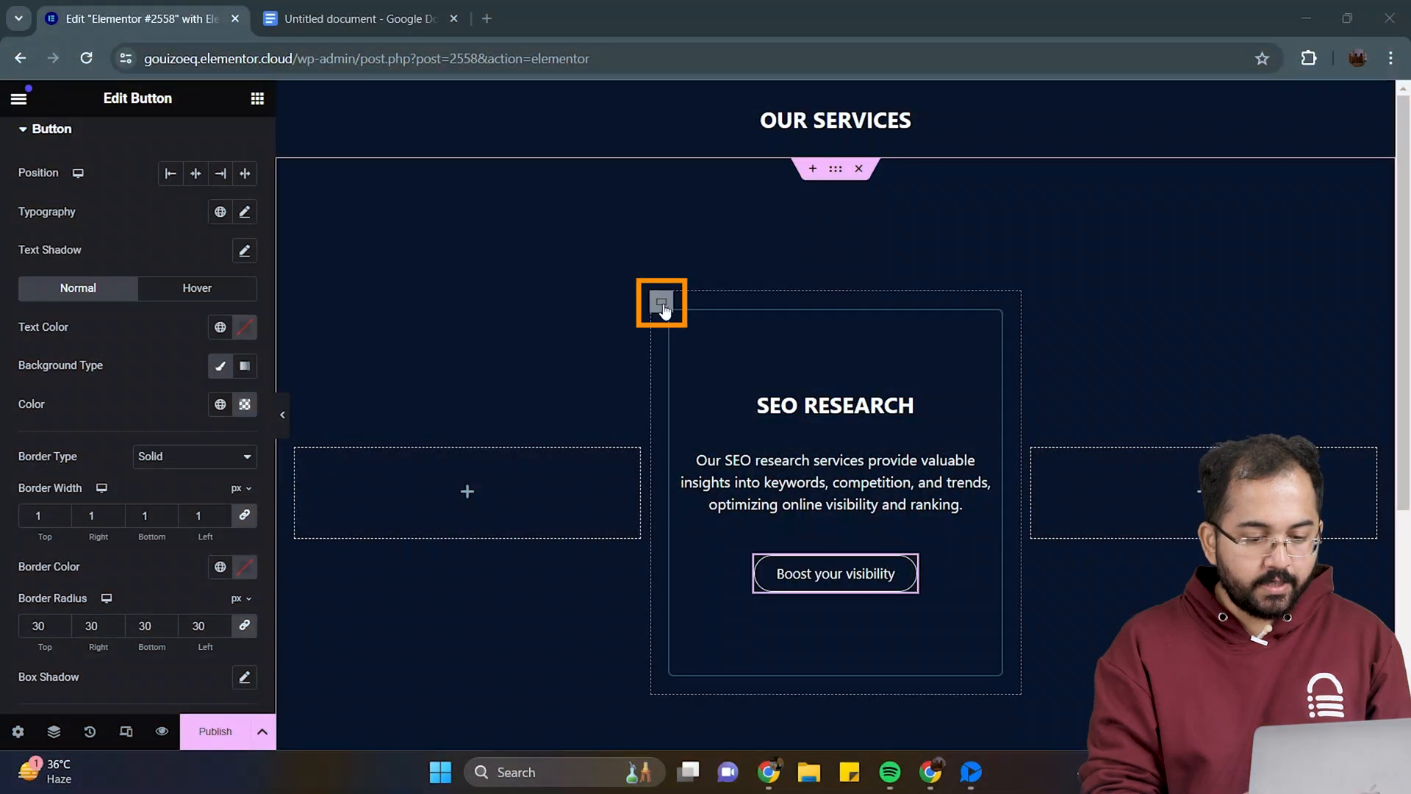
Step: Add glowing rotating-border hover CSS with three colour variables to the SEO RESEARCH card, then preview
left_click(661, 302)
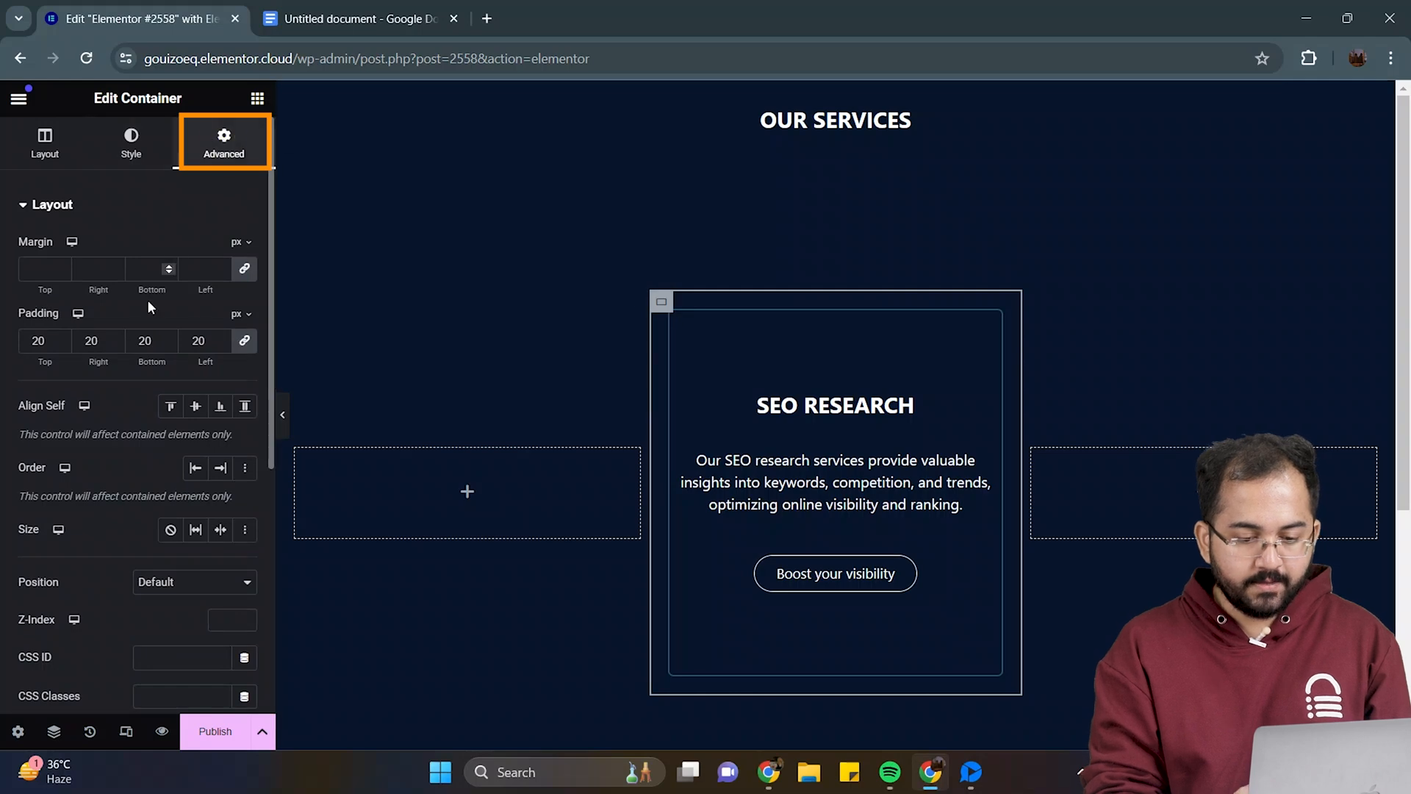
scroll("down", 3)
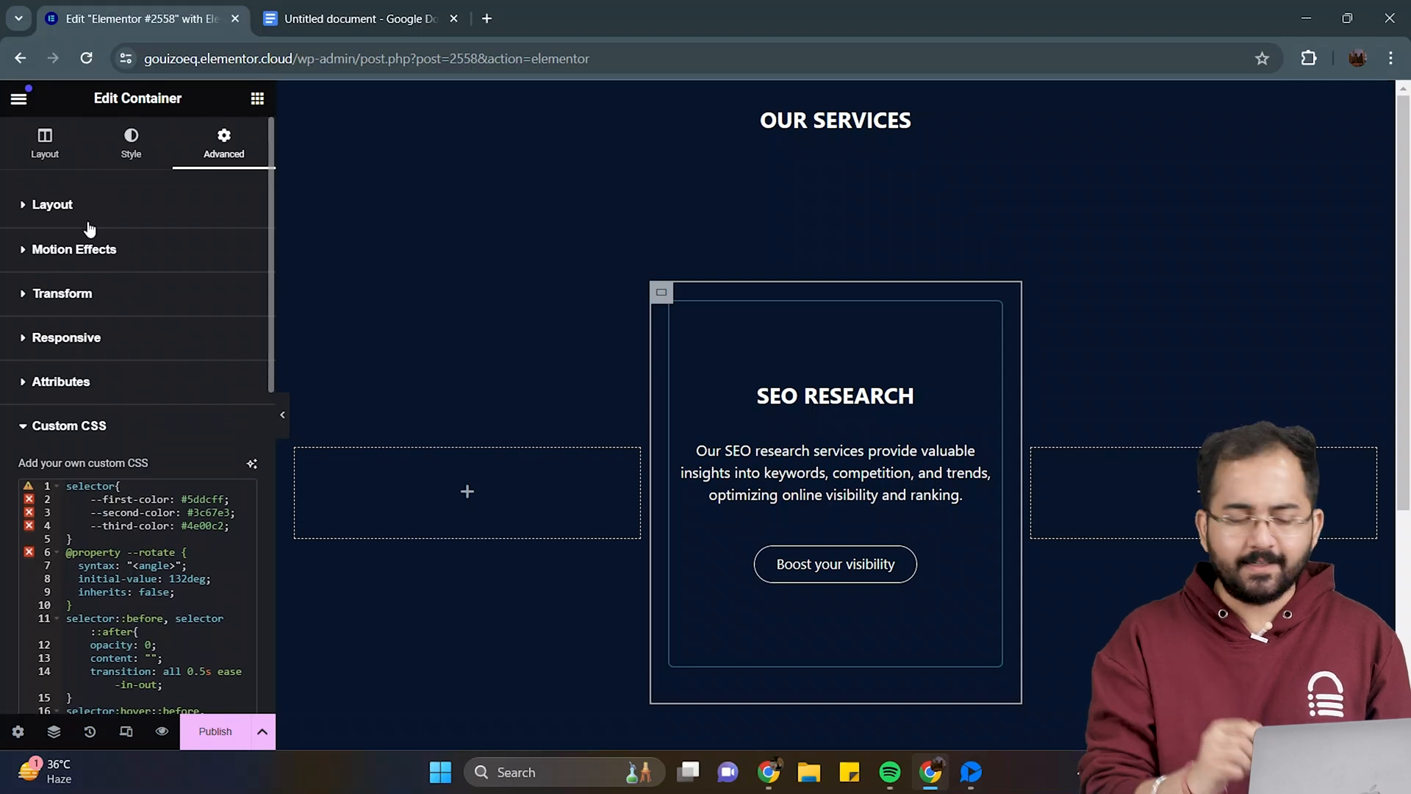
left_click(51, 205)
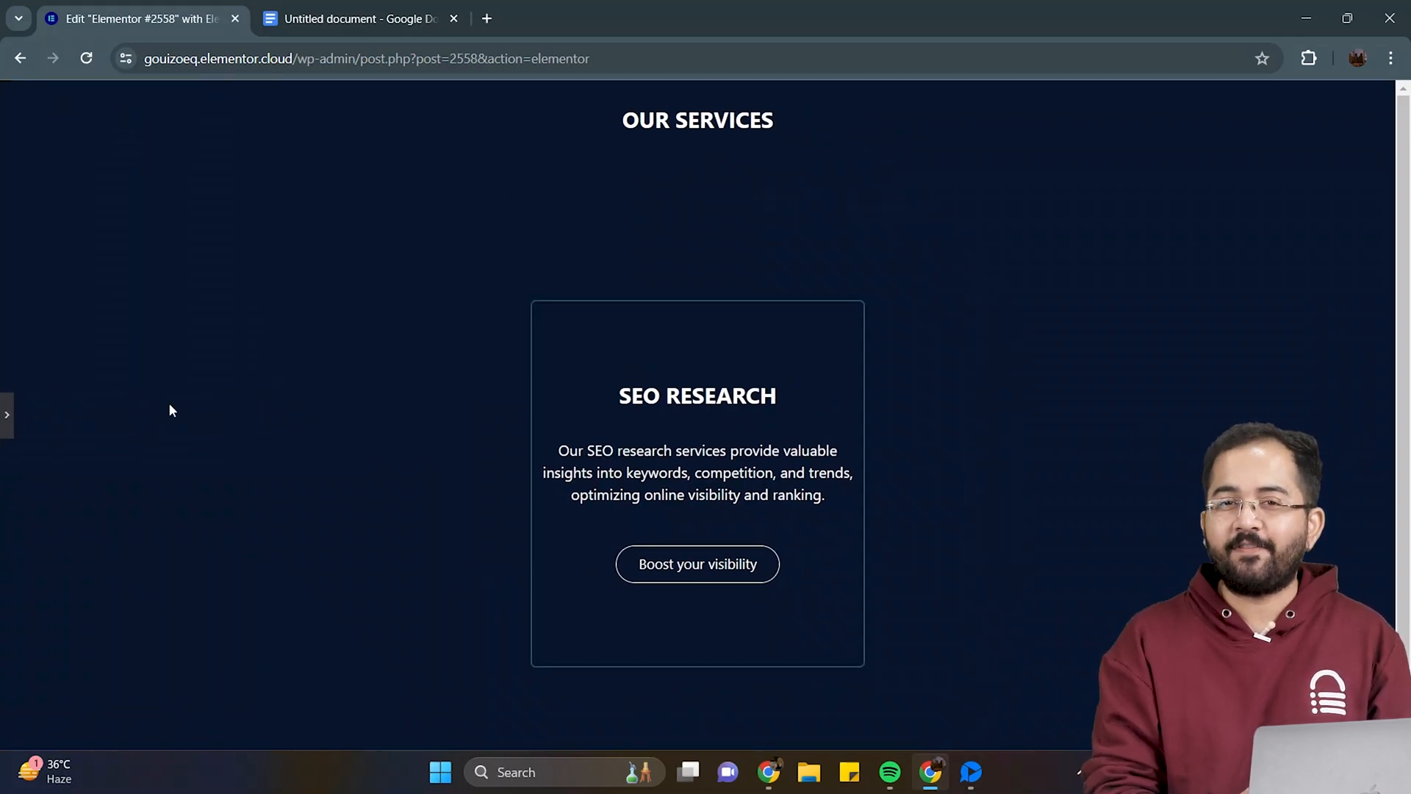
Step: Duplicate the SEO RESEARCH card twice, delete the empty placeholder column, and begin editing card two
left_click(6, 414)
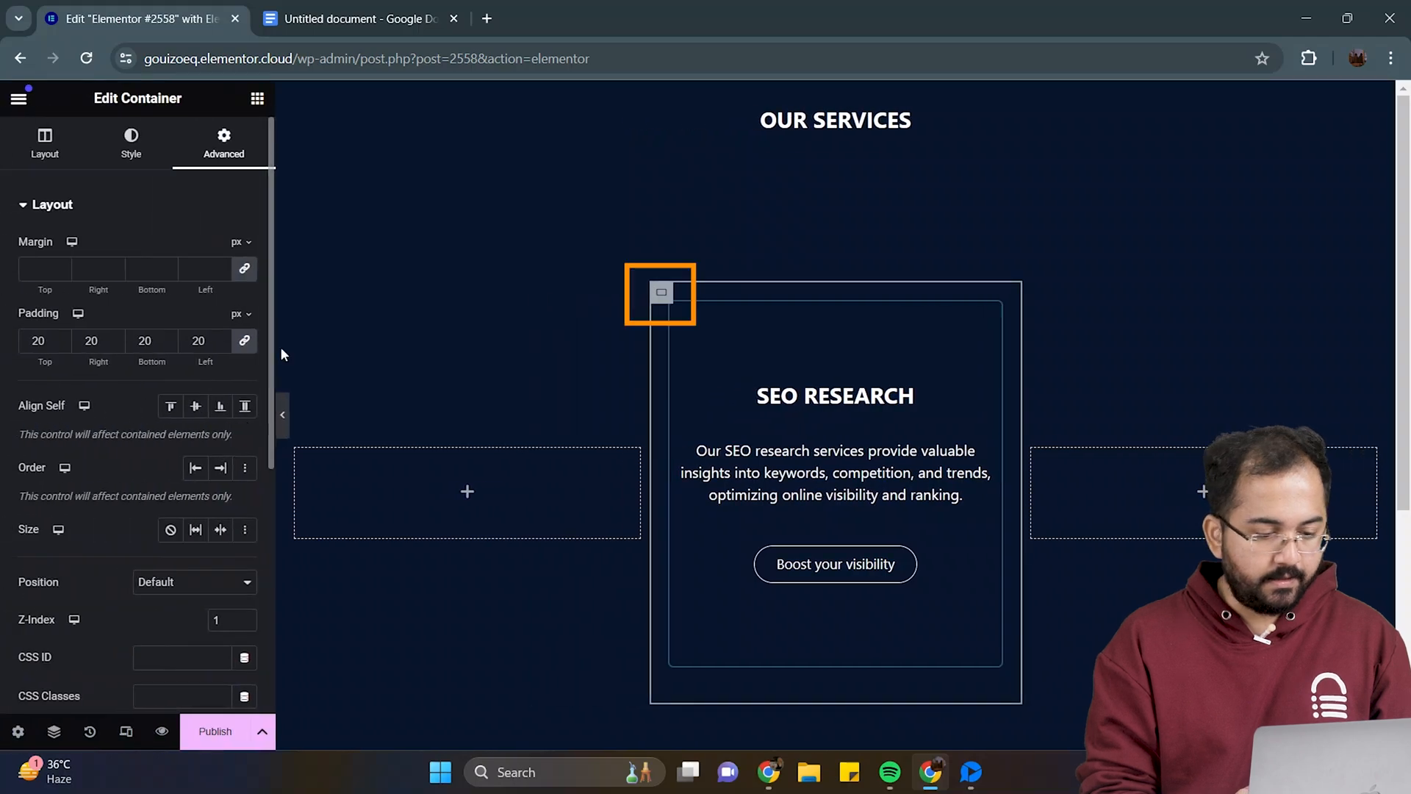
right_click(662, 293)
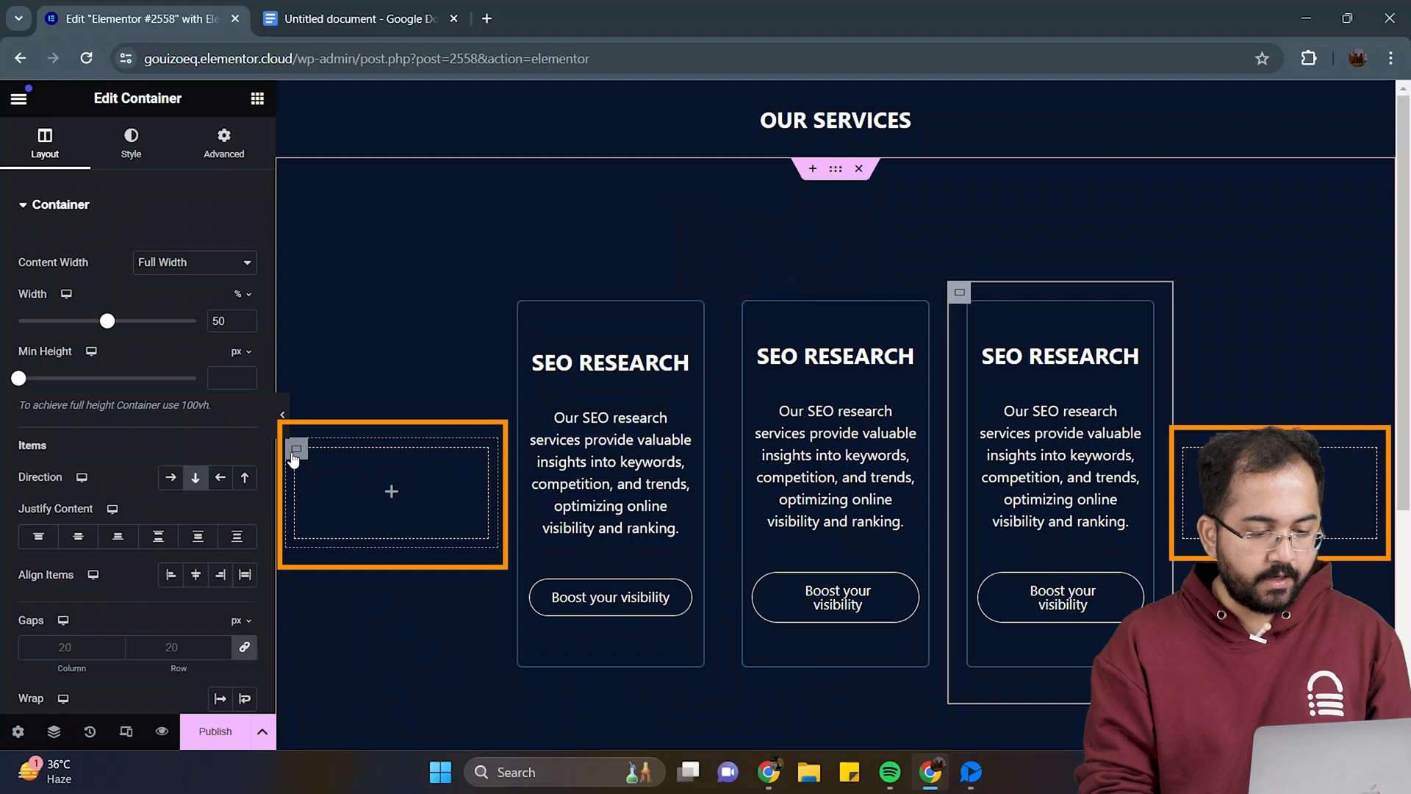
right_click(390, 490)
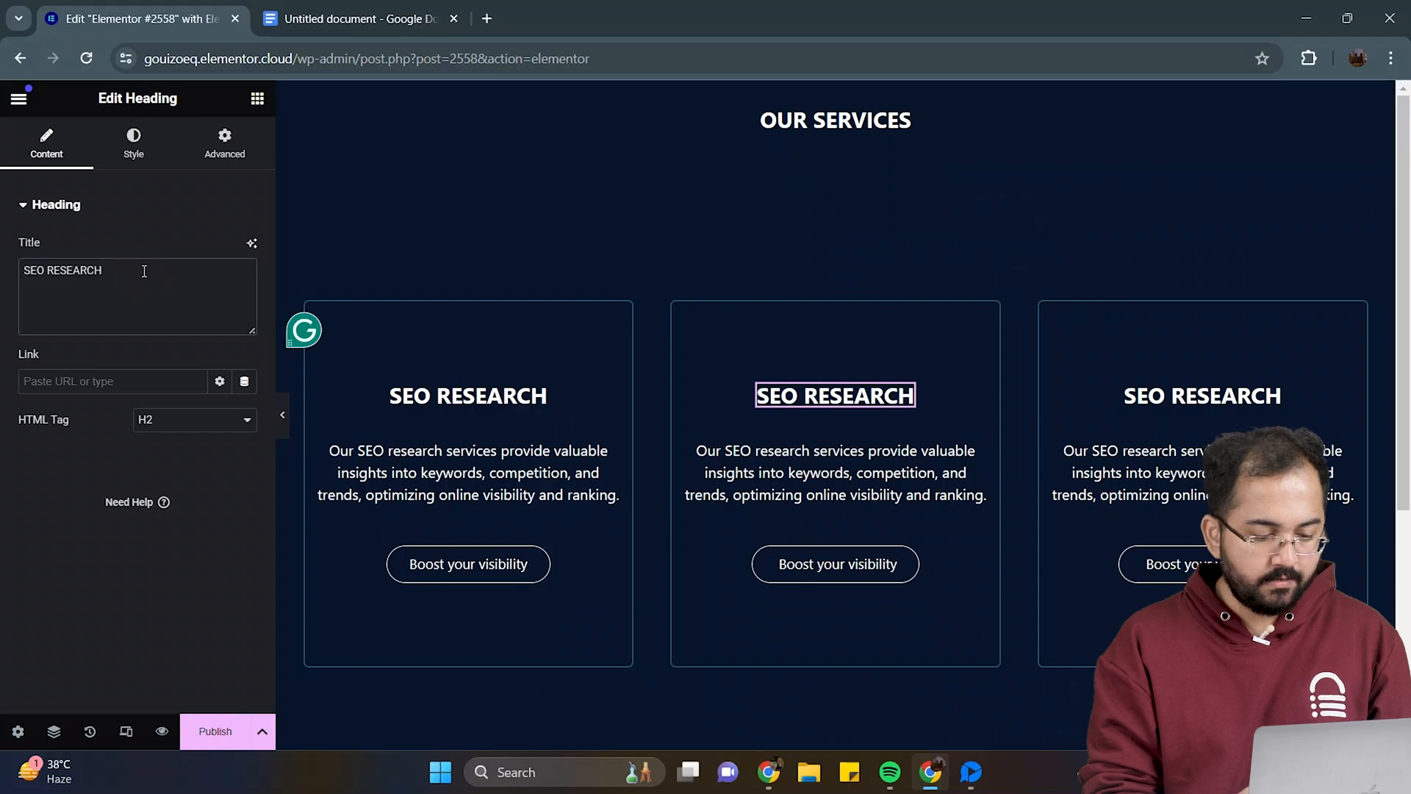
left_click(834, 473)
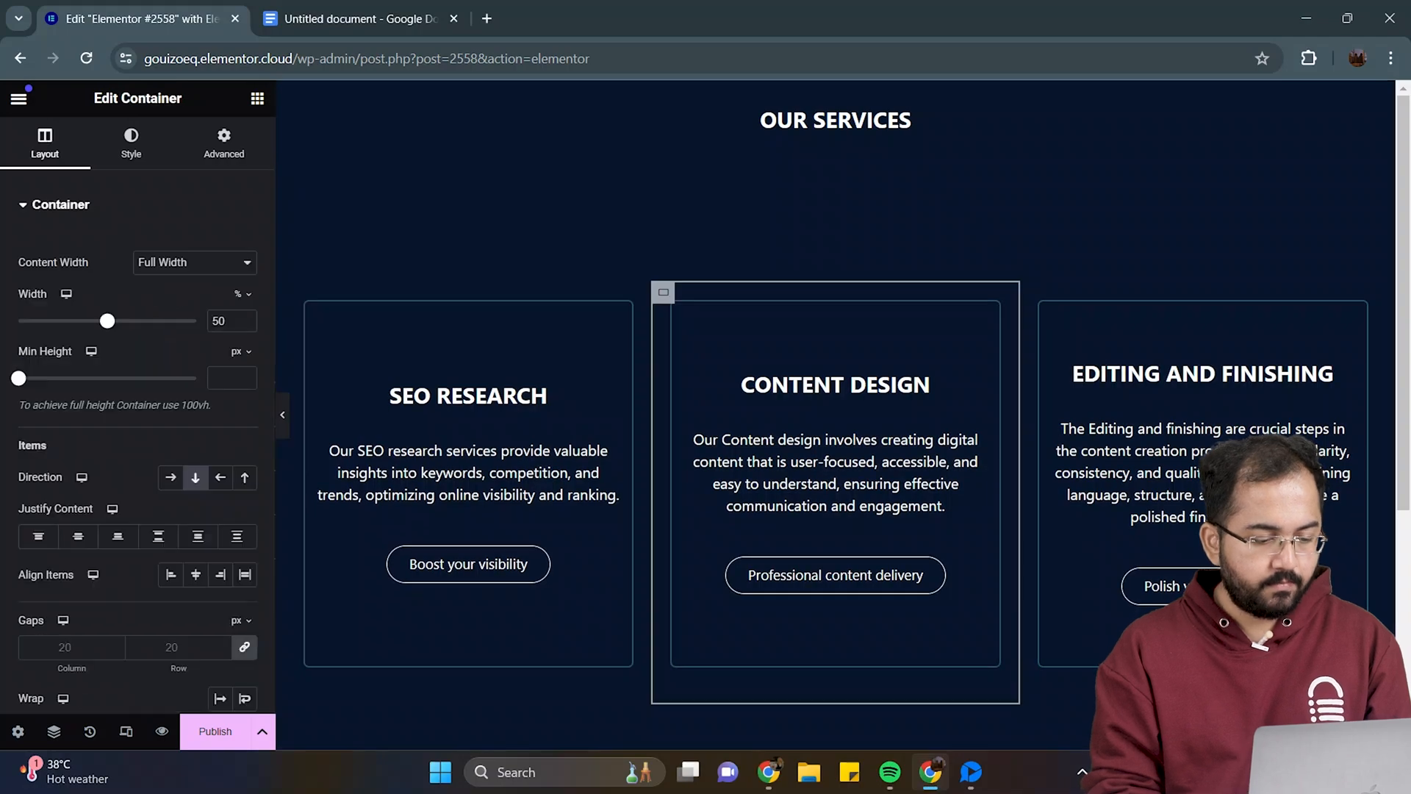
Step: Change the CONTENT DESIGN card's custom CSS colour variables to green and yellow
left_click(223, 142)
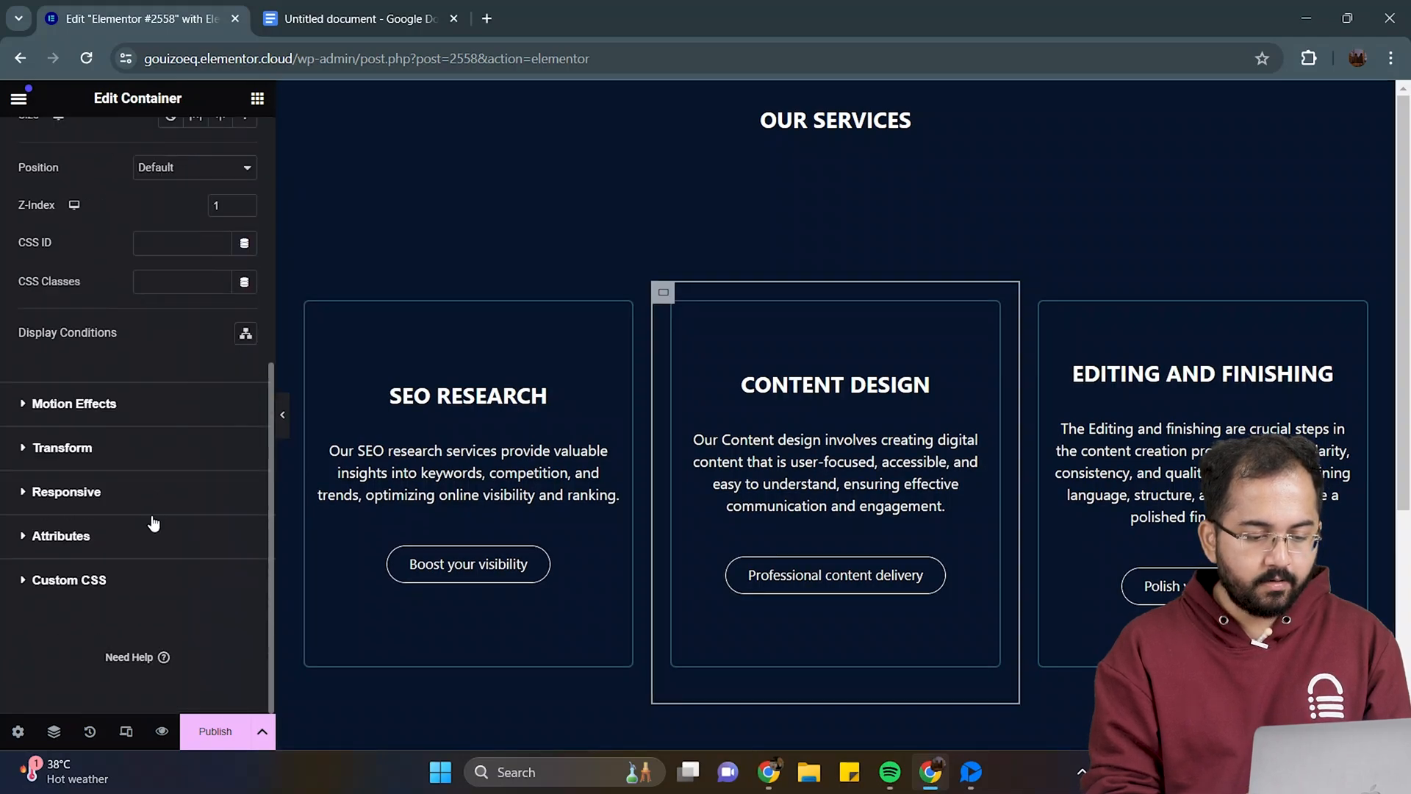
left_click(69, 580)
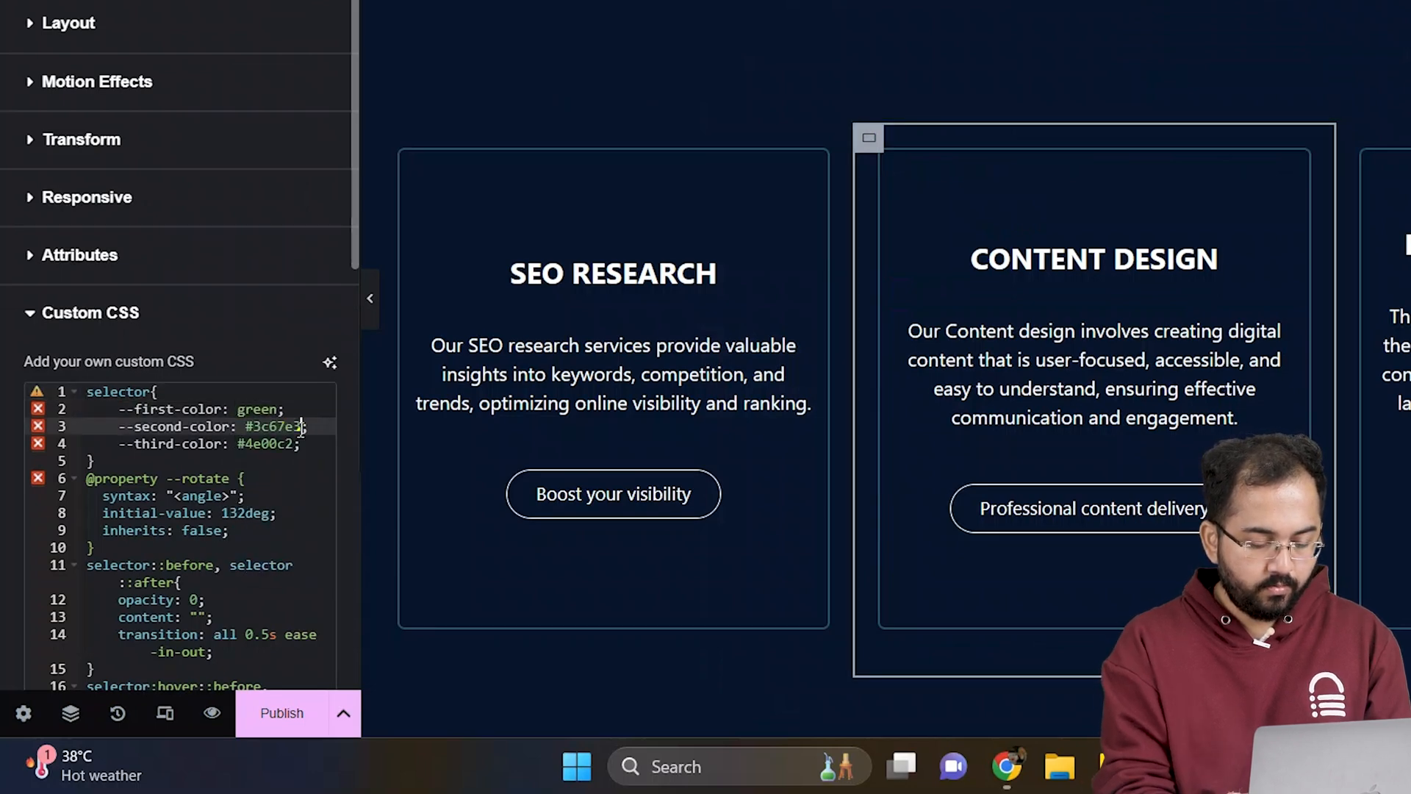
type("yellow")
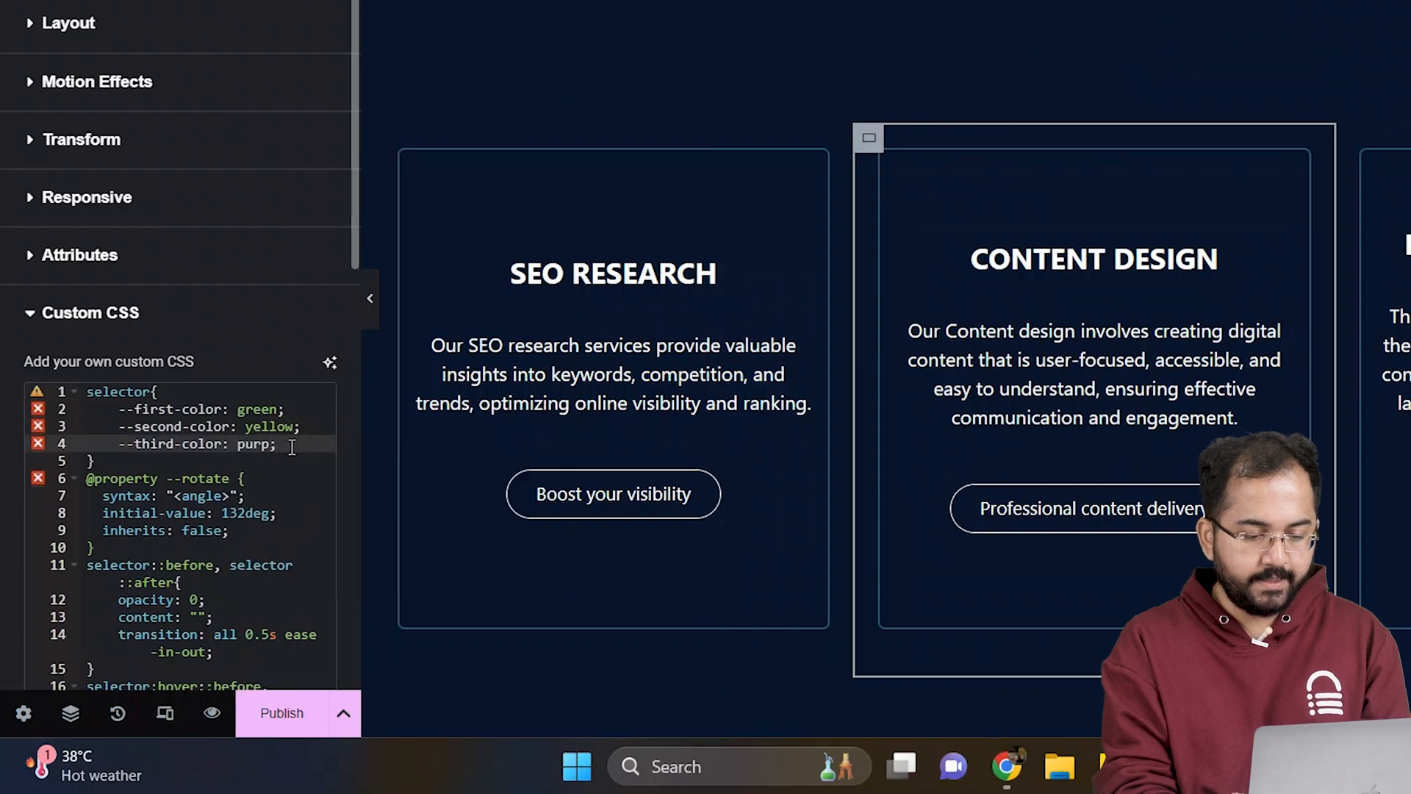